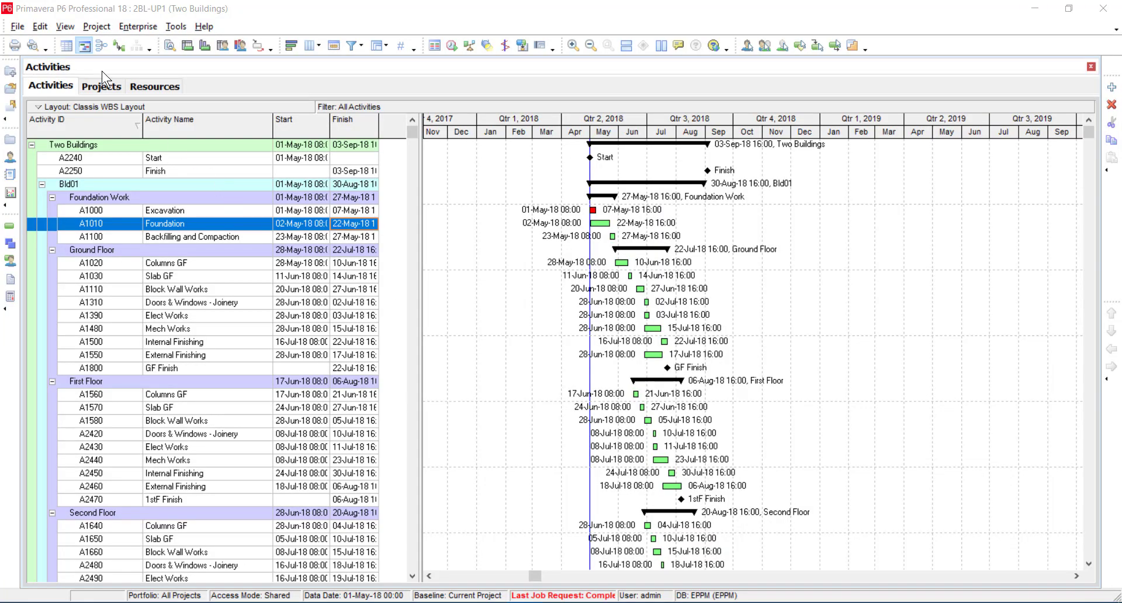
- Expand the full View menu to reach the Layout choices (New, Open, Save, Save Layout As)
click(65, 26)
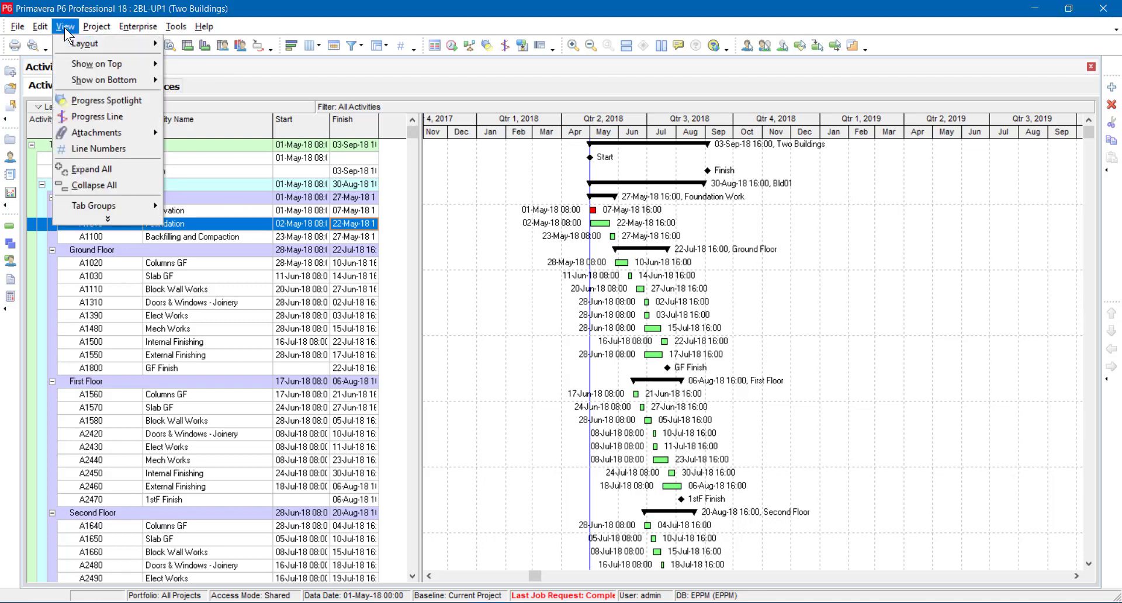
click(65, 27)
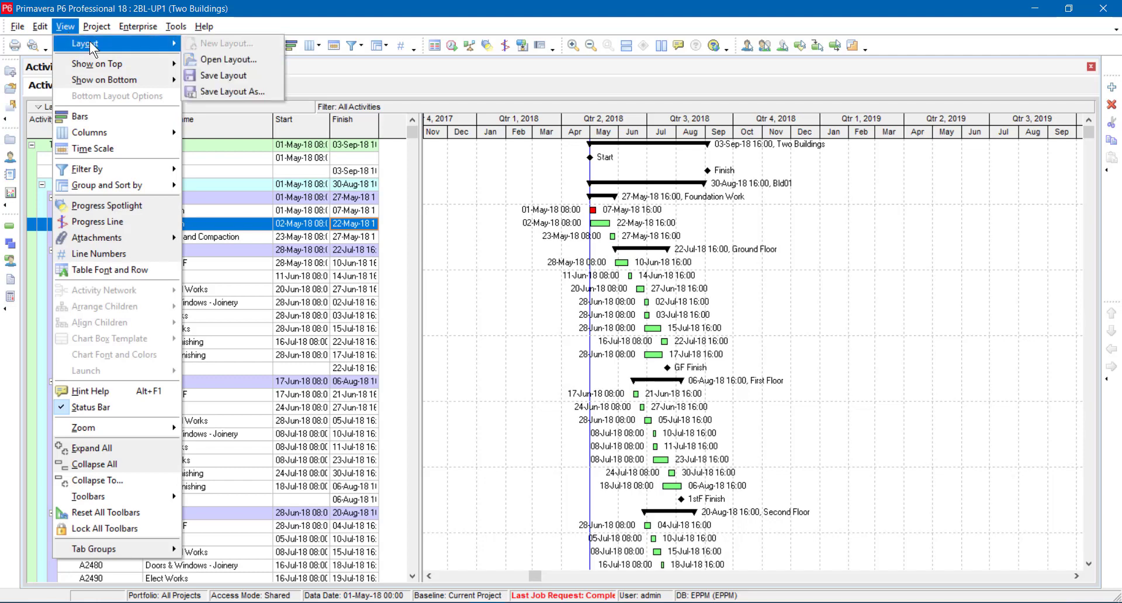
mouse_move(68, 37)
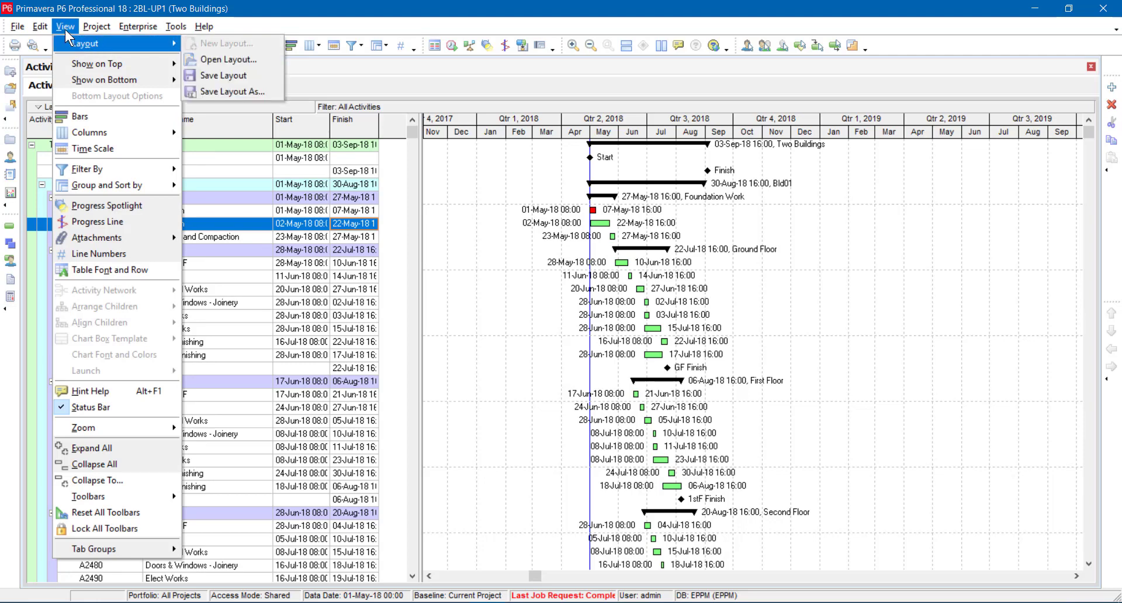
mouse_move(104, 48)
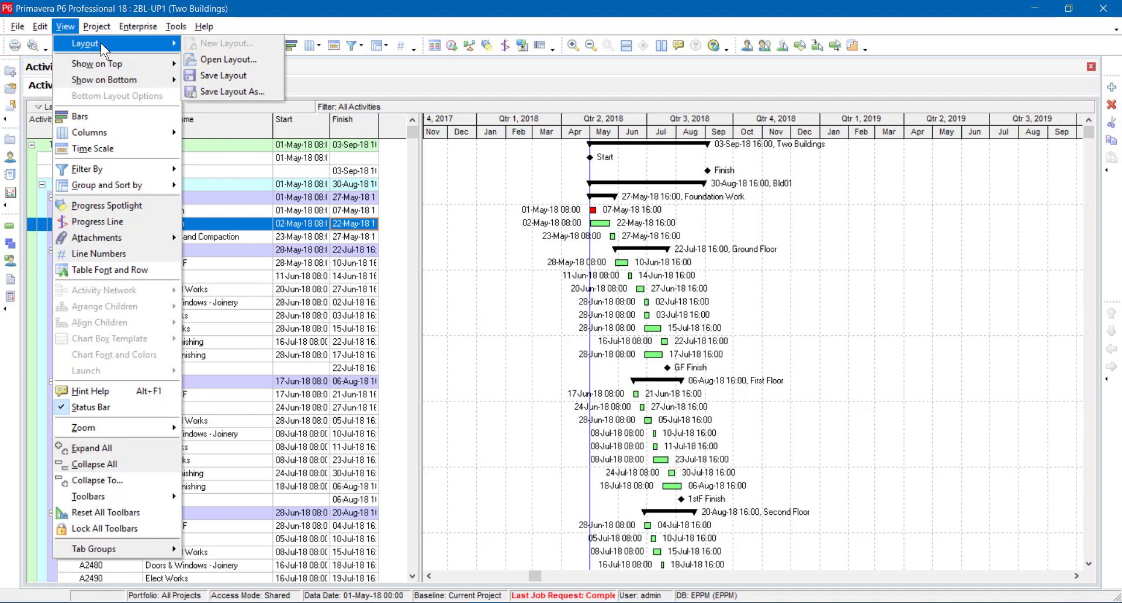
mouse_move(236, 49)
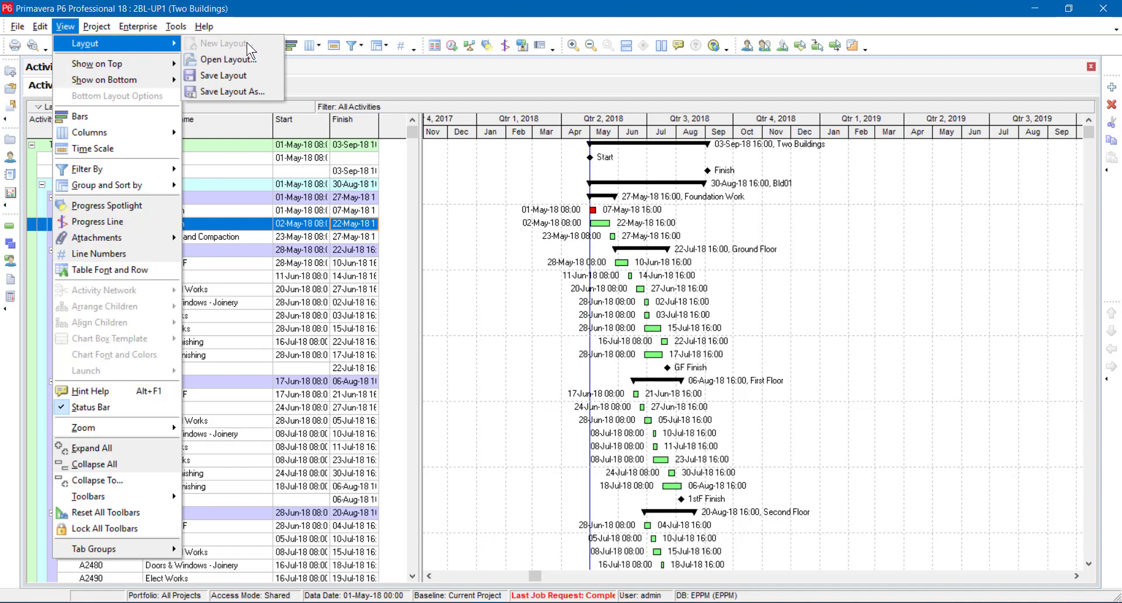
mouse_move(234, 56)
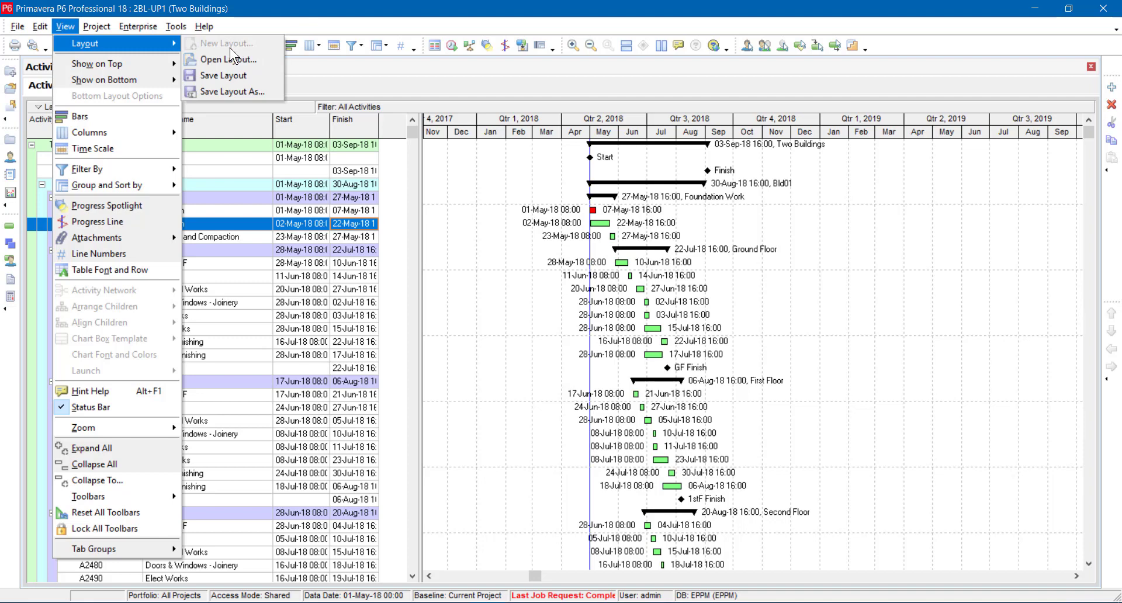
mouse_move(233, 57)
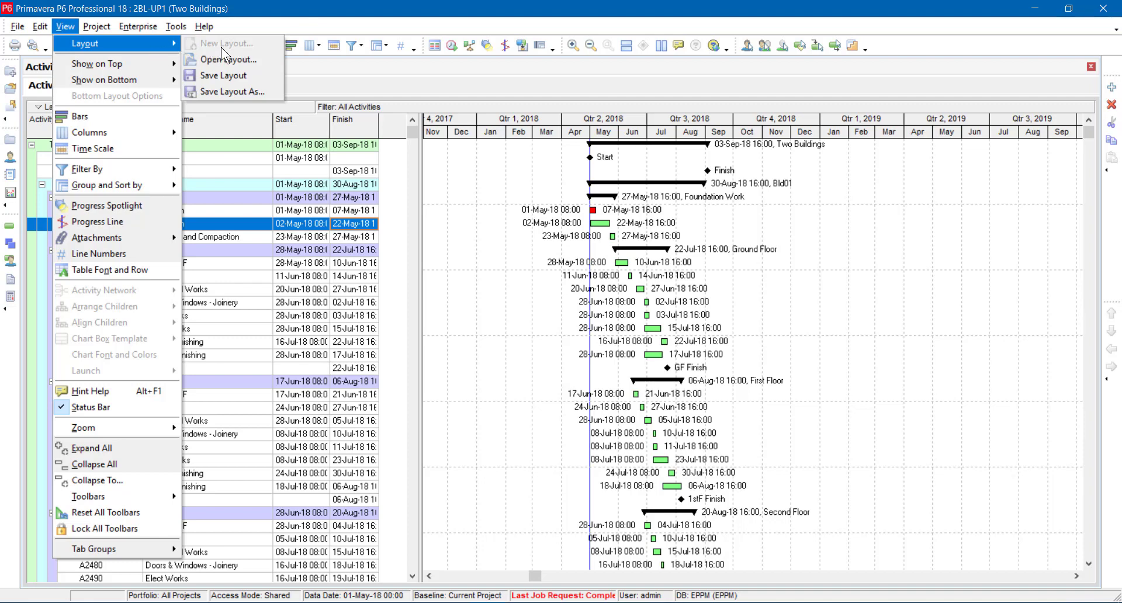
- Open the saved layouts list, answering No to saving the Classis WBS Layout changes
click(229, 59)
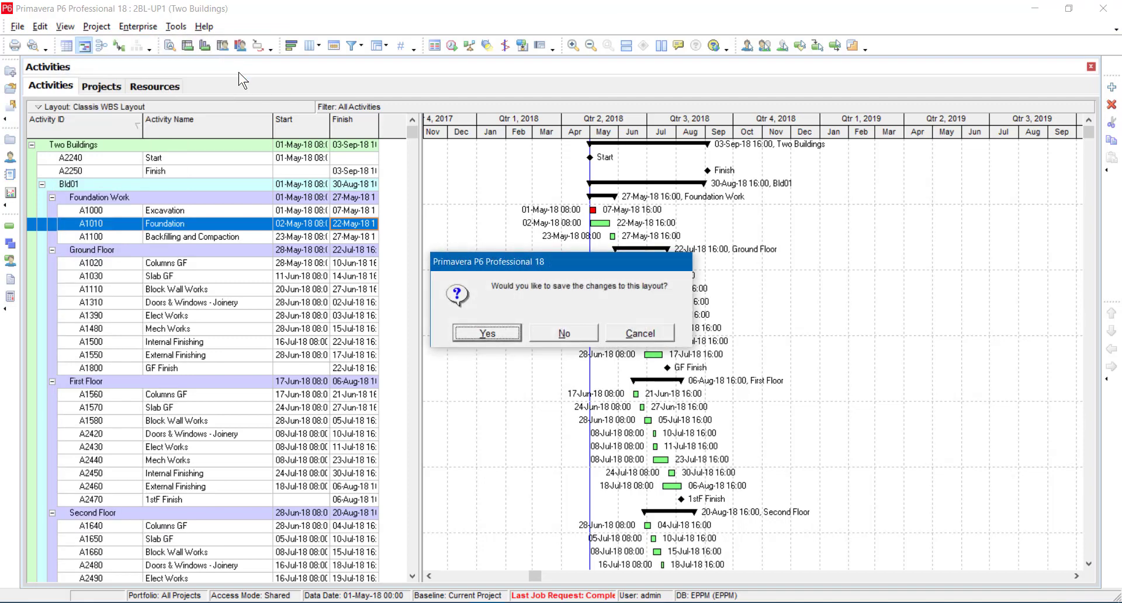
mouse_move(605, 298)
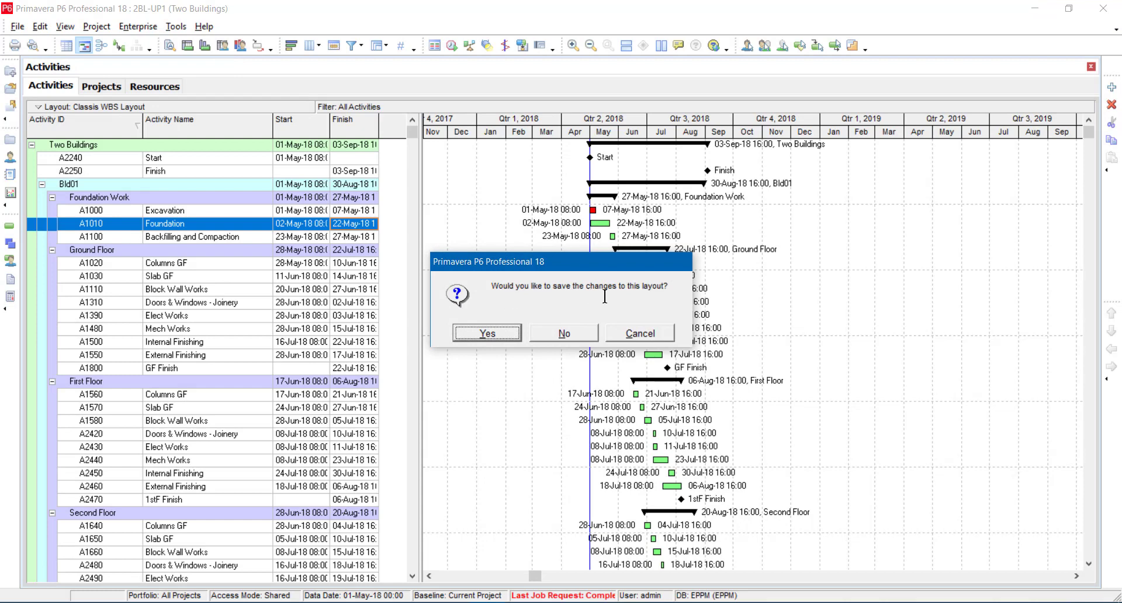
mouse_move(499, 296)
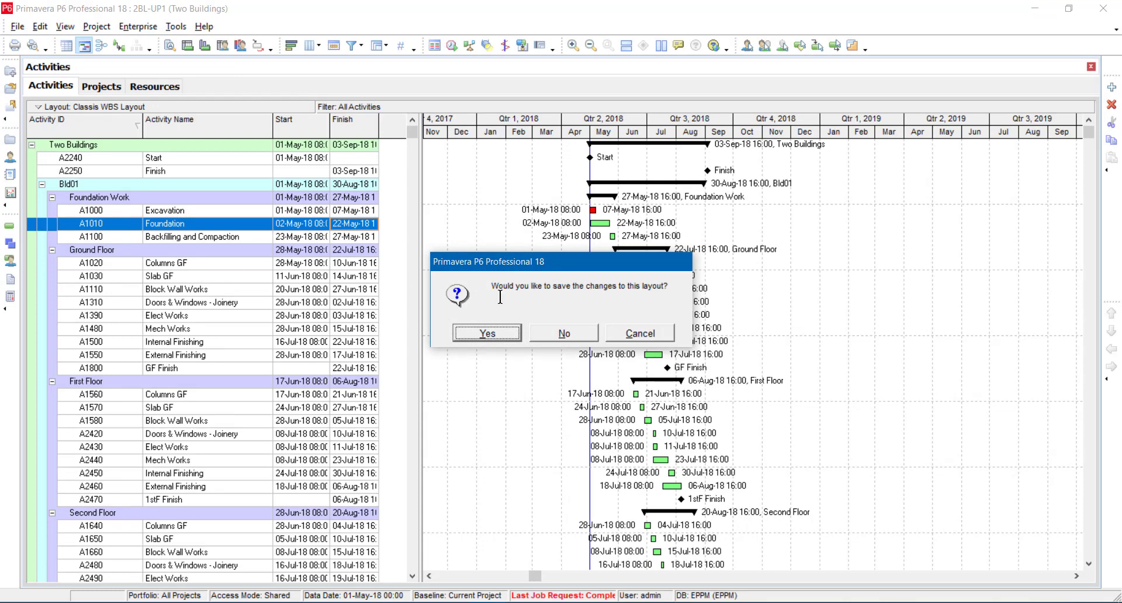
mouse_move(553, 340)
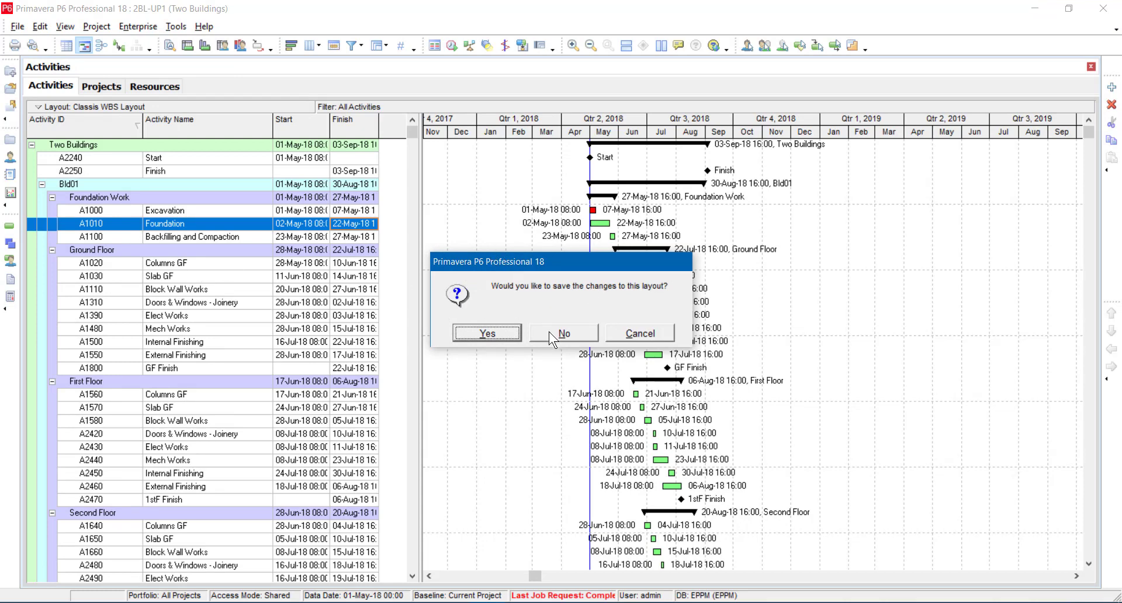
click(564, 333)
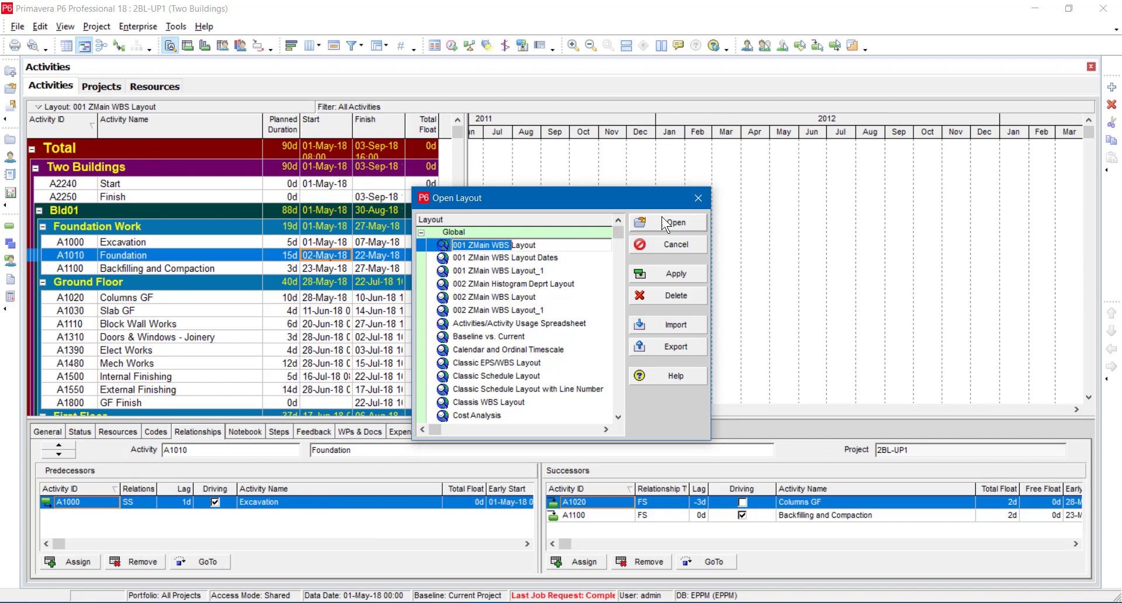
- Apply the 001 ZMain WBS Layout and collapse the First, Second and Third Floor groups
click(673, 222)
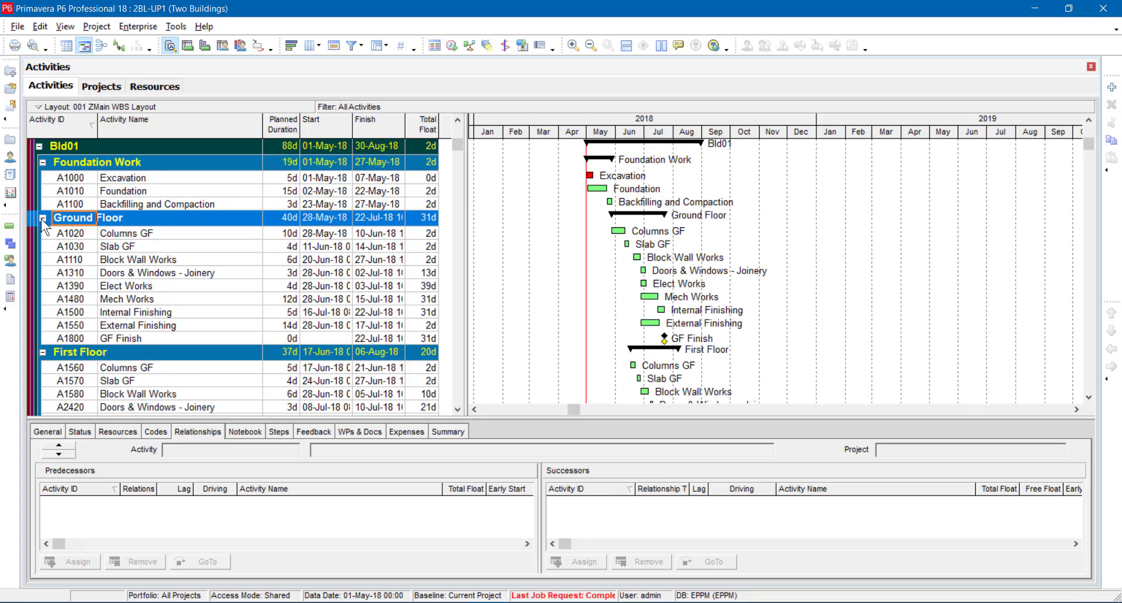
click(44, 218)
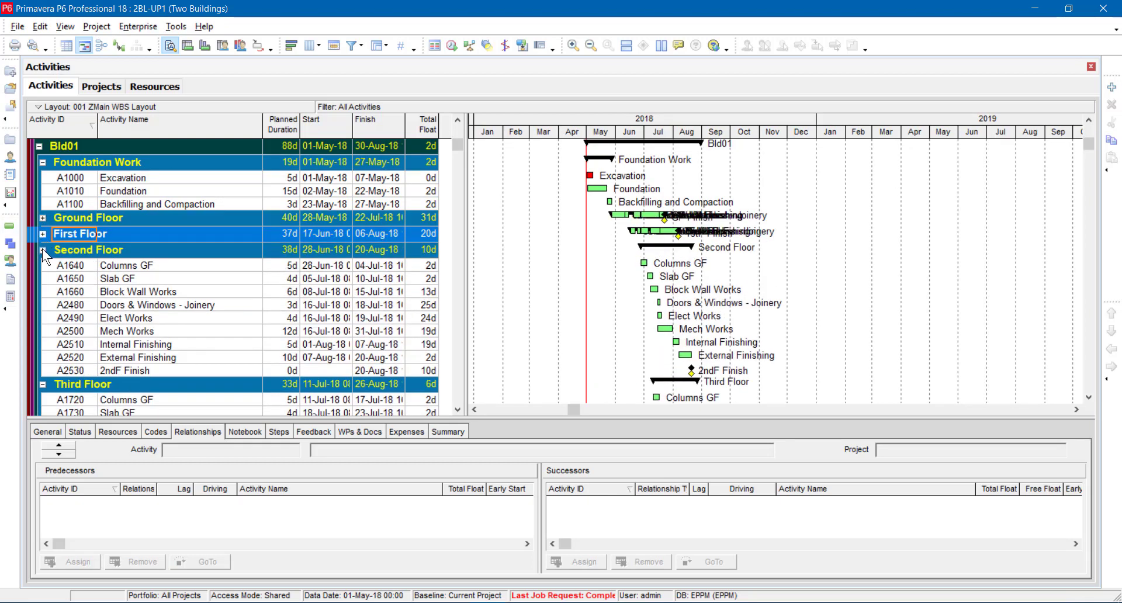
click(43, 251)
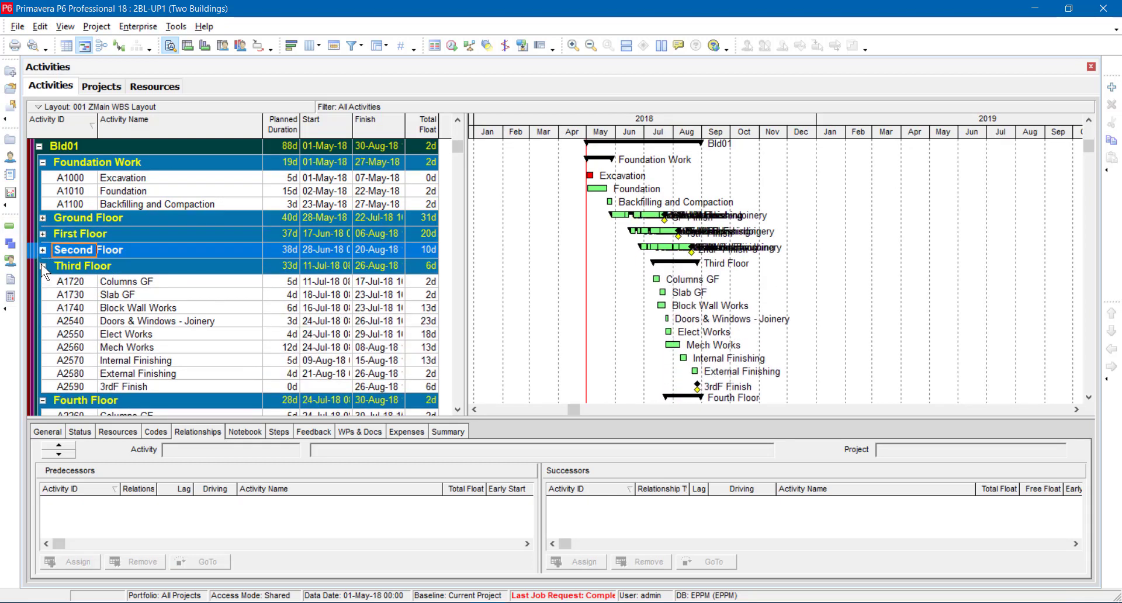
click(43, 265)
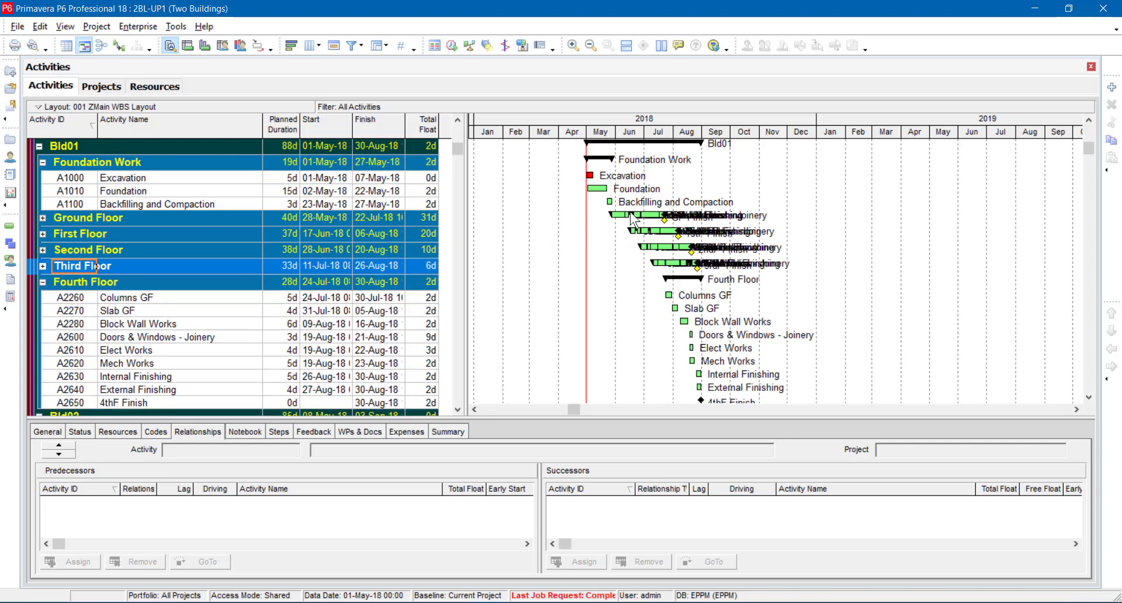
mouse_move(726, 322)
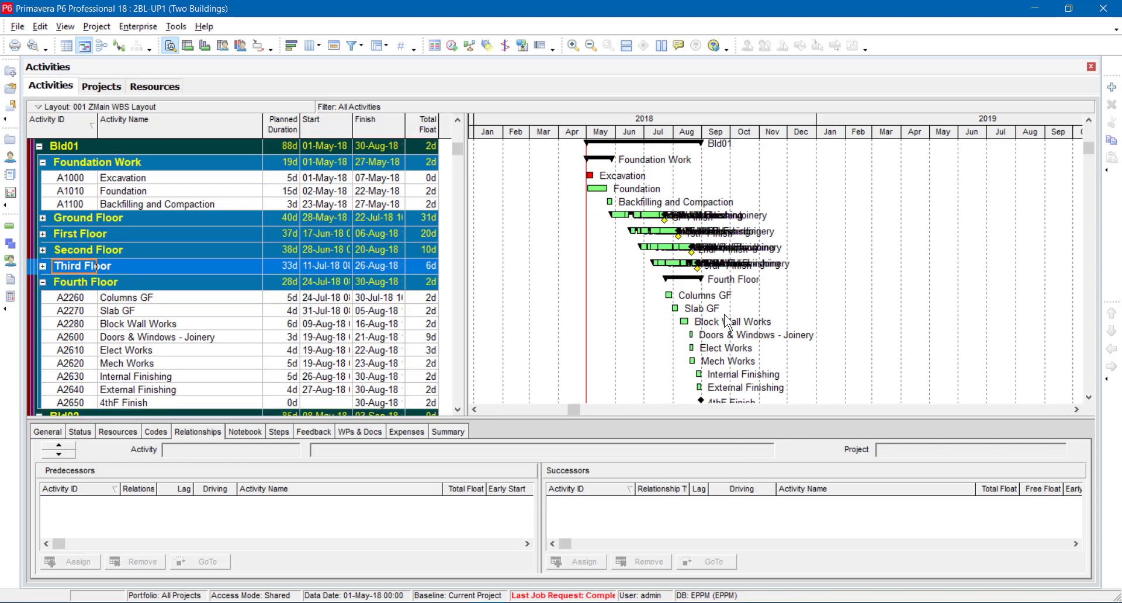
mouse_move(619, 174)
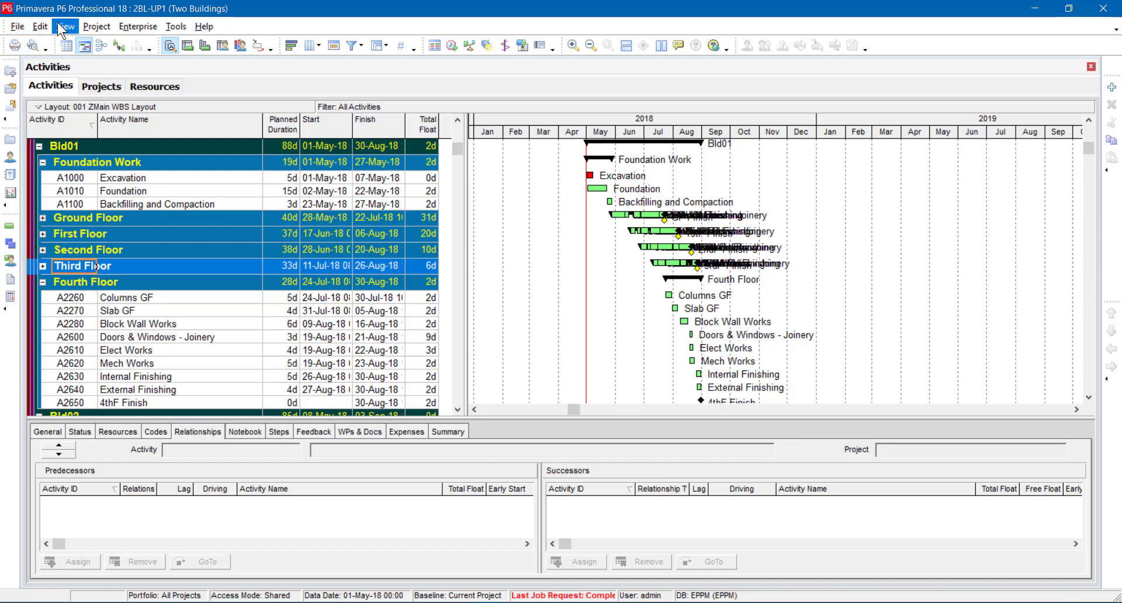
- Reopen the View menu to reach the layout options again
click(65, 27)
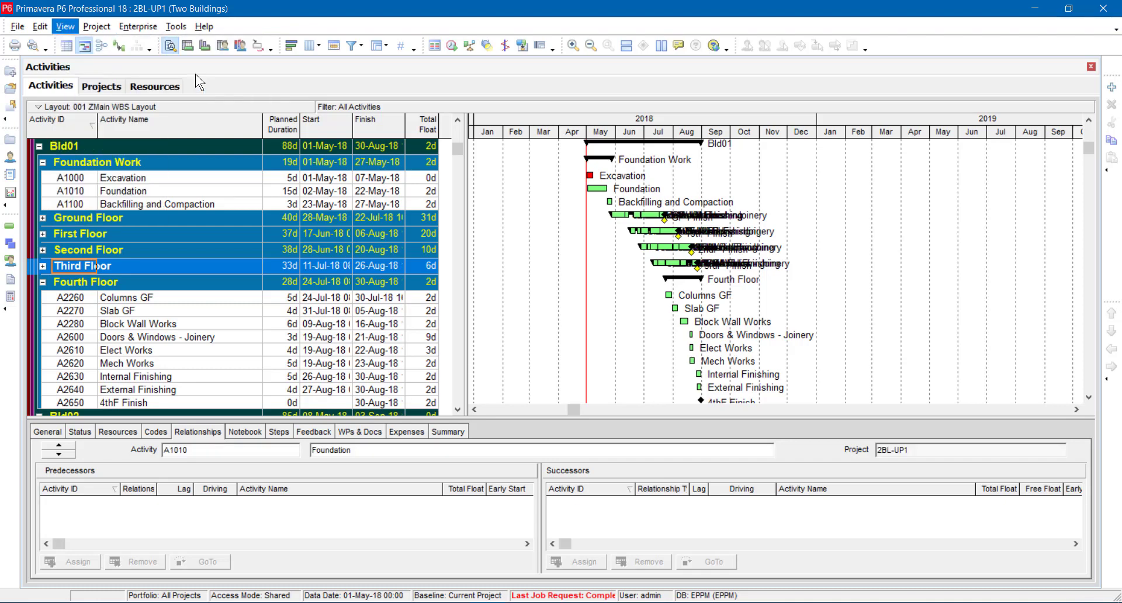
click(122, 254)
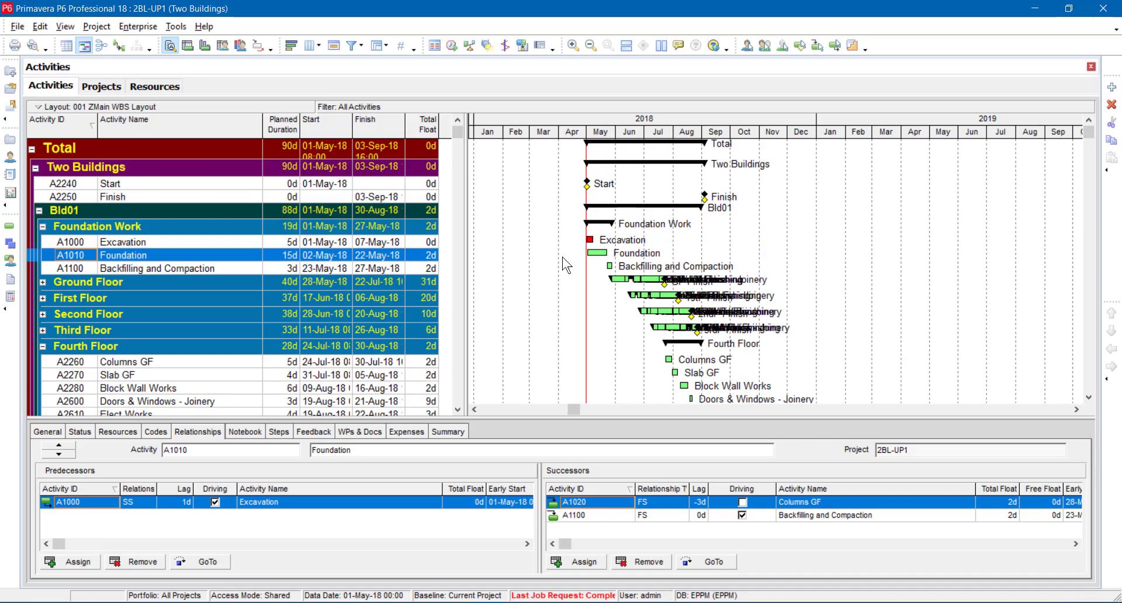
- In Save Layout As, make the layout available to the Two Buildings project, leaving the project unchanged
click(64, 27)
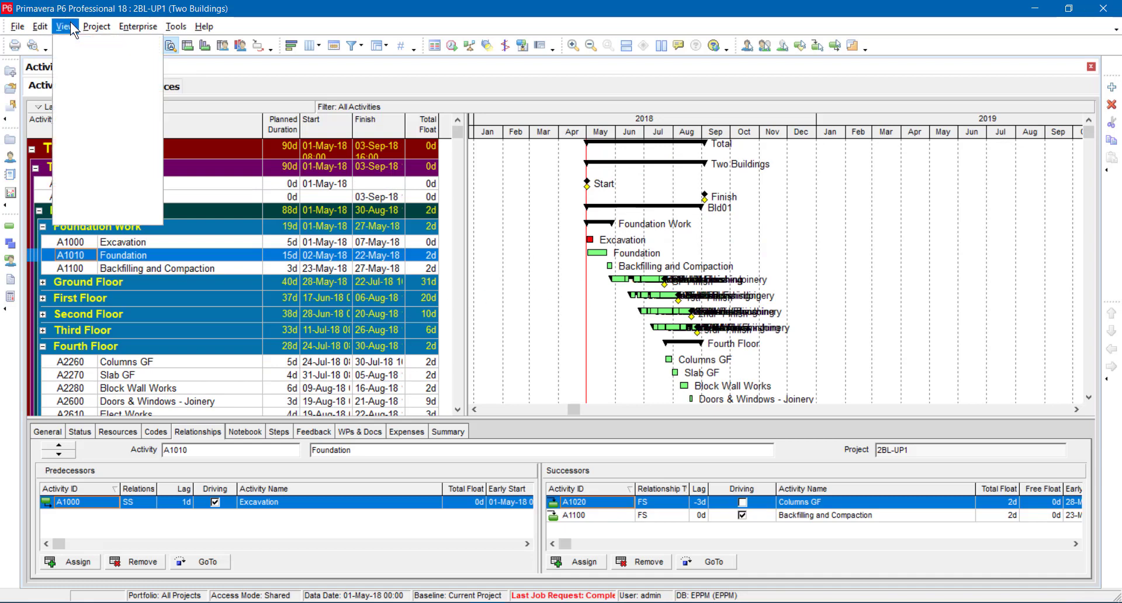
click(84, 43)
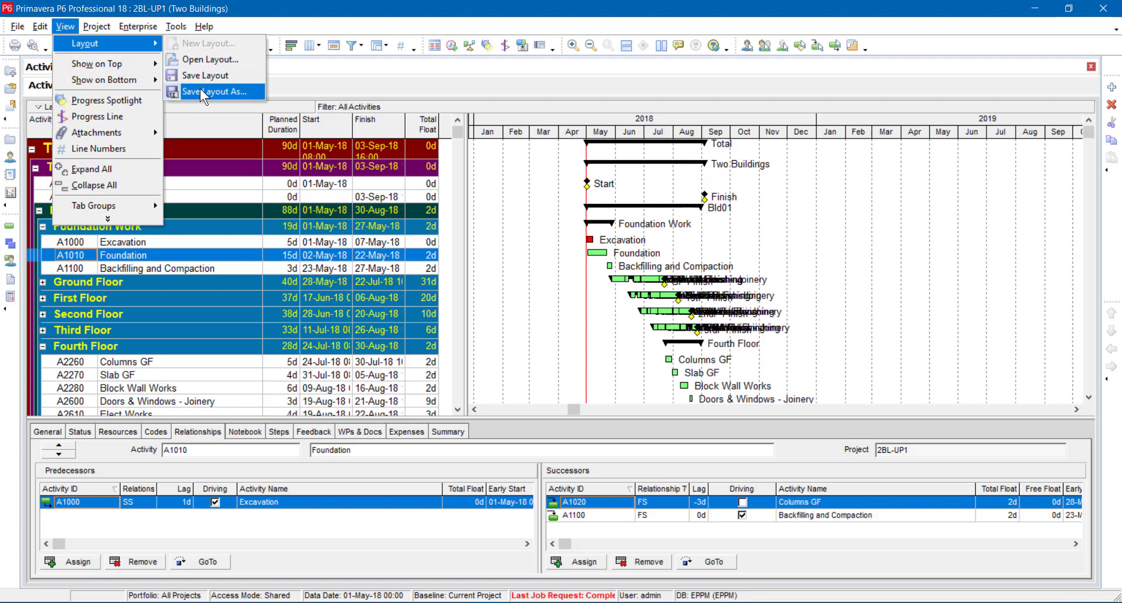
click(216, 91)
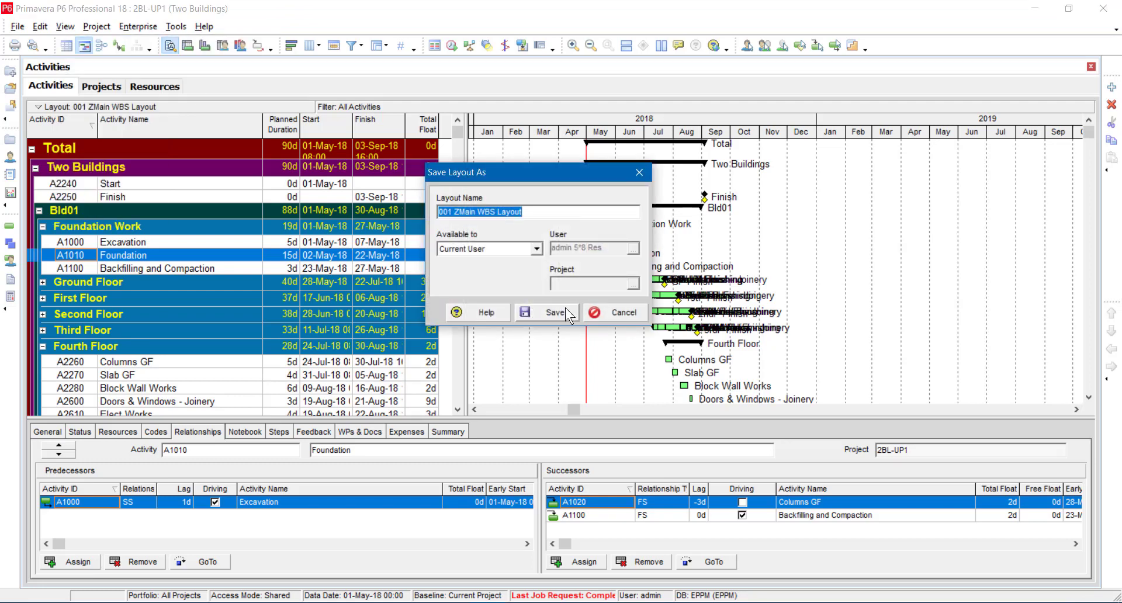
mouse_move(493, 249)
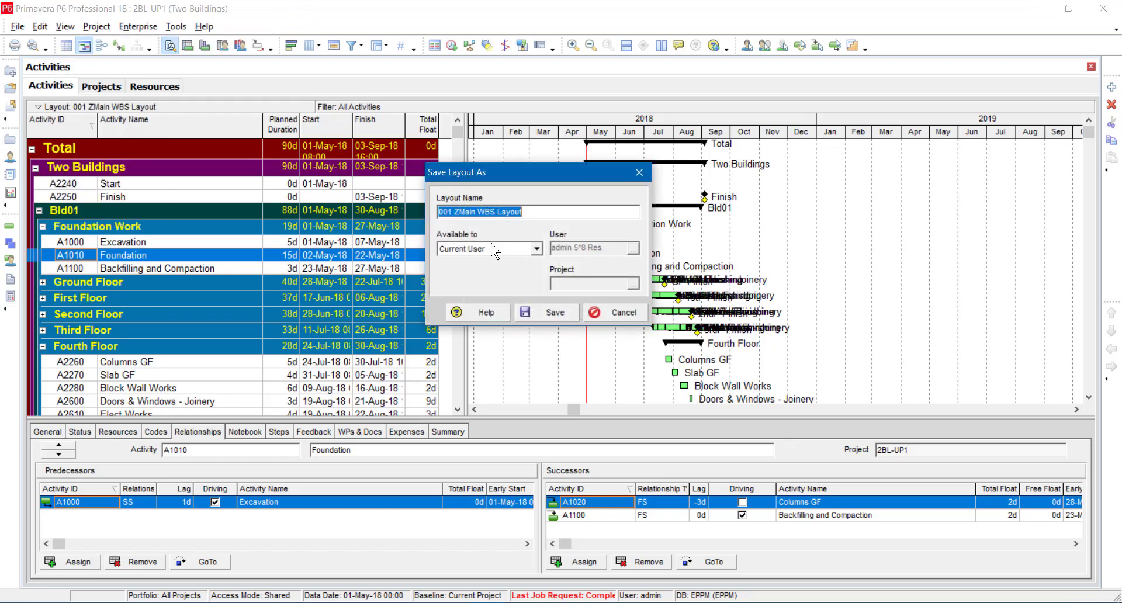
click(533, 248)
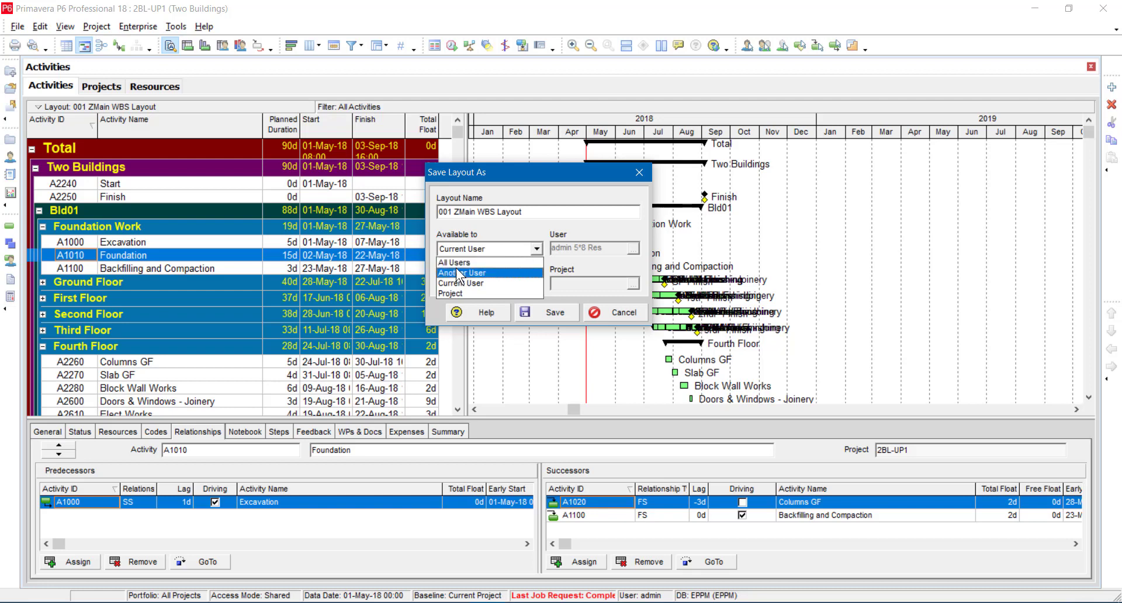
mouse_move(462, 283)
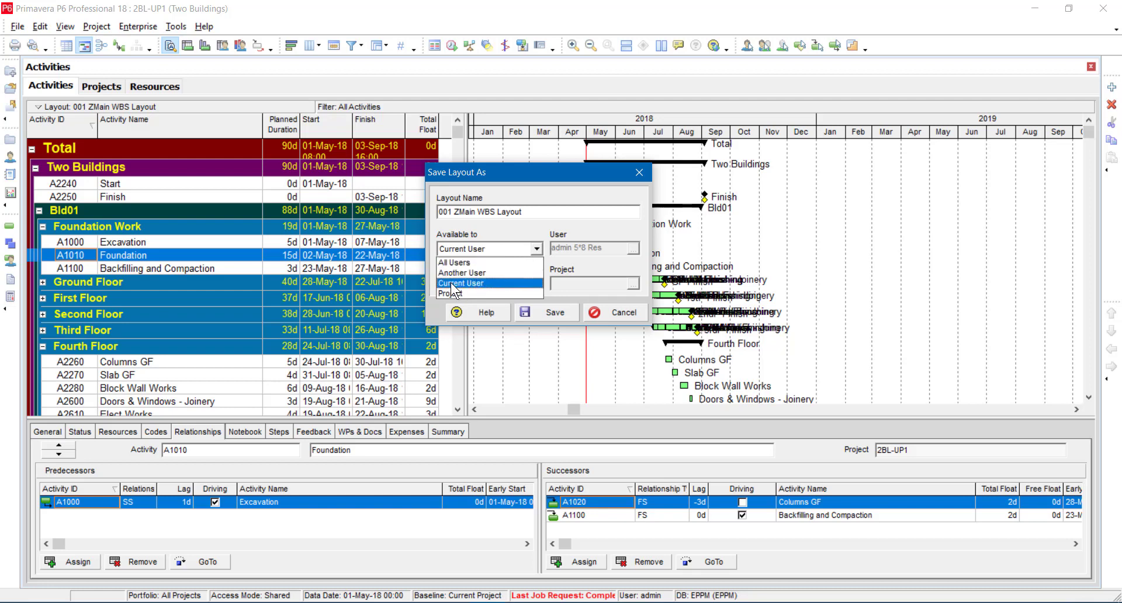
click(451, 293)
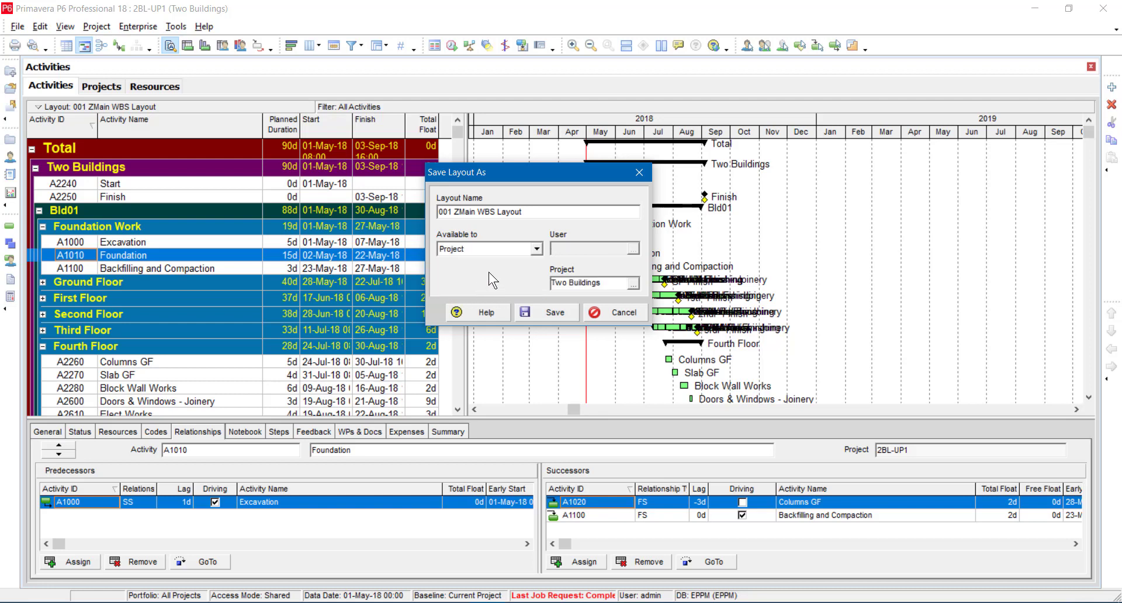
mouse_move(485, 246)
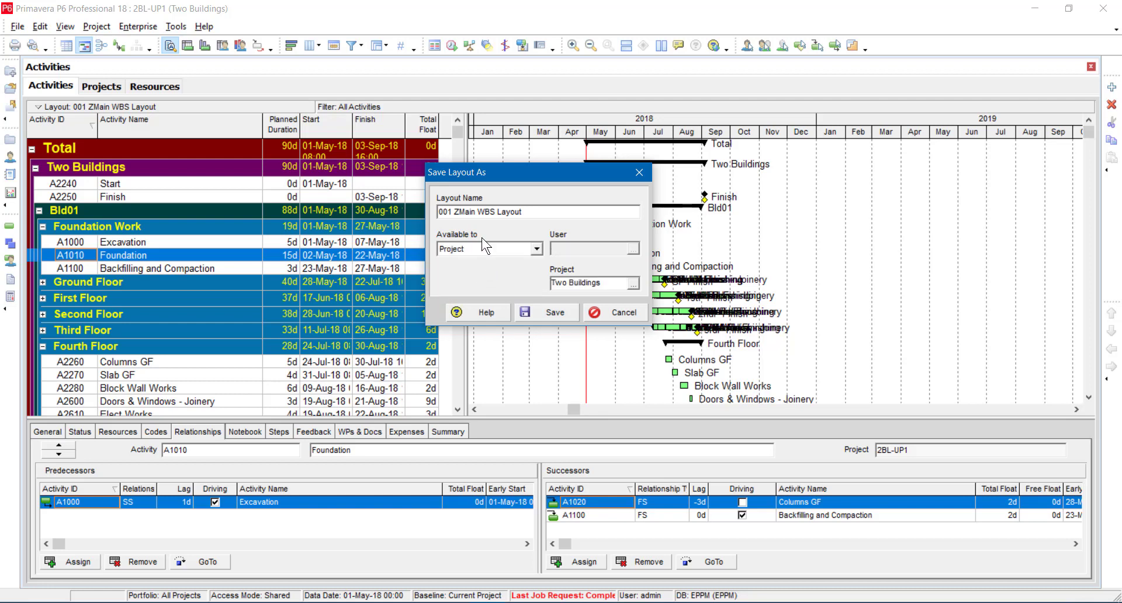
mouse_move(493, 279)
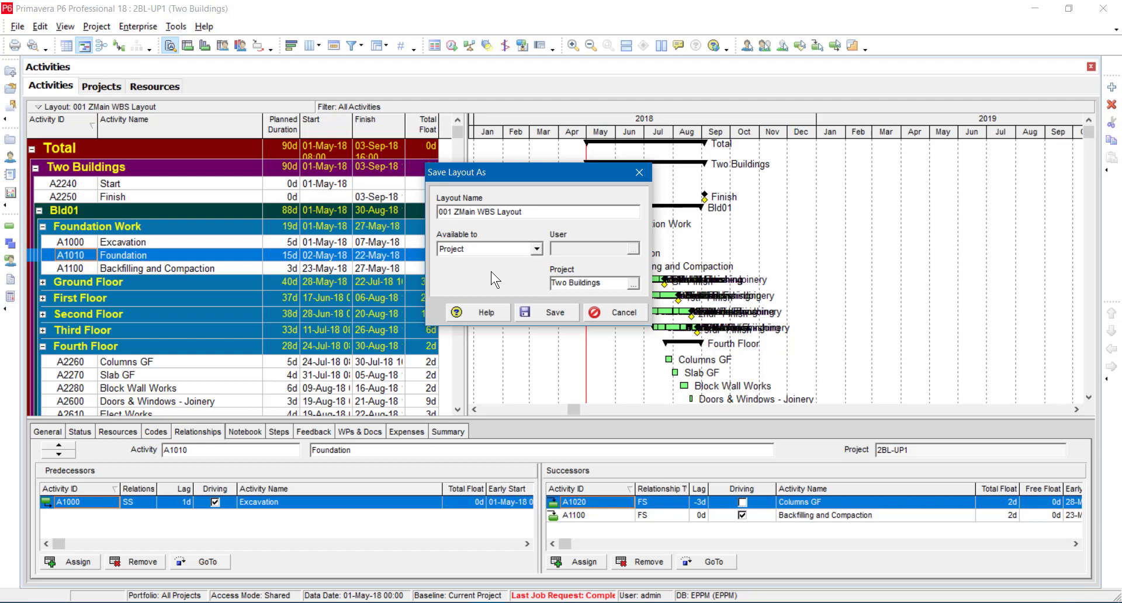
mouse_move(658, 301)
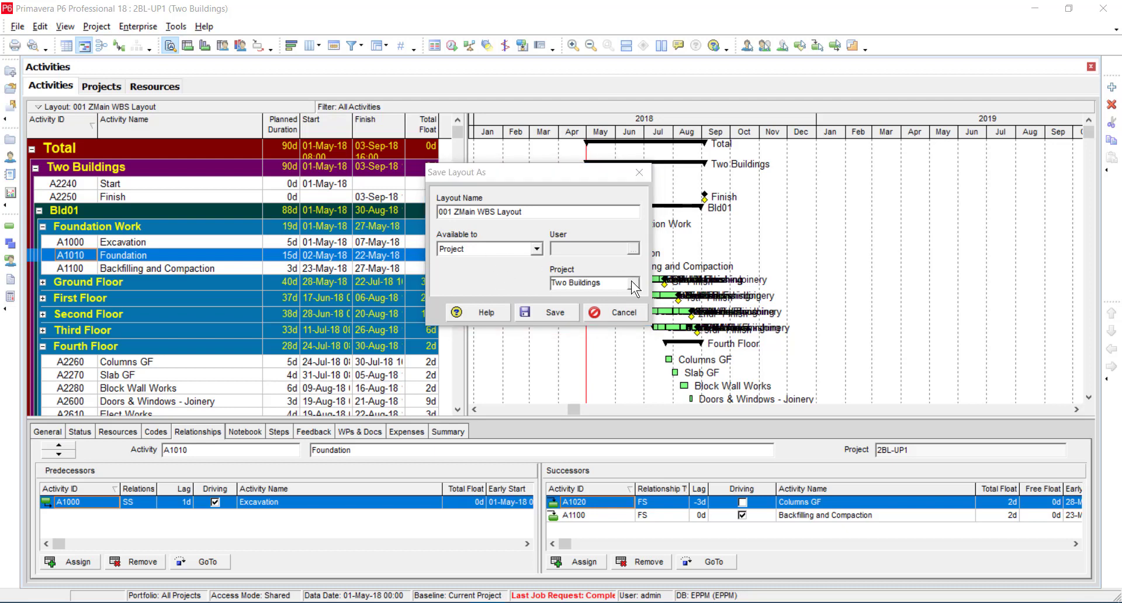
click(632, 283)
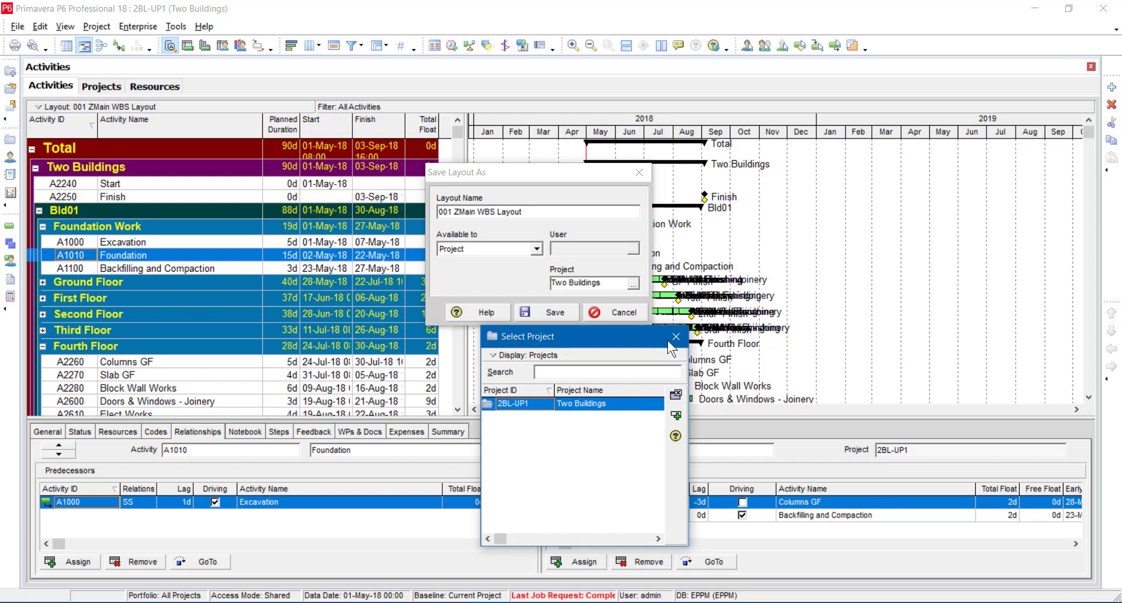
click(674, 337)
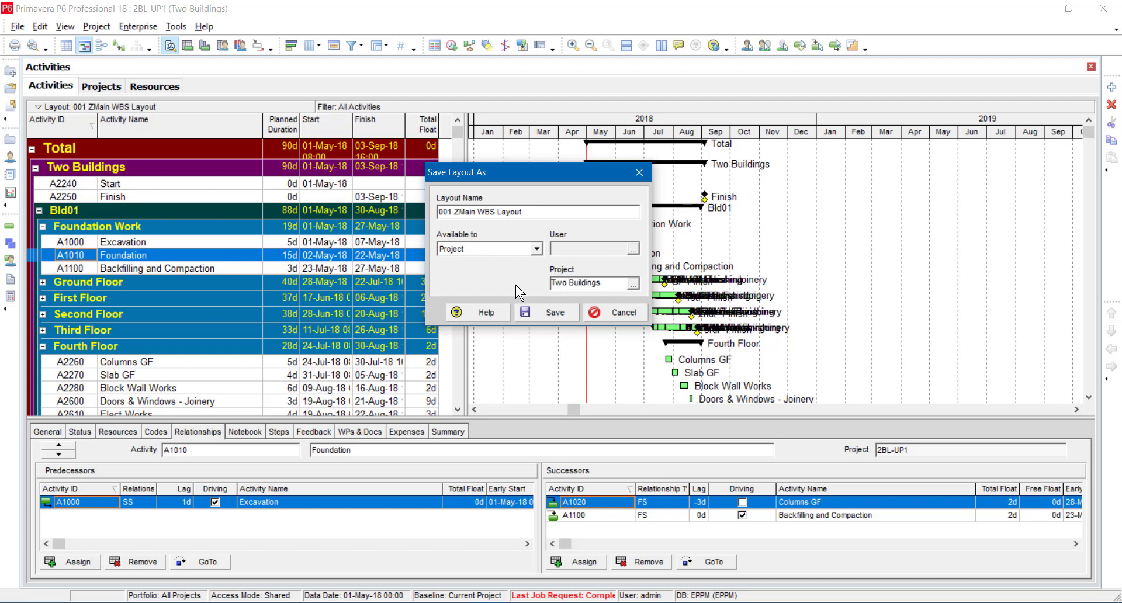
mouse_move(490, 256)
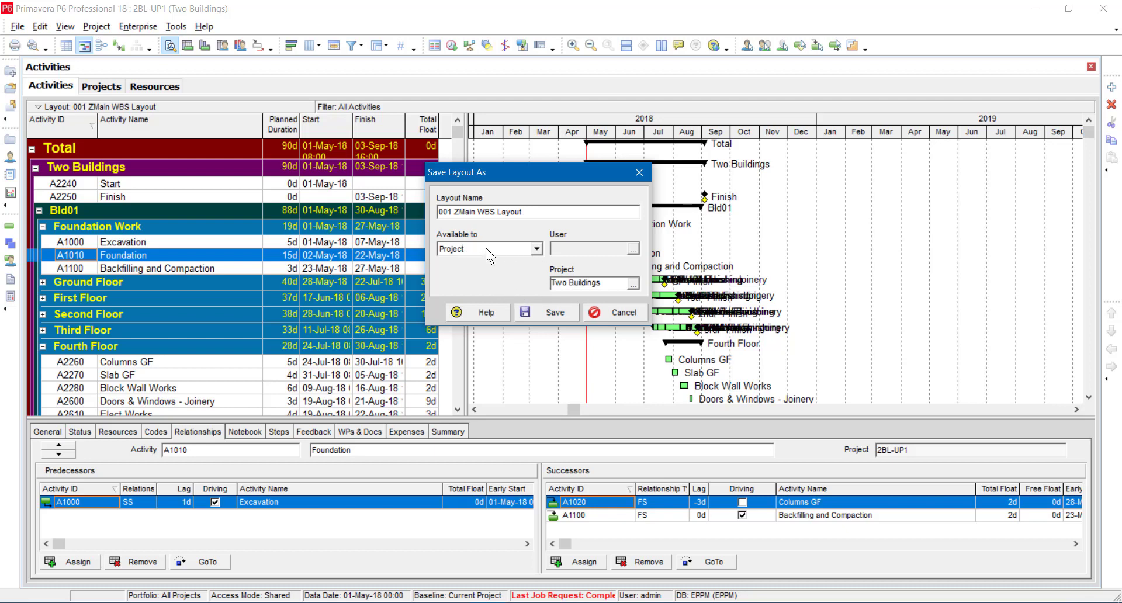
mouse_move(566, 286)
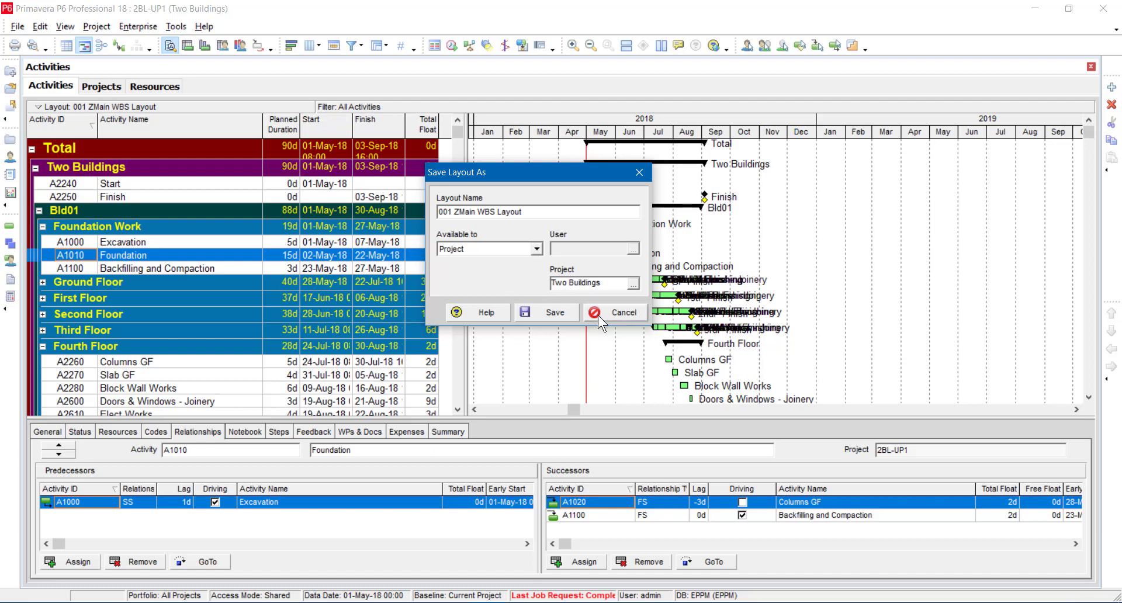
mouse_move(611, 318)
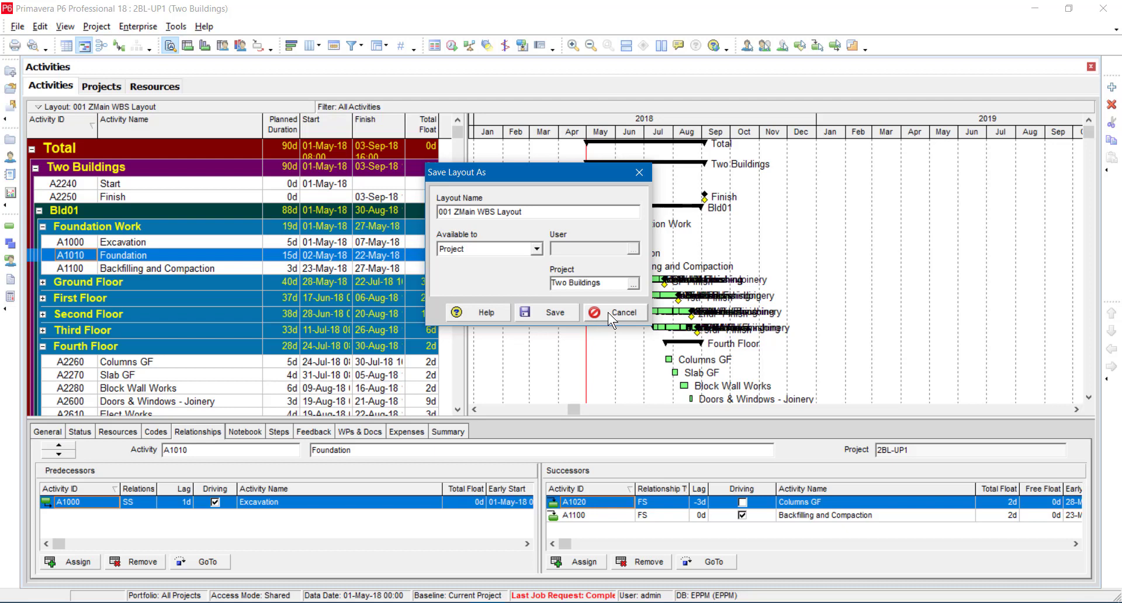
mouse_move(519, 304)
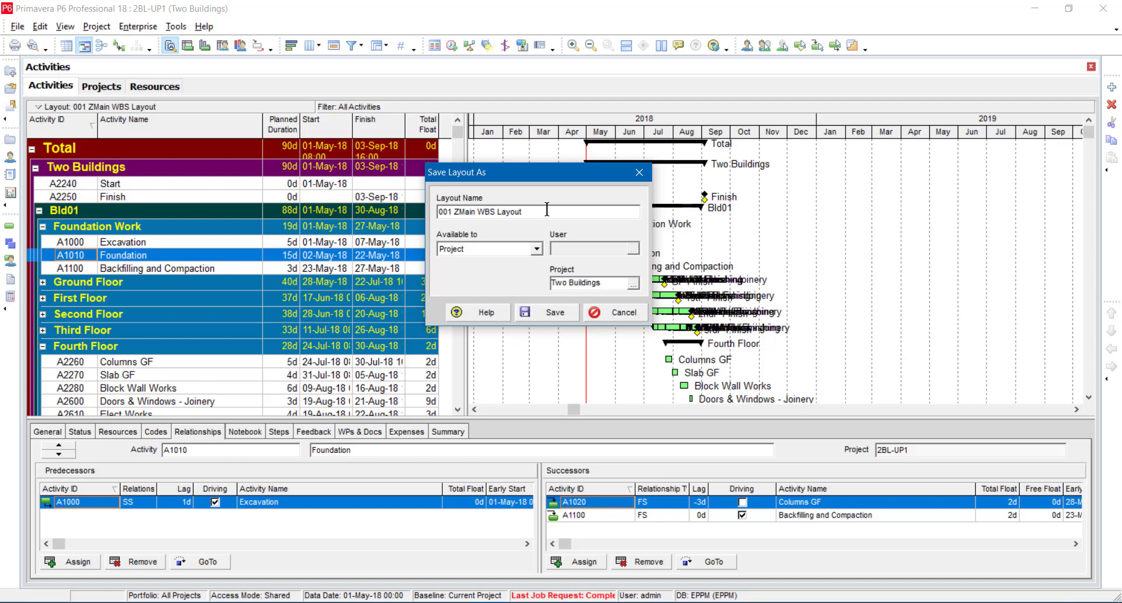
mouse_move(518, 213)
text(001 Project)
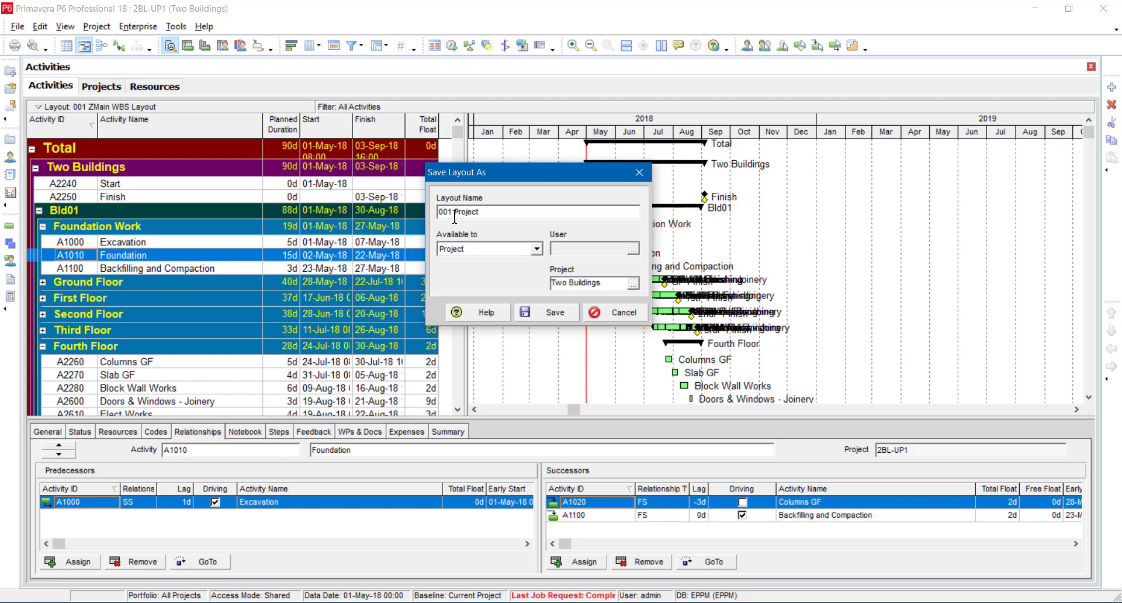
- Name the layout 001 Project View and save it
text(View)
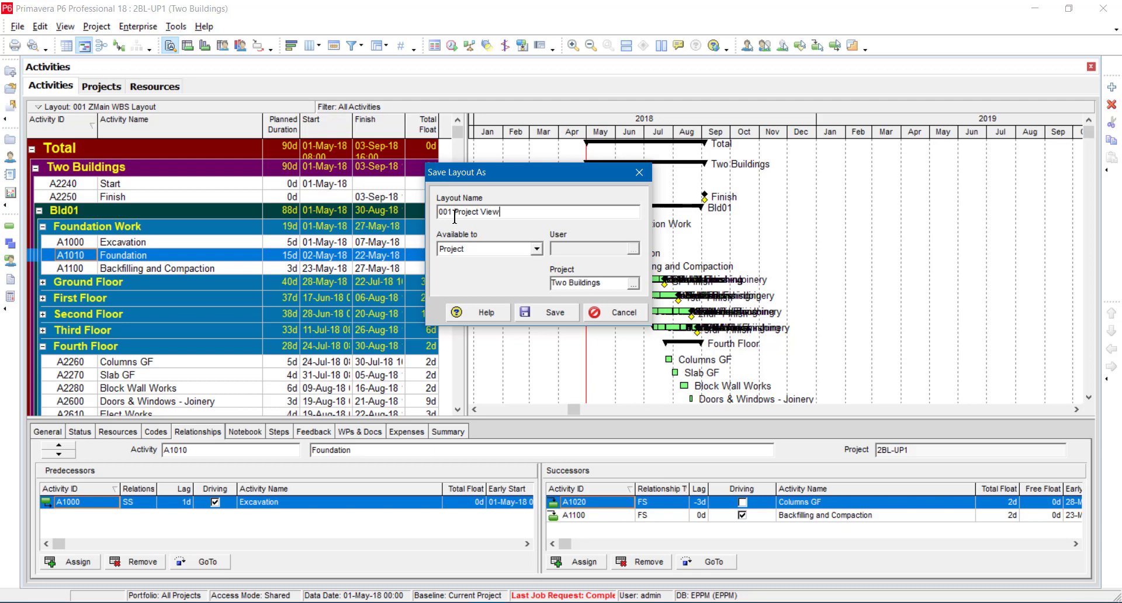
click(546, 312)
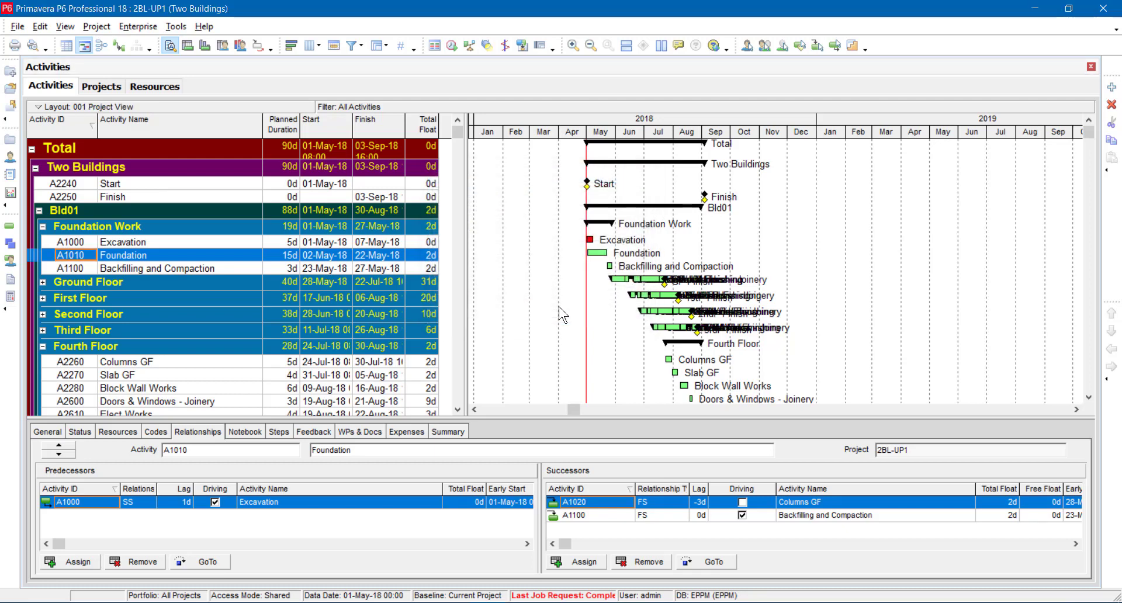
mouse_move(371, 266)
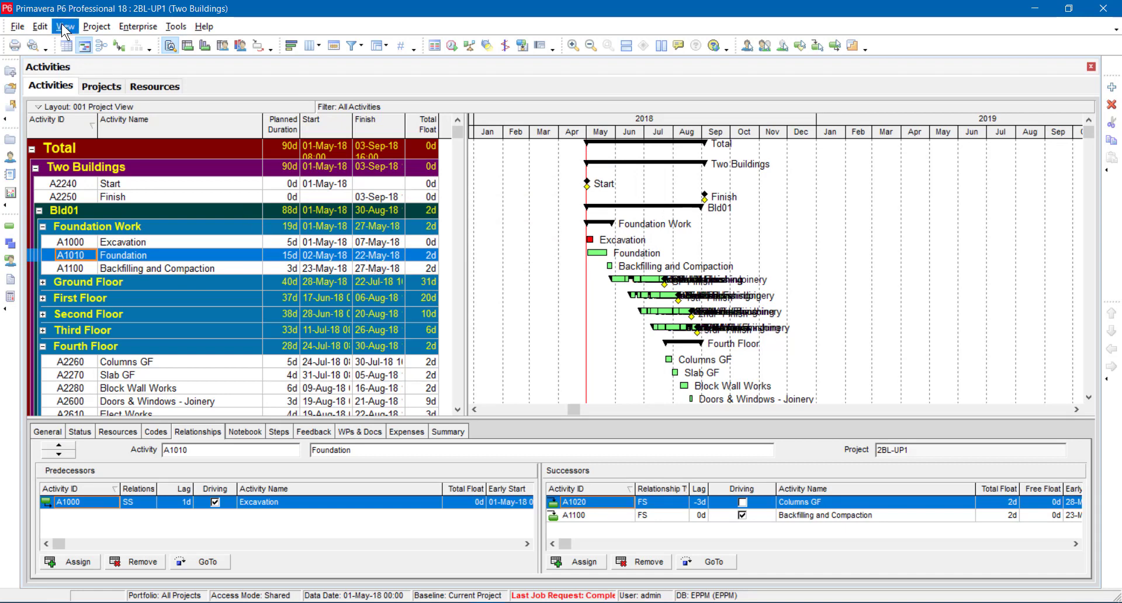
- Show the View > Layout > Show on Top choices such as Table and Gantt Chart
click(64, 27)
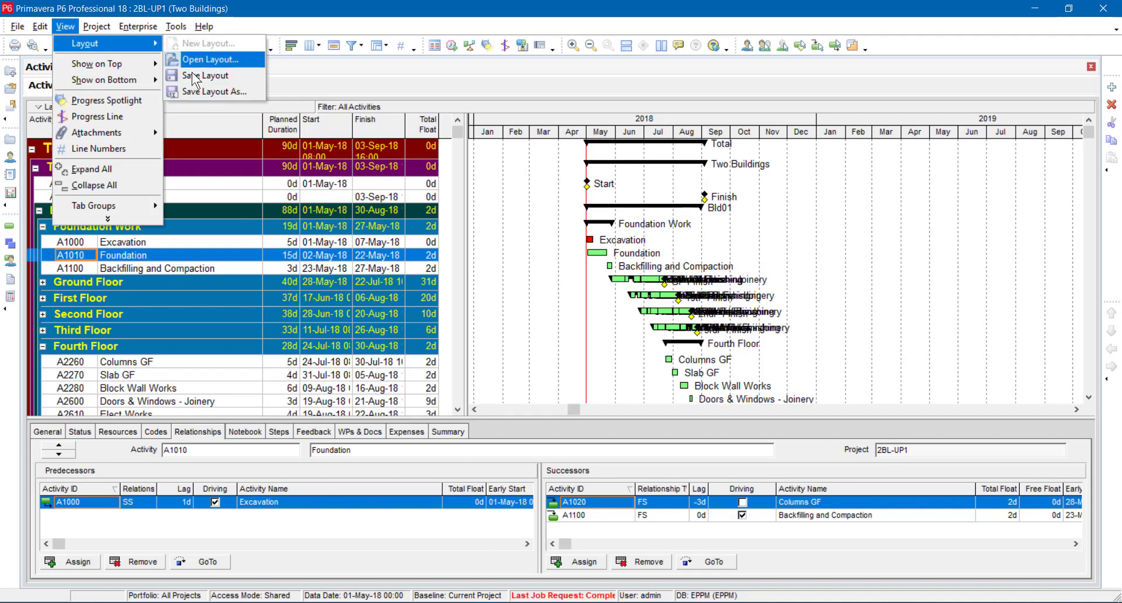
mouse_move(91, 49)
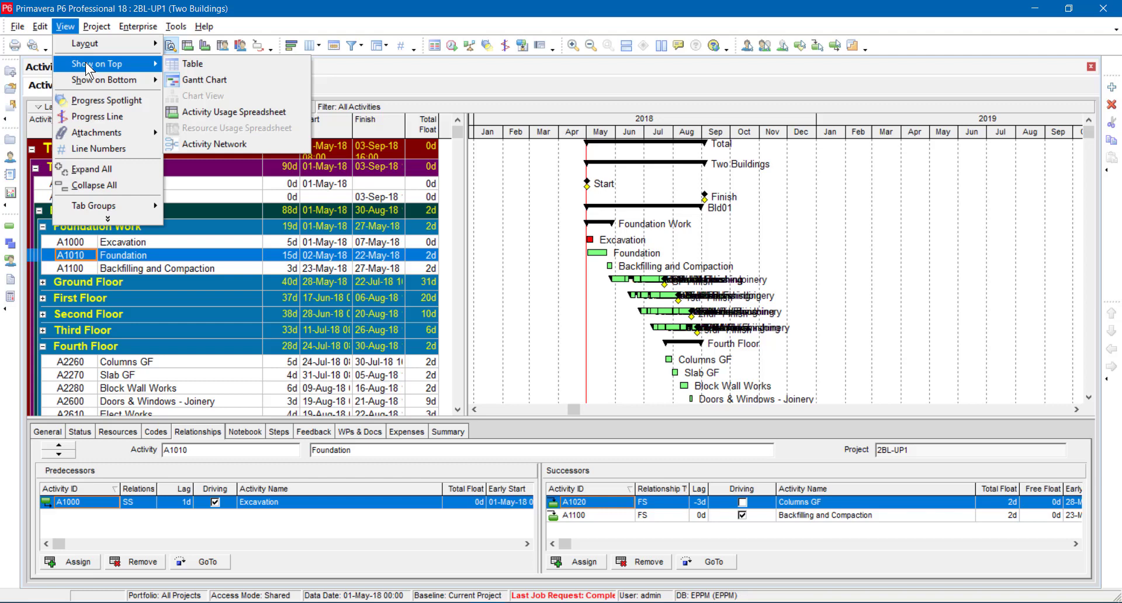
mouse_move(158, 68)
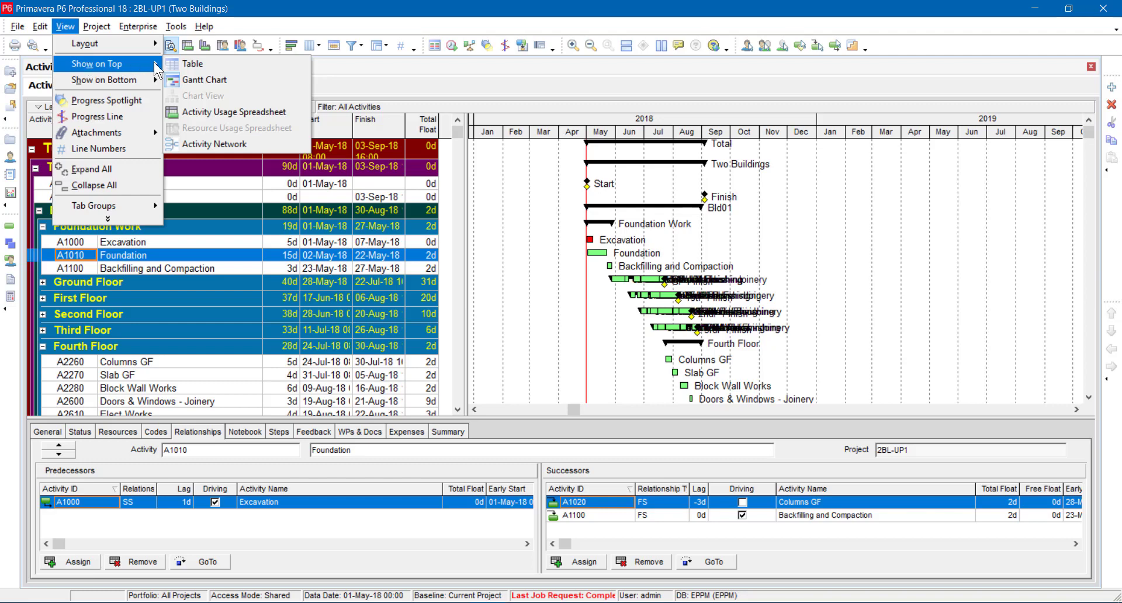
mouse_move(228, 146)
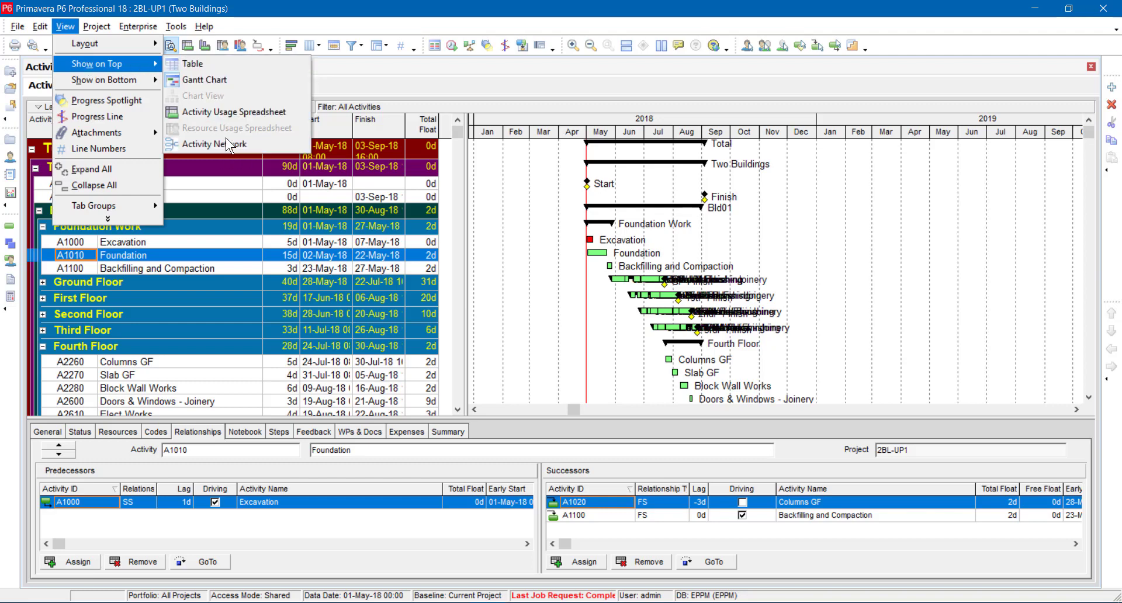
mouse_move(191, 63)
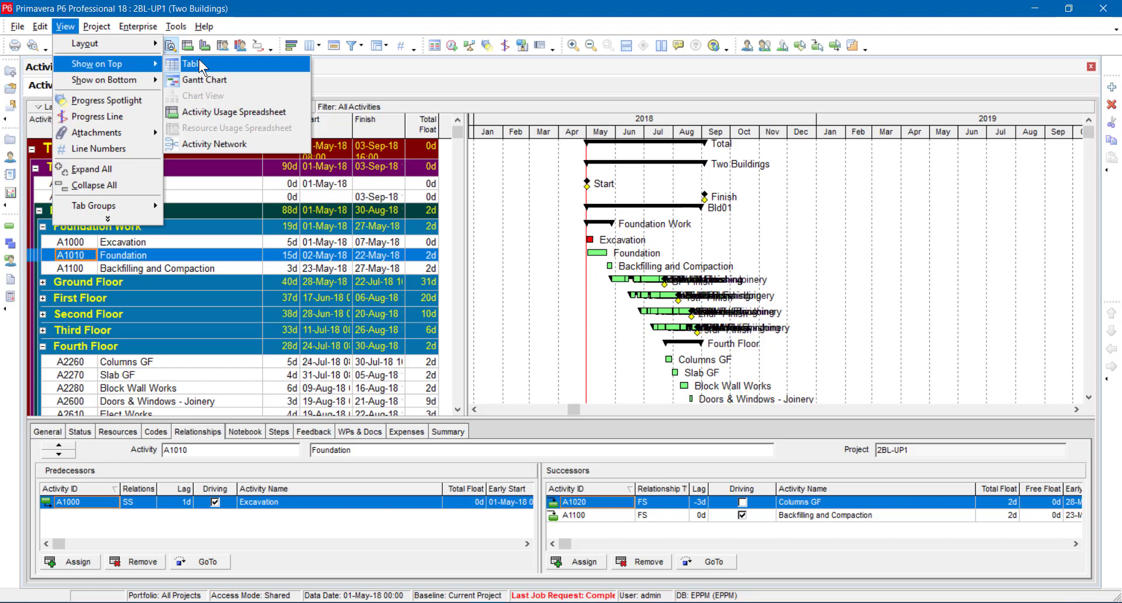
mouse_move(236, 112)
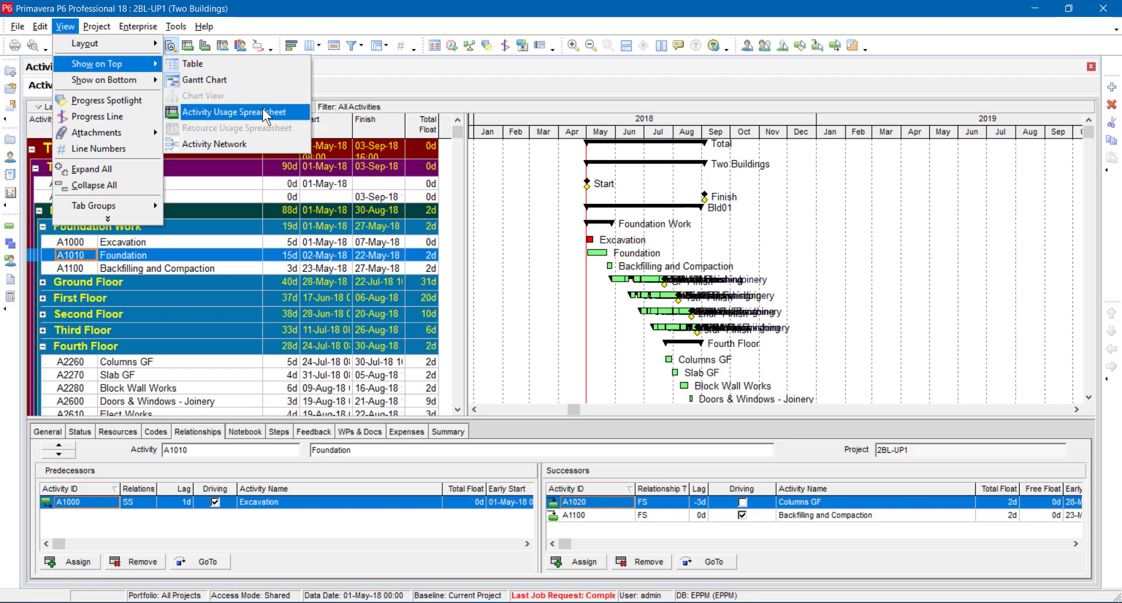
mouse_move(257, 97)
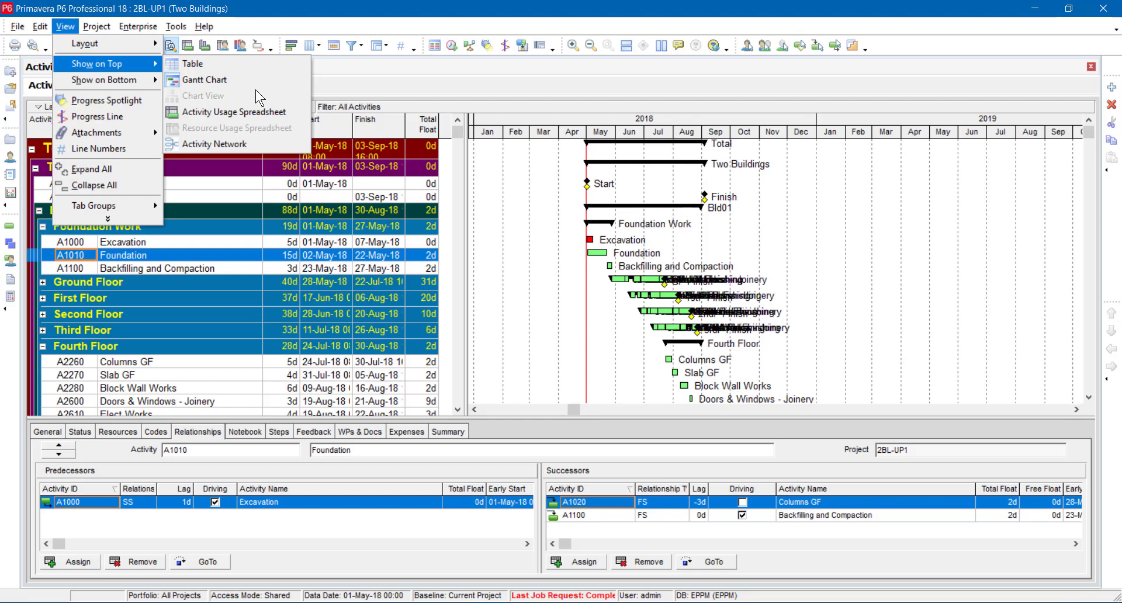
mouse_move(206, 80)
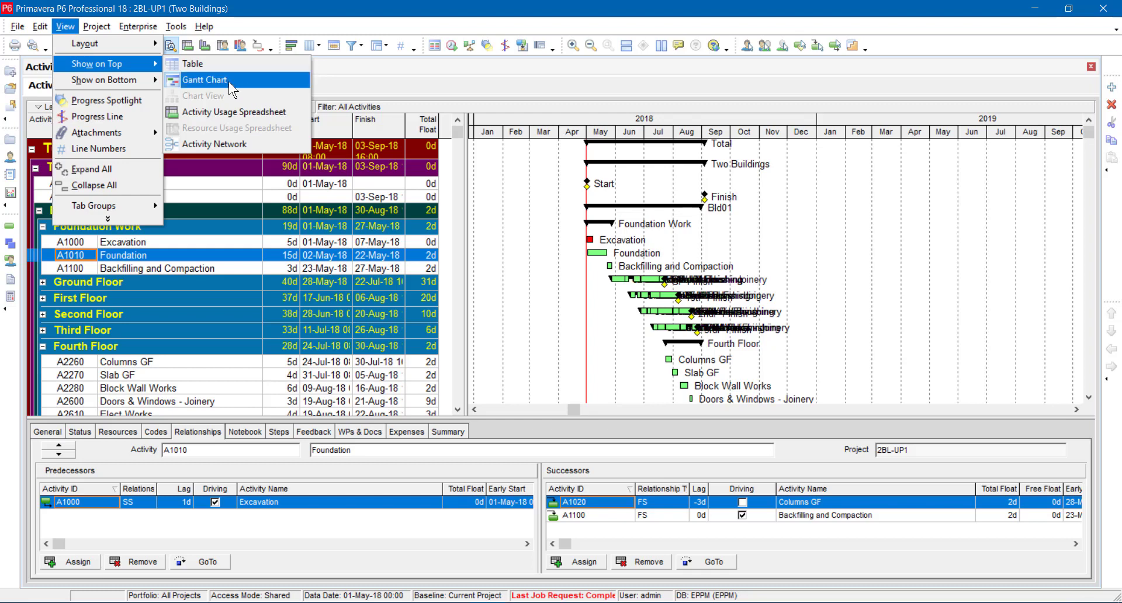
mouse_move(192, 63)
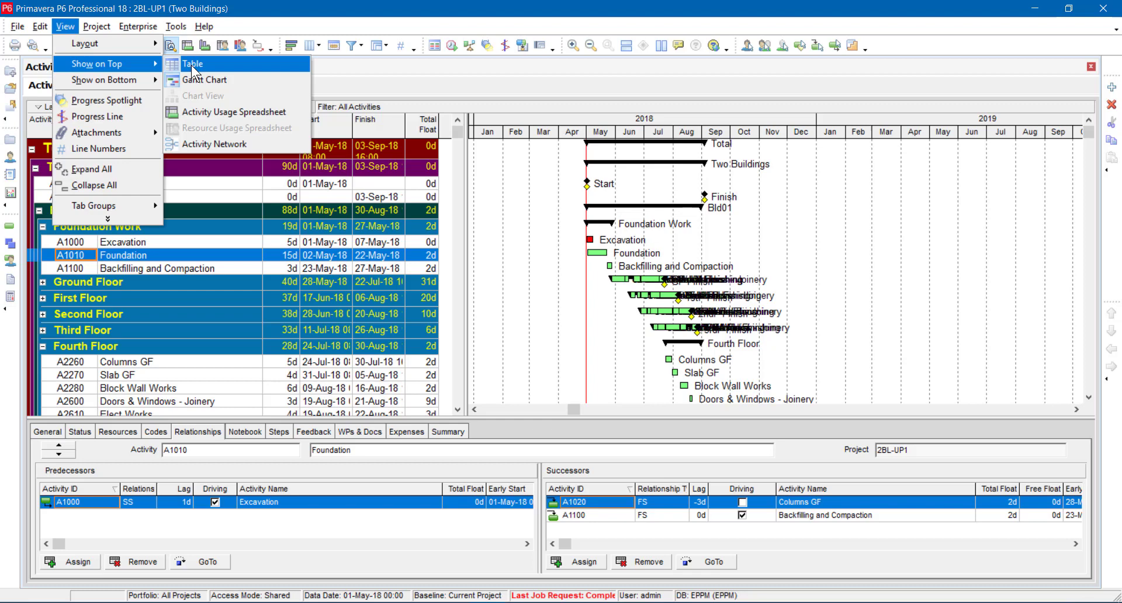
- Show only the table on top, then cycle Projects, Resources, Reports and WBS back to Activities
click(192, 63)
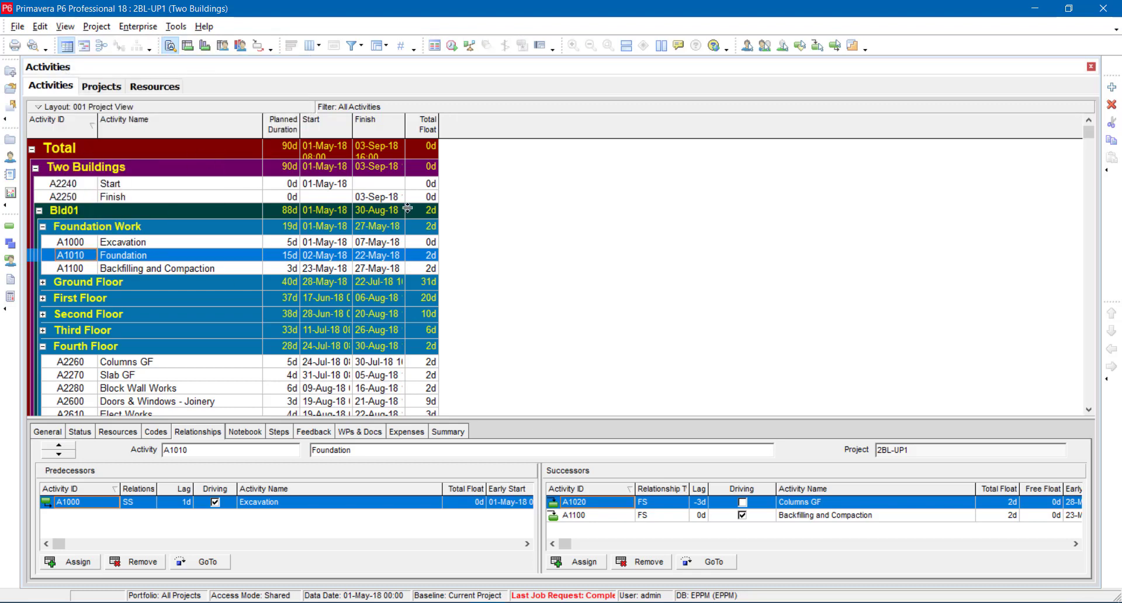
mouse_move(267, 171)
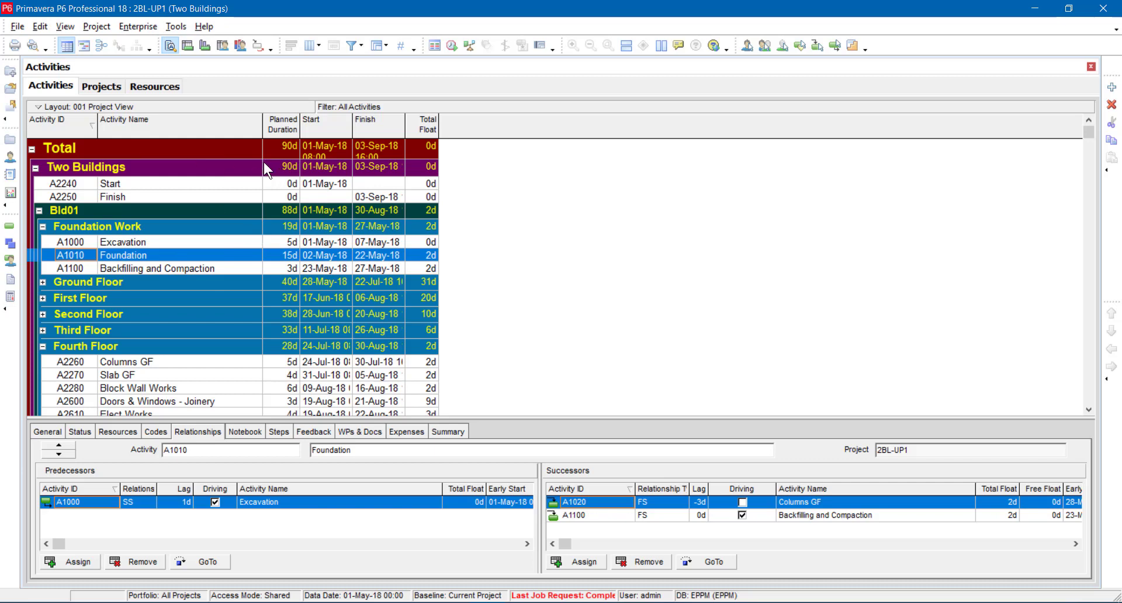
mouse_move(77, 108)
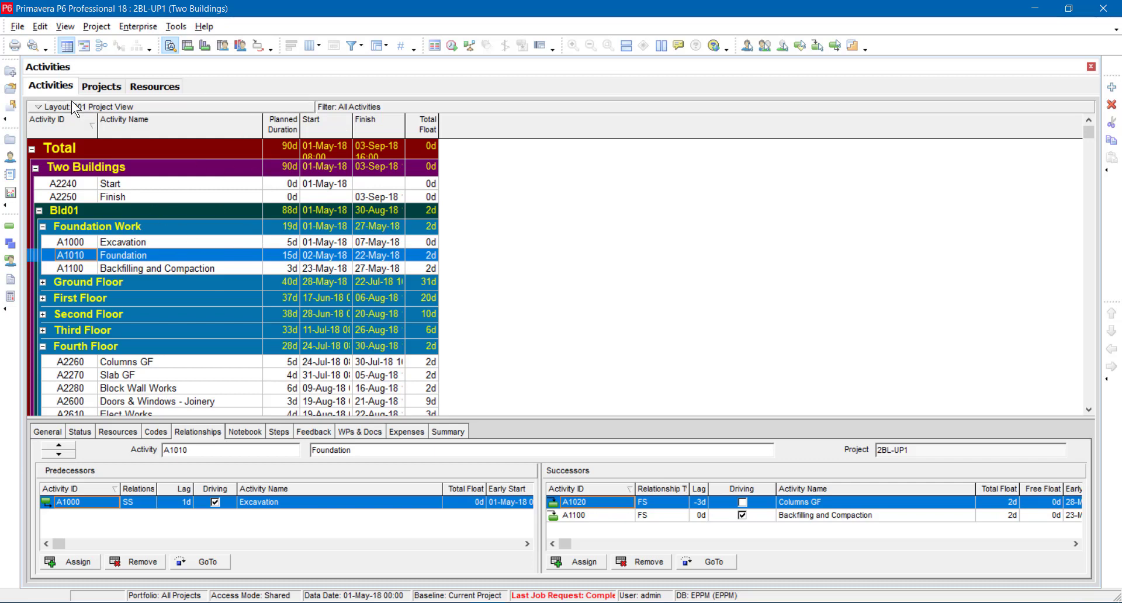
click(101, 85)
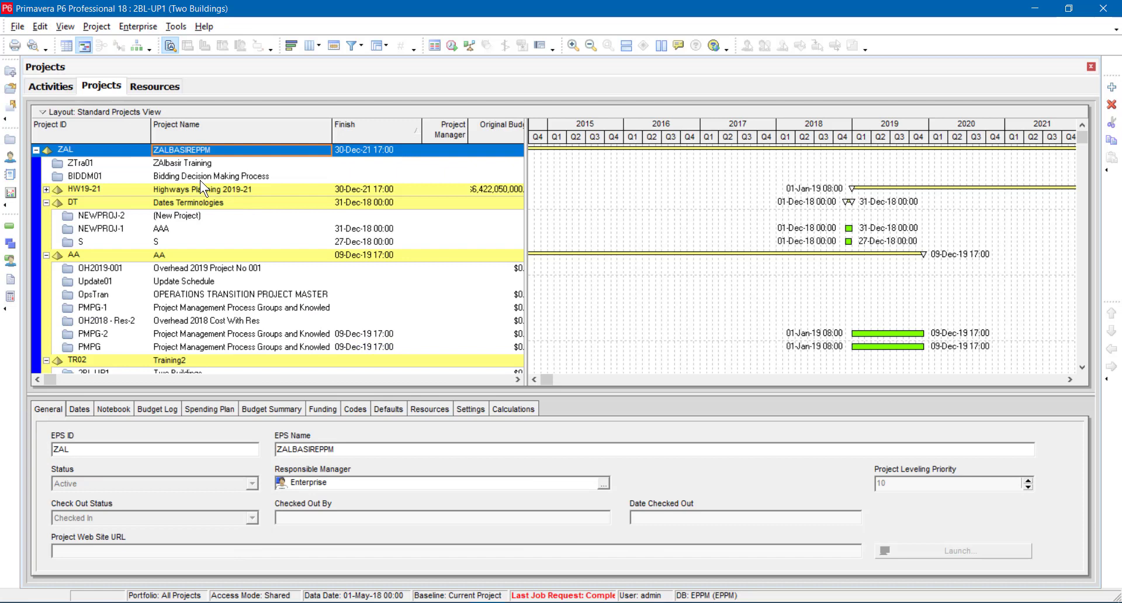
mouse_move(154, 85)
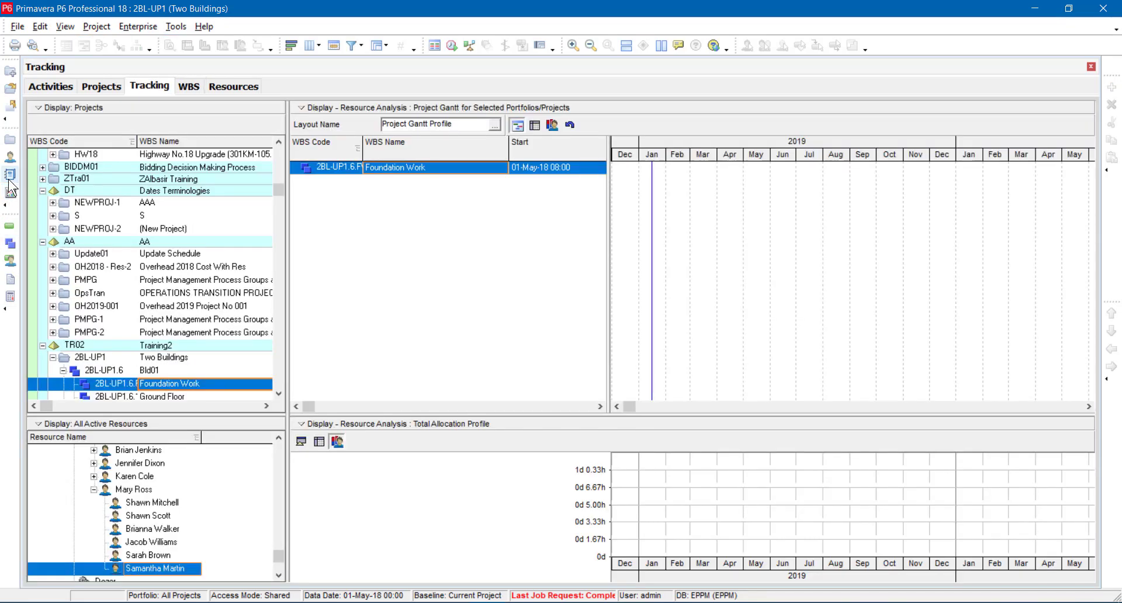
click(10, 245)
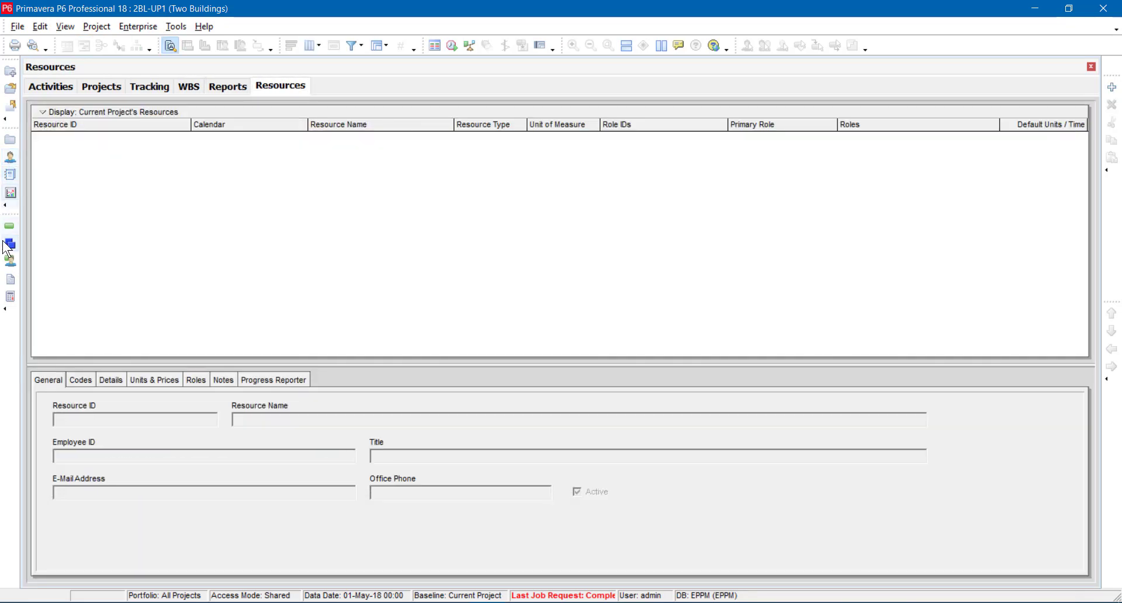
mouse_move(9, 246)
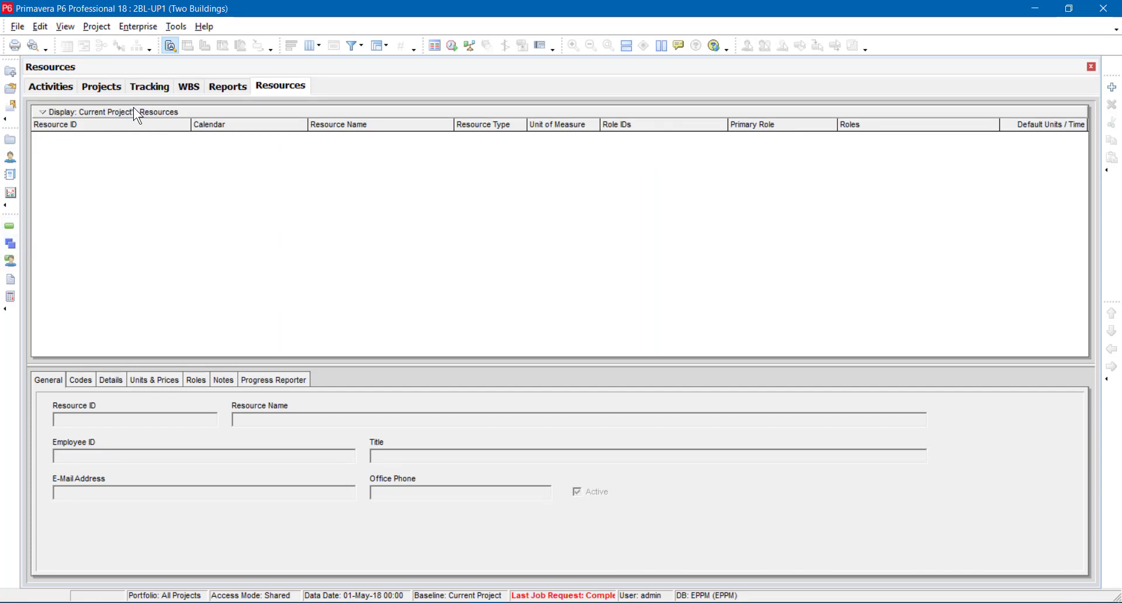
click(227, 86)
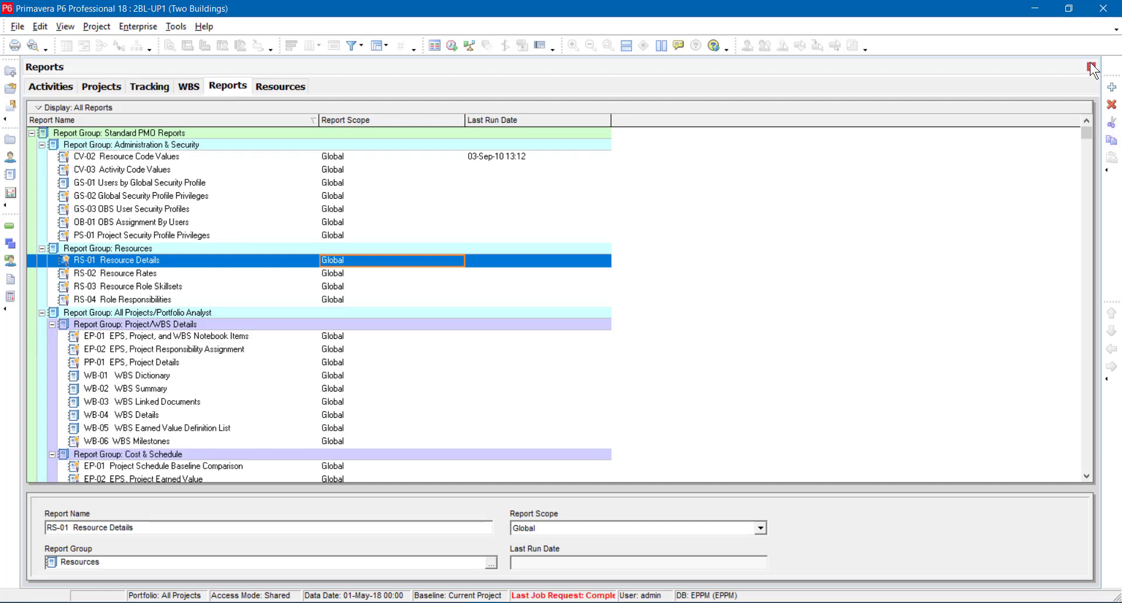
click(150, 85)
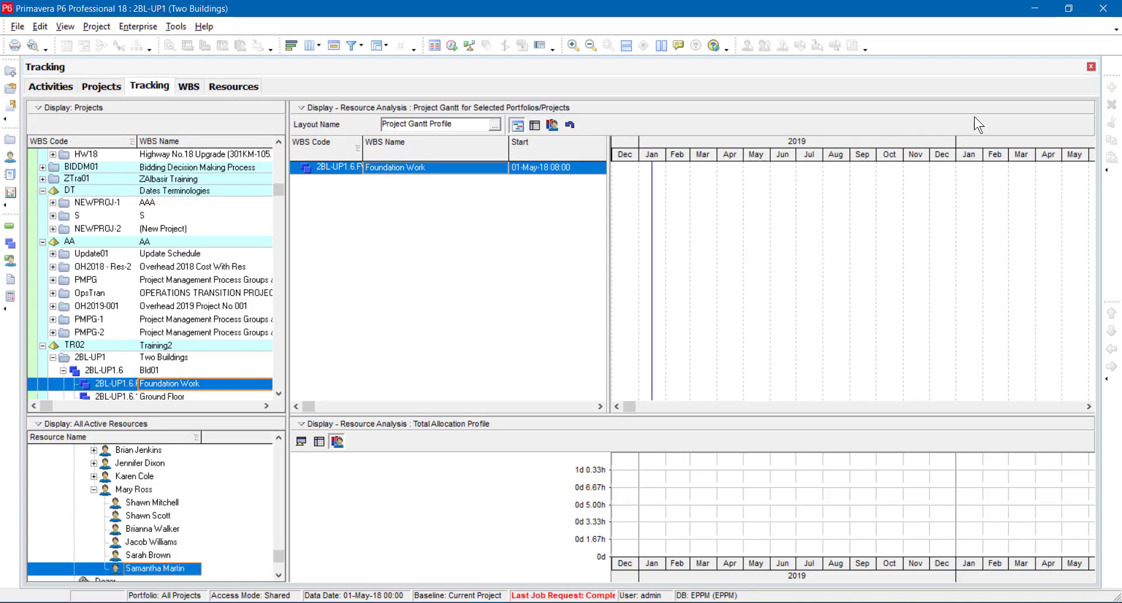
click(140, 85)
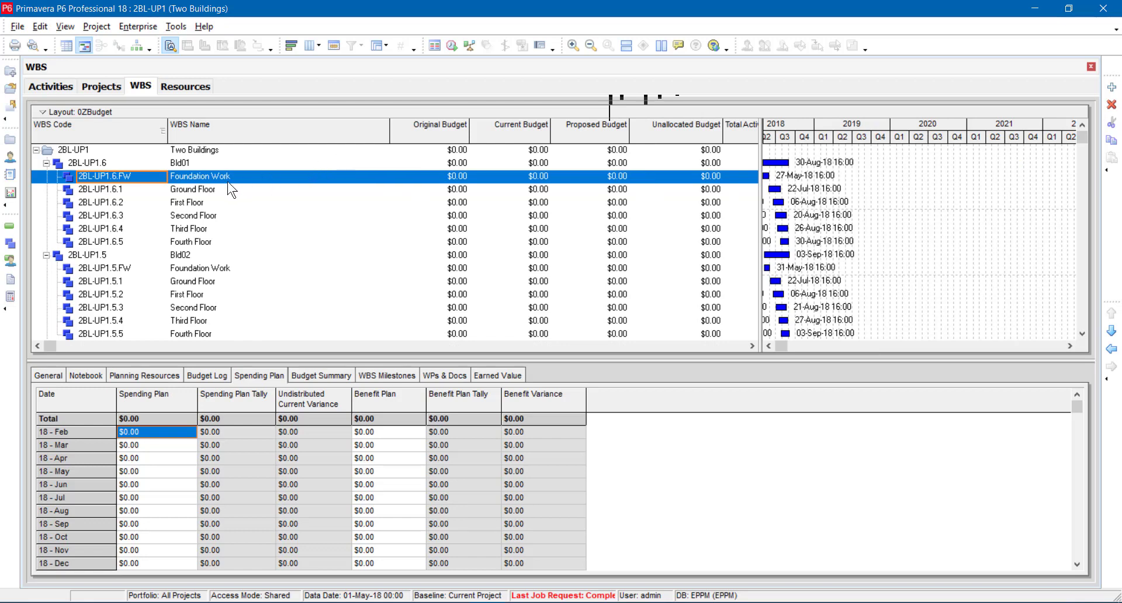
click(65, 46)
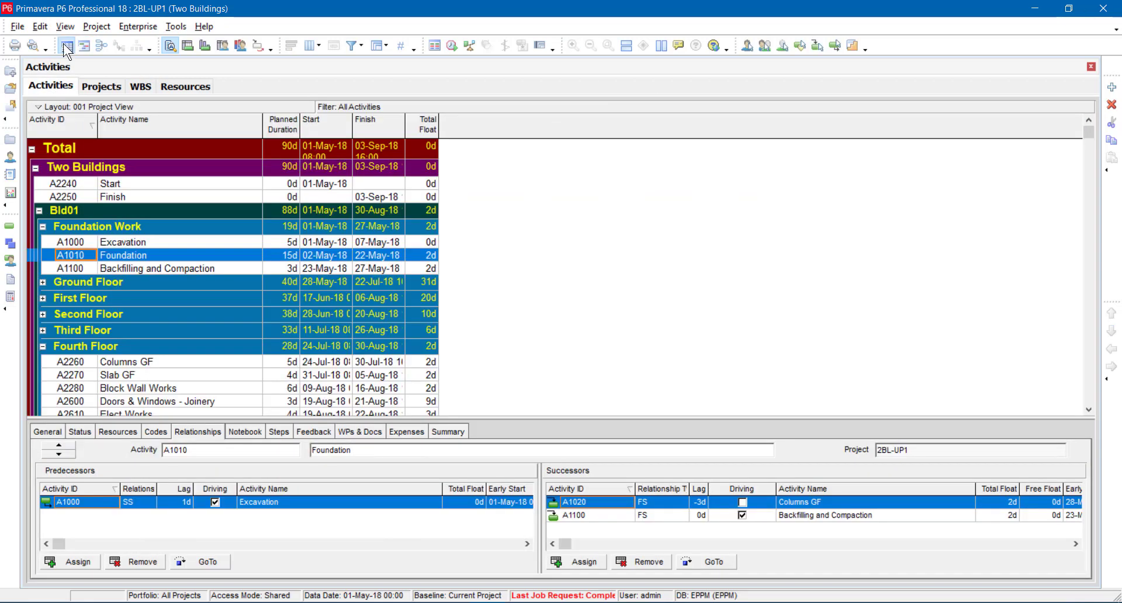
- Show the Gantt Chart beside the activity table and select activity A1000
click(64, 27)
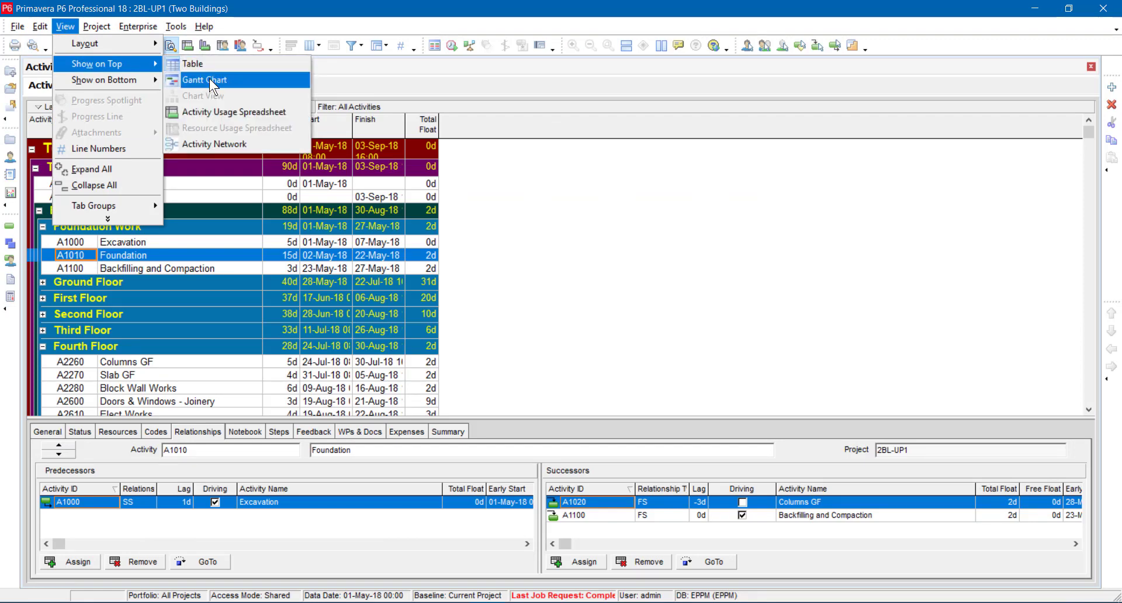
click(206, 79)
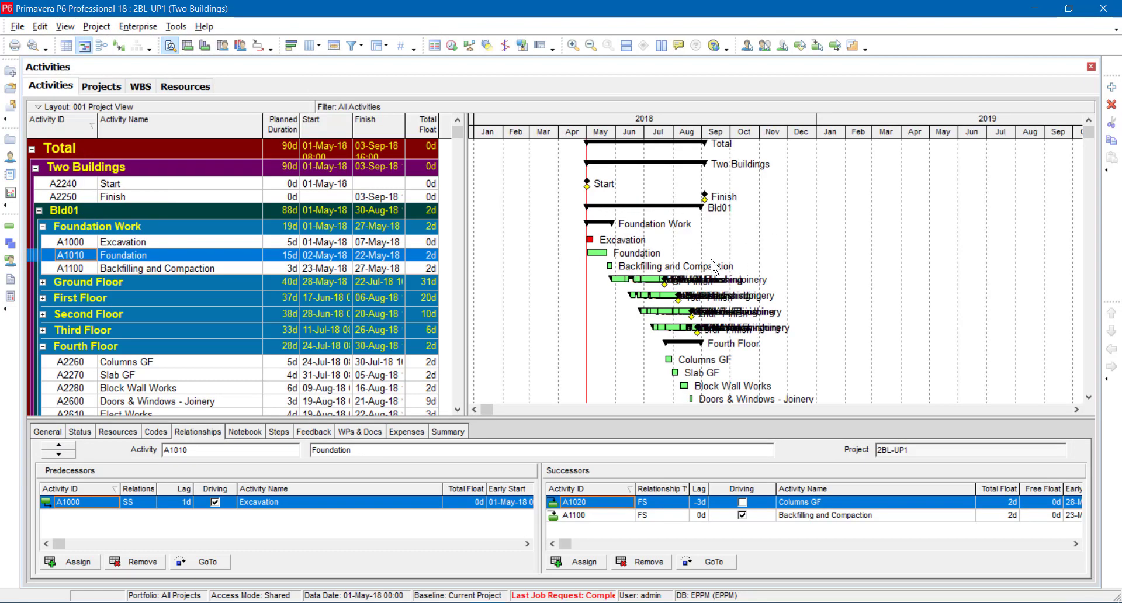
mouse_move(394, 254)
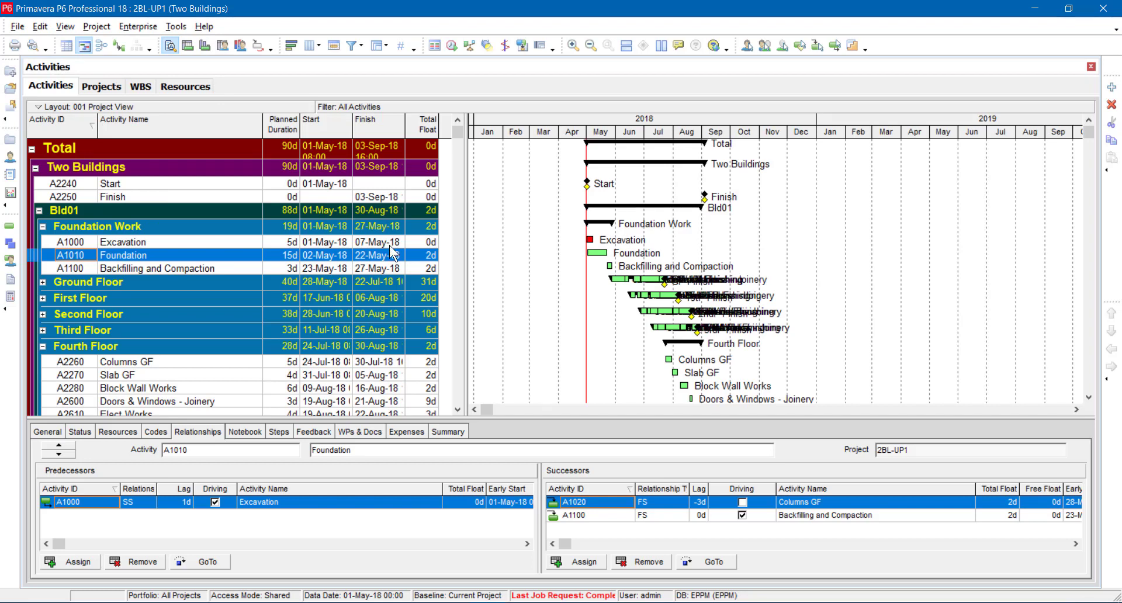
mouse_move(406, 236)
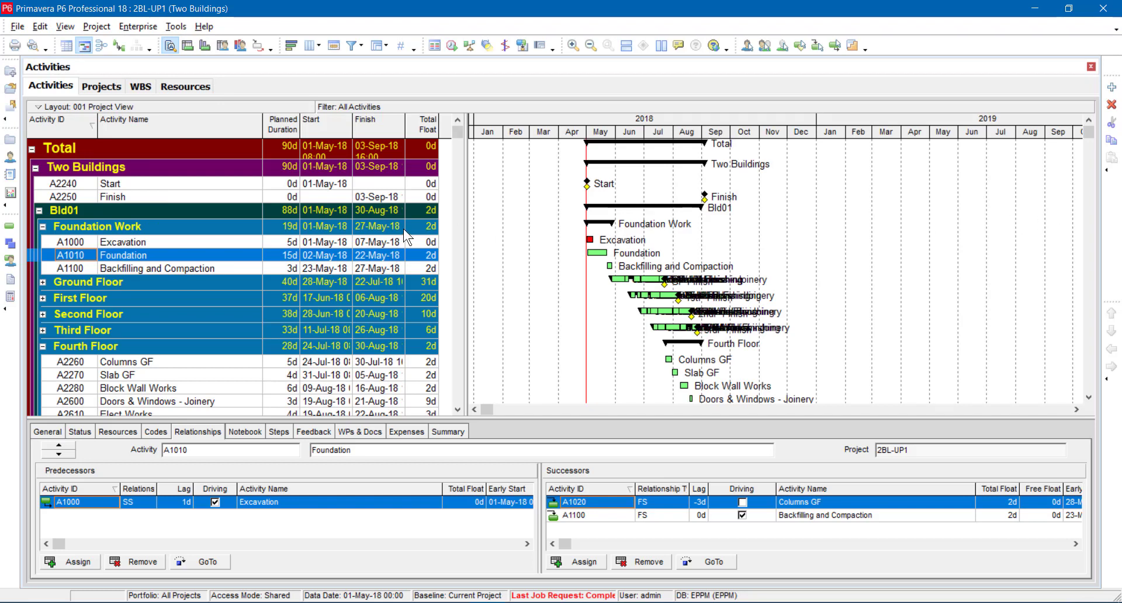
mouse_move(344, 483)
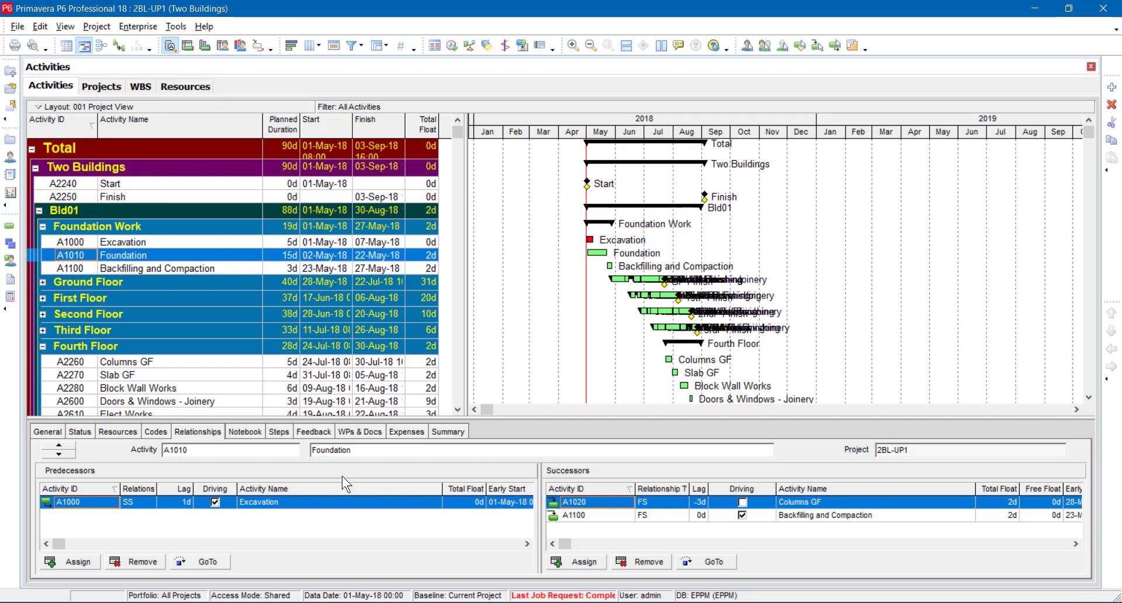
mouse_move(338, 216)
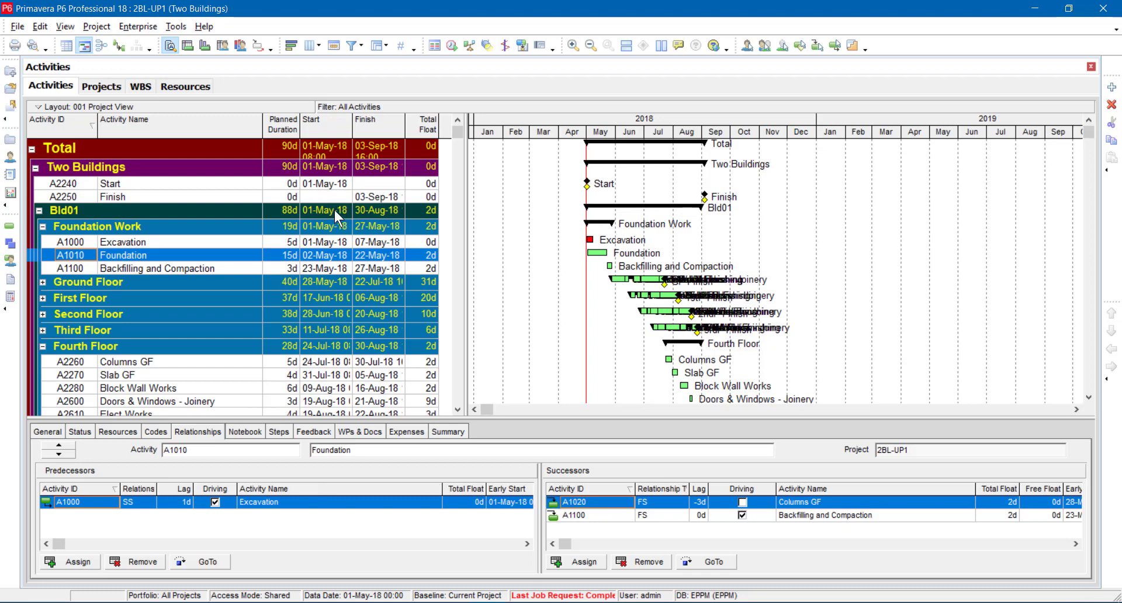
click(65, 27)
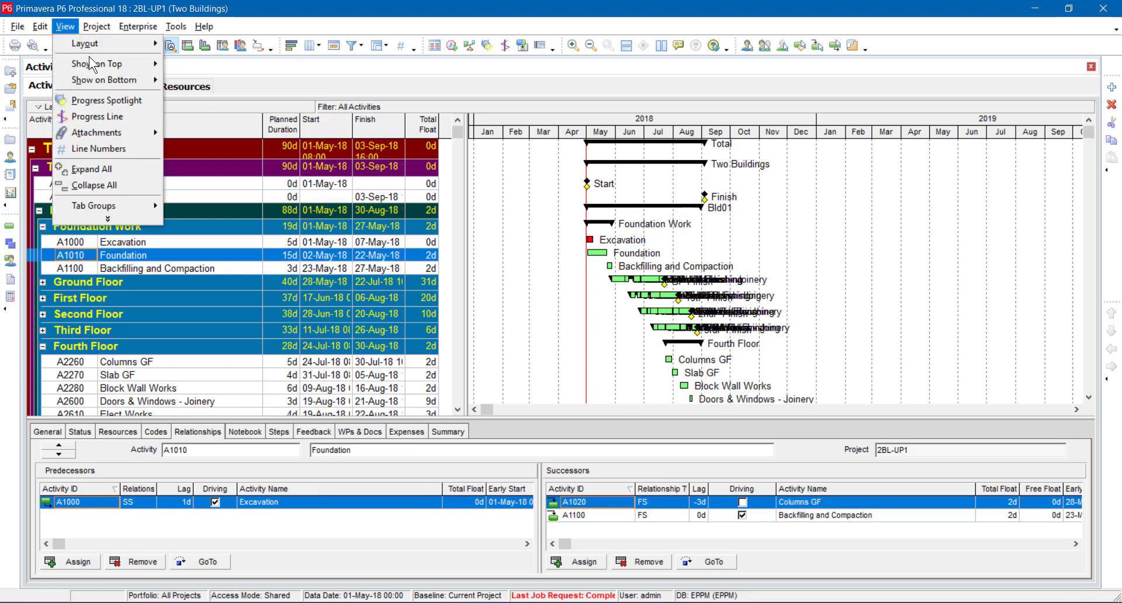
click(104, 63)
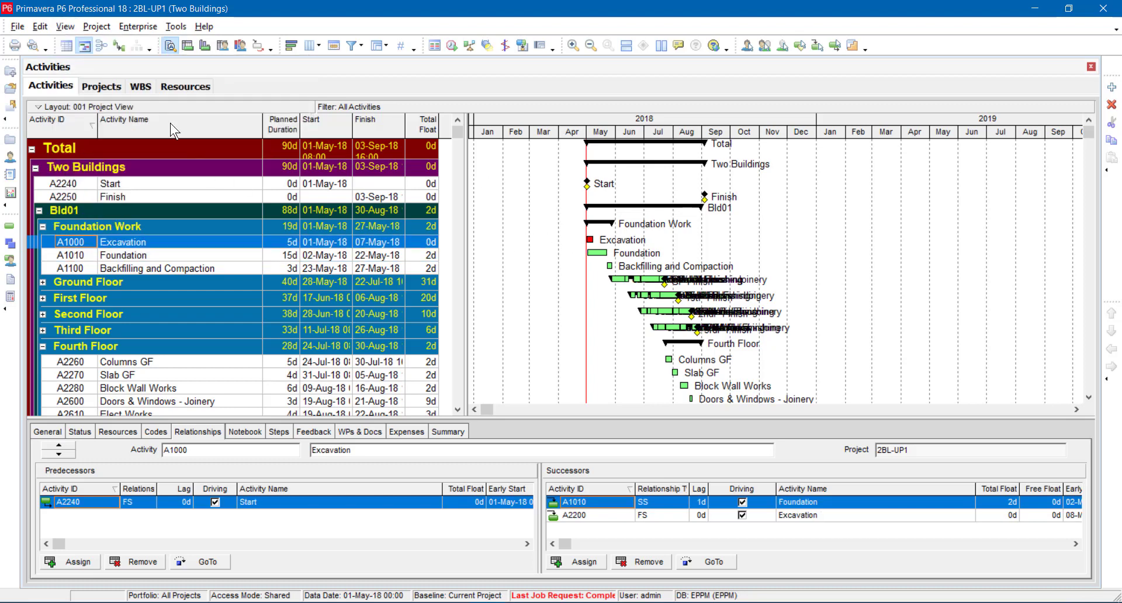
mouse_move(140, 85)
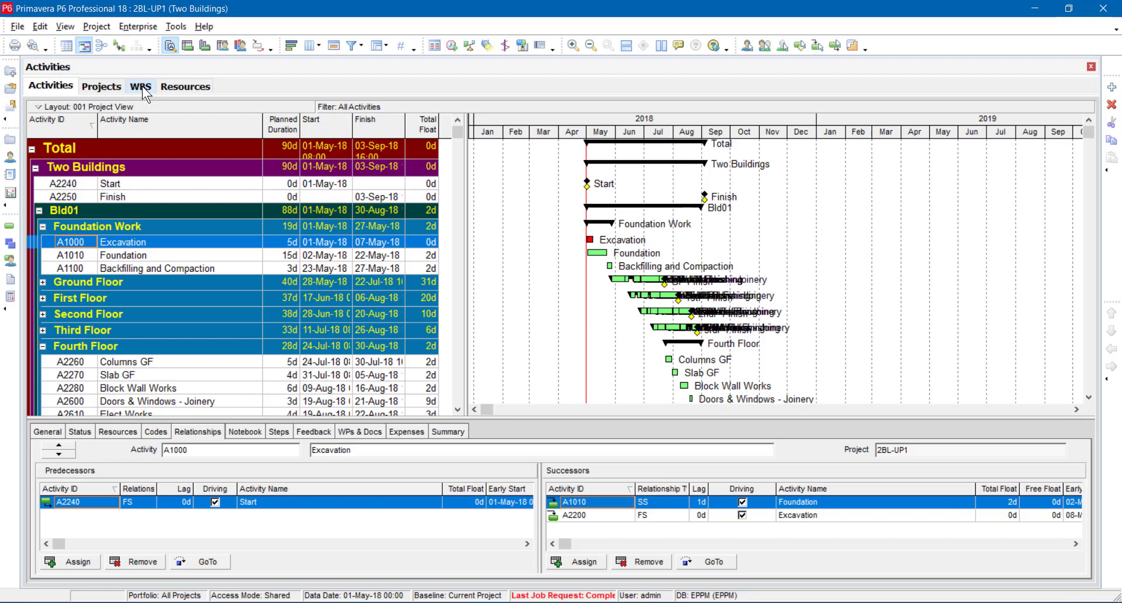
- Switch through WBS to the Projects window and bring up its Show on Top choices
click(140, 85)
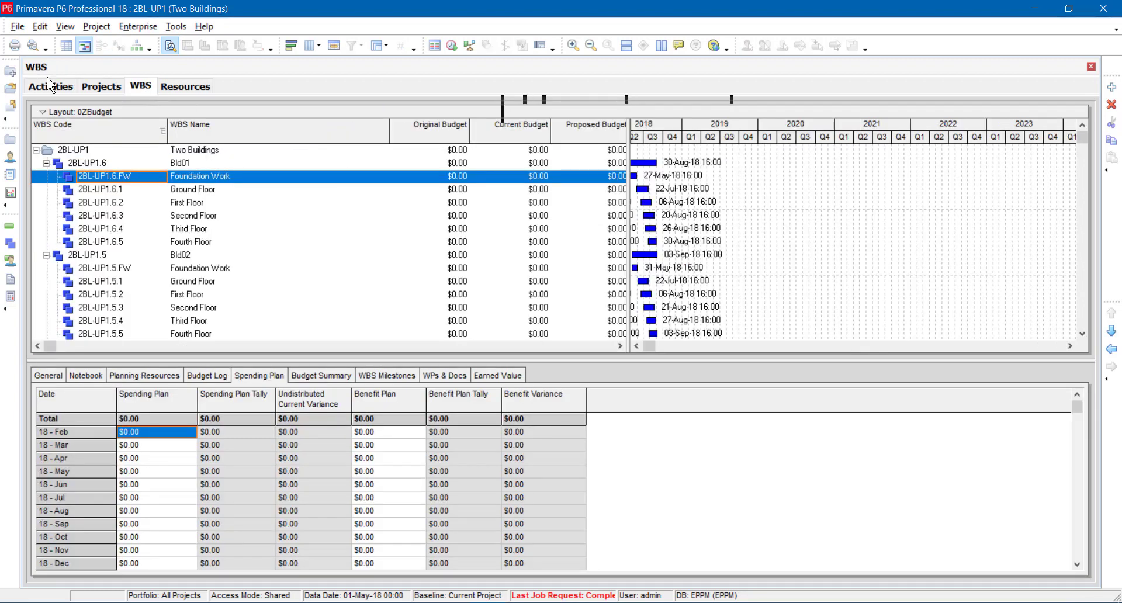
click(101, 85)
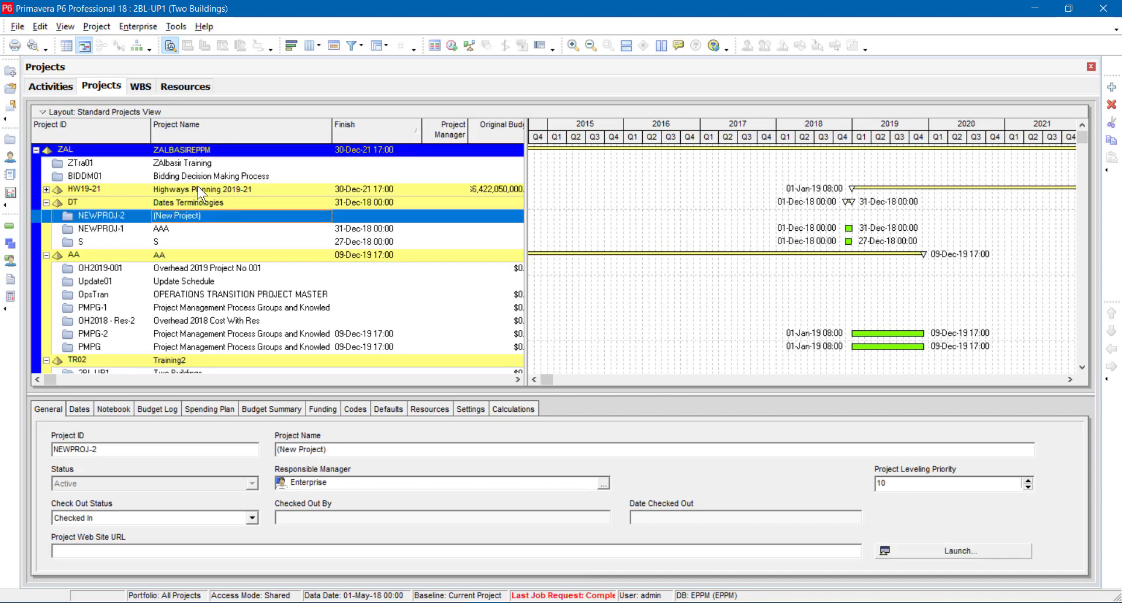
click(64, 27)
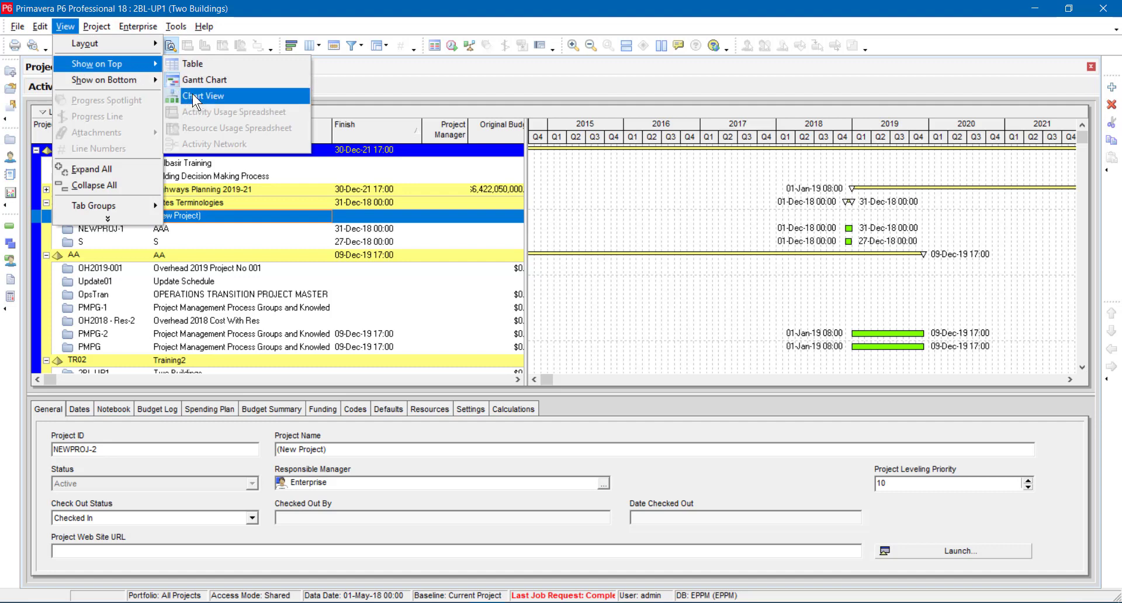
- Show Projects as a Chart View, then visit Activities, Projects and WBS
click(206, 94)
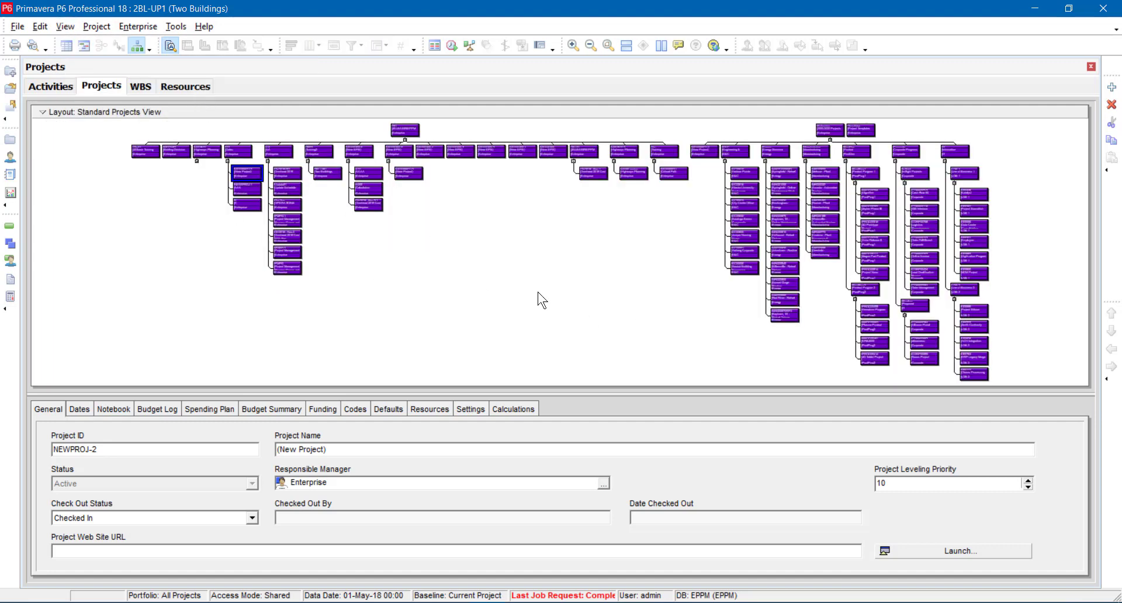
mouse_move(625, 224)
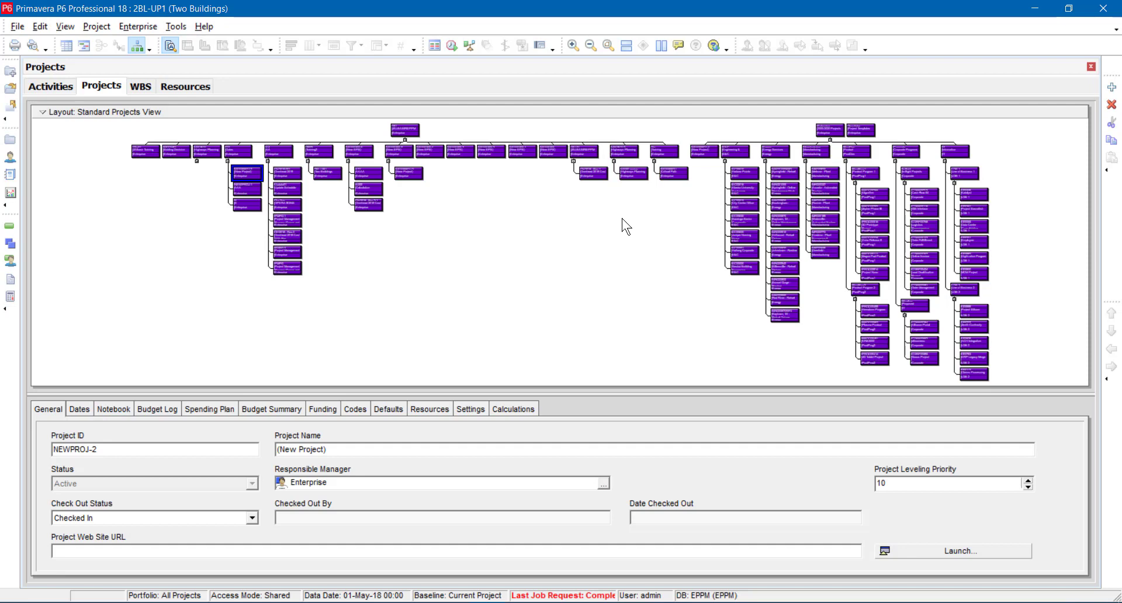
mouse_move(462, 261)
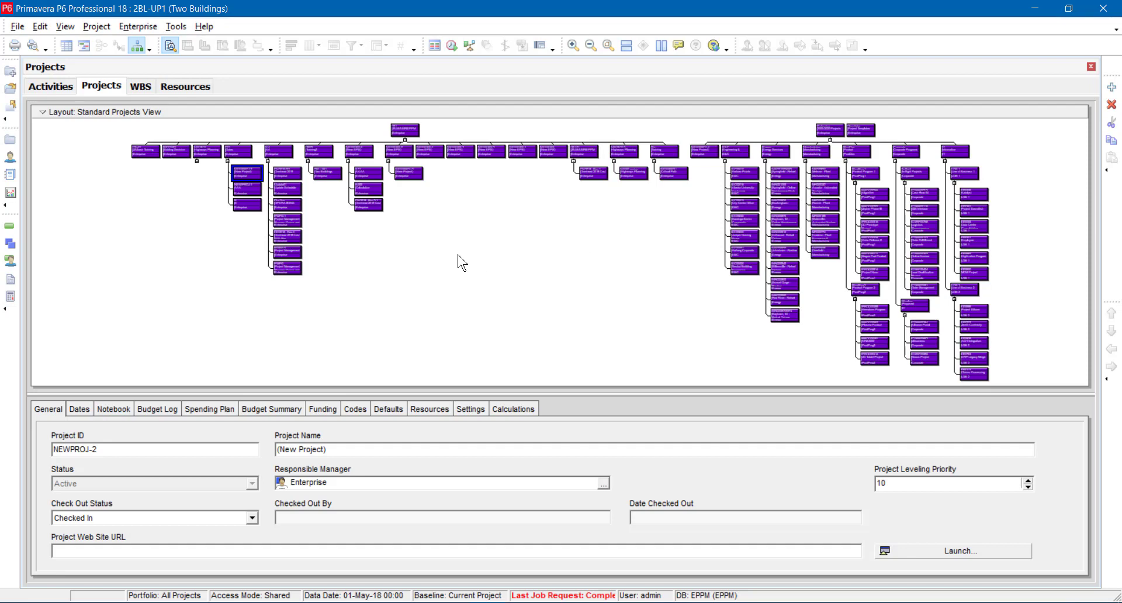
click(50, 85)
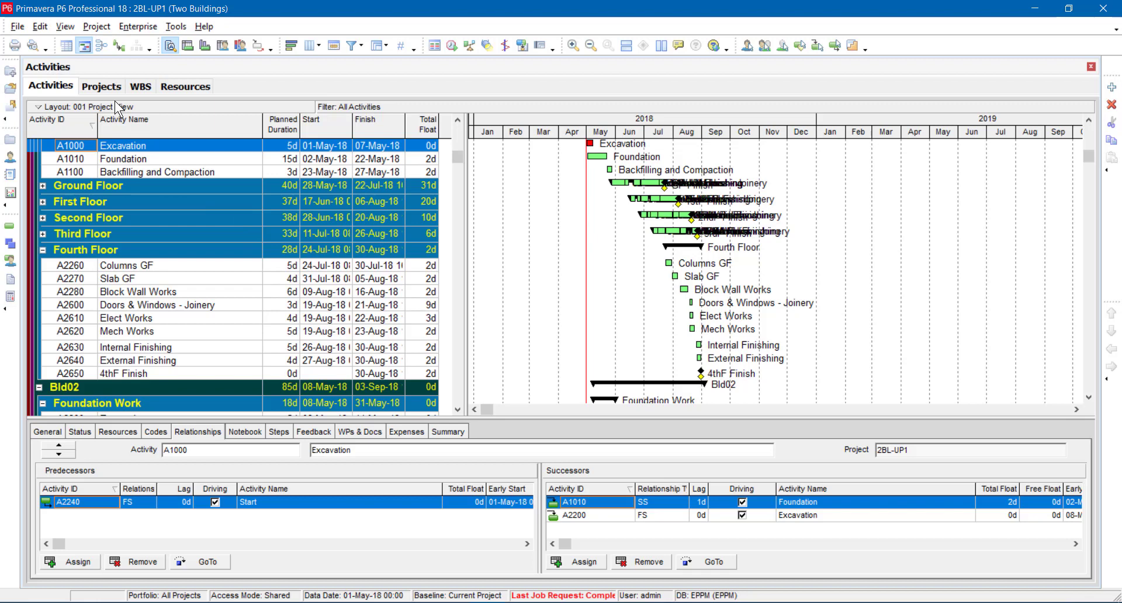
click(101, 85)
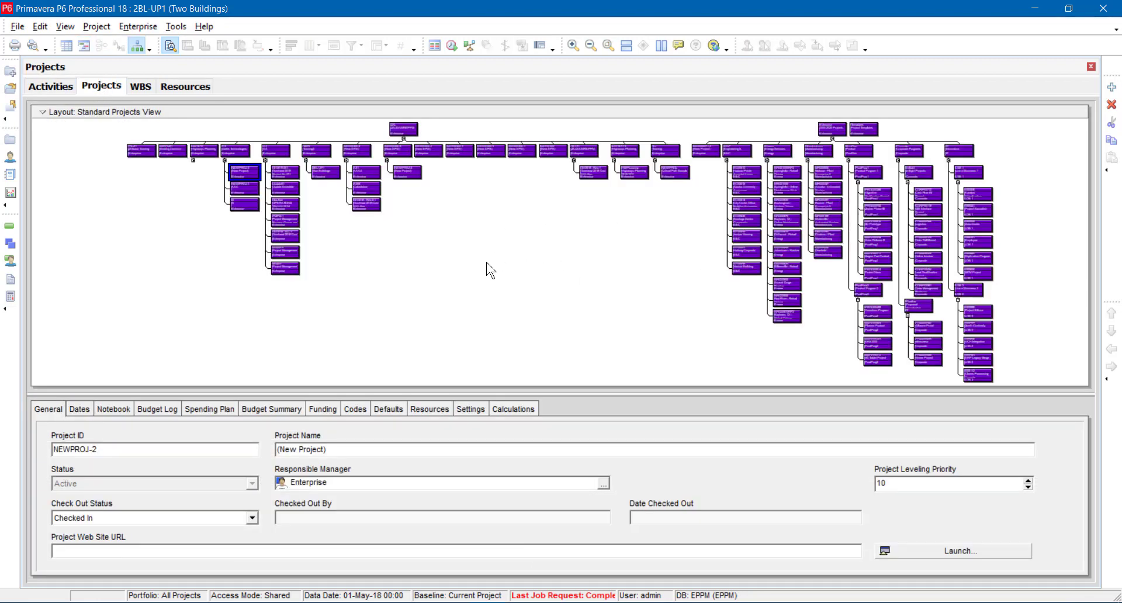
click(140, 86)
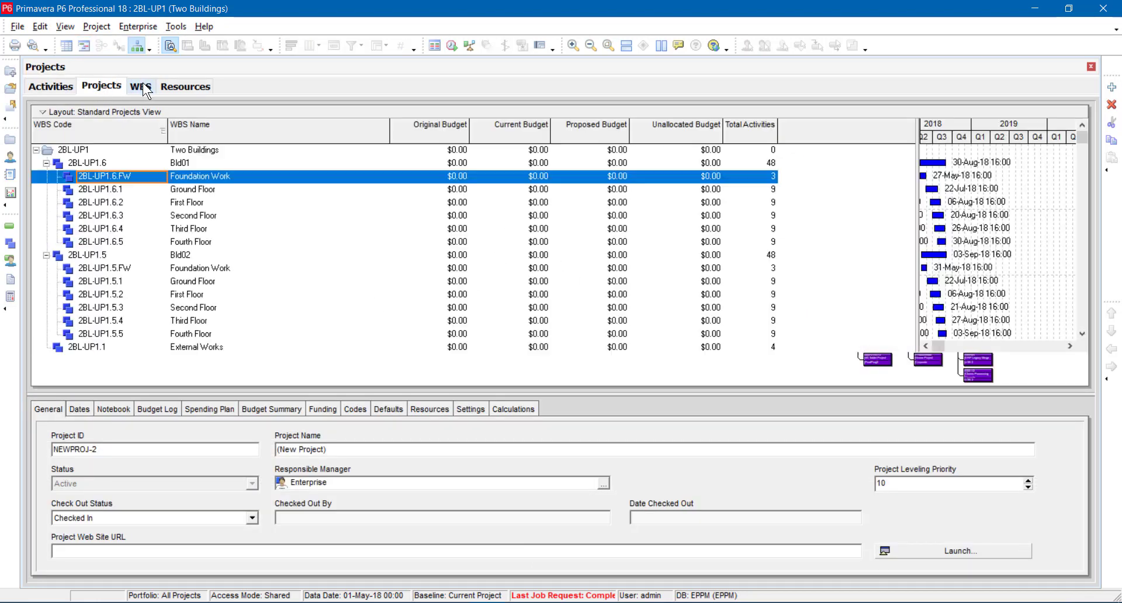
- View the Two Buildings WBS box chart, then switch to Resources for its Filter By choices
click(140, 86)
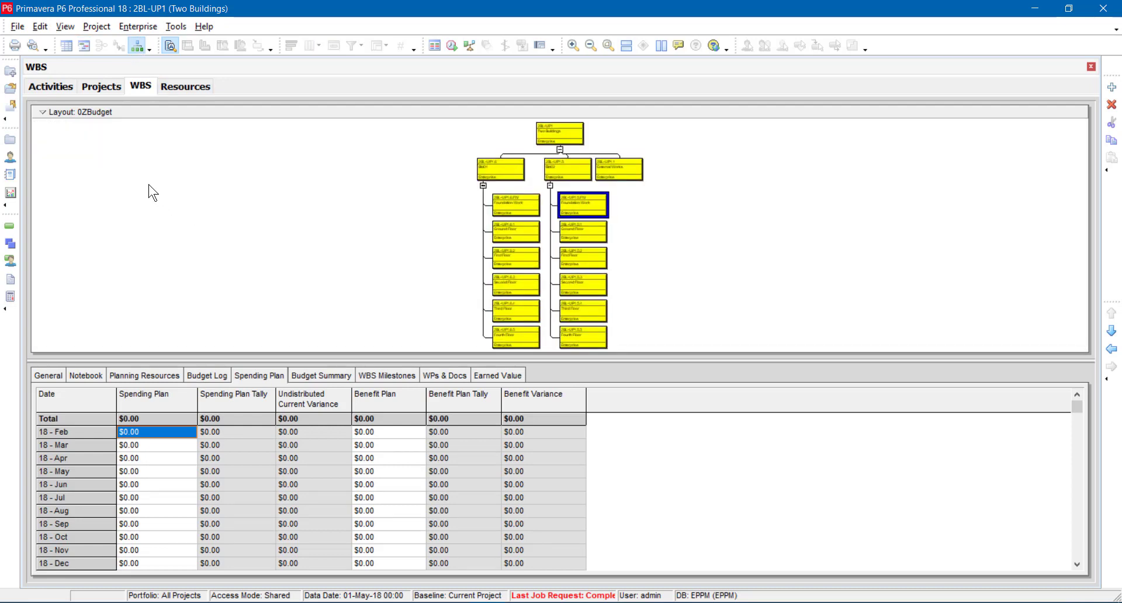
mouse_move(177, 191)
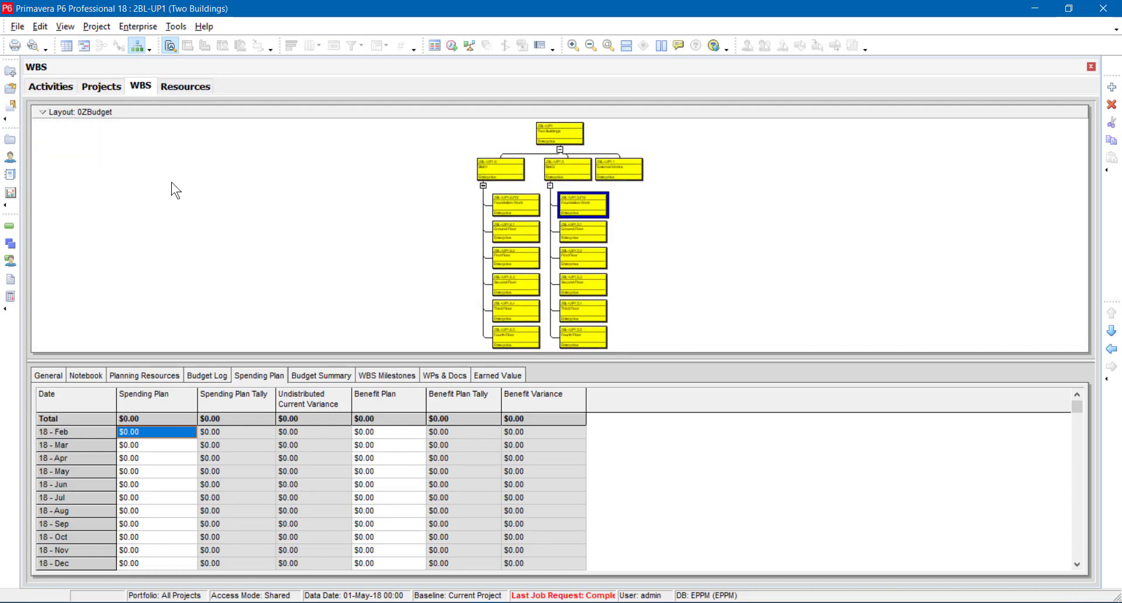
click(185, 85)
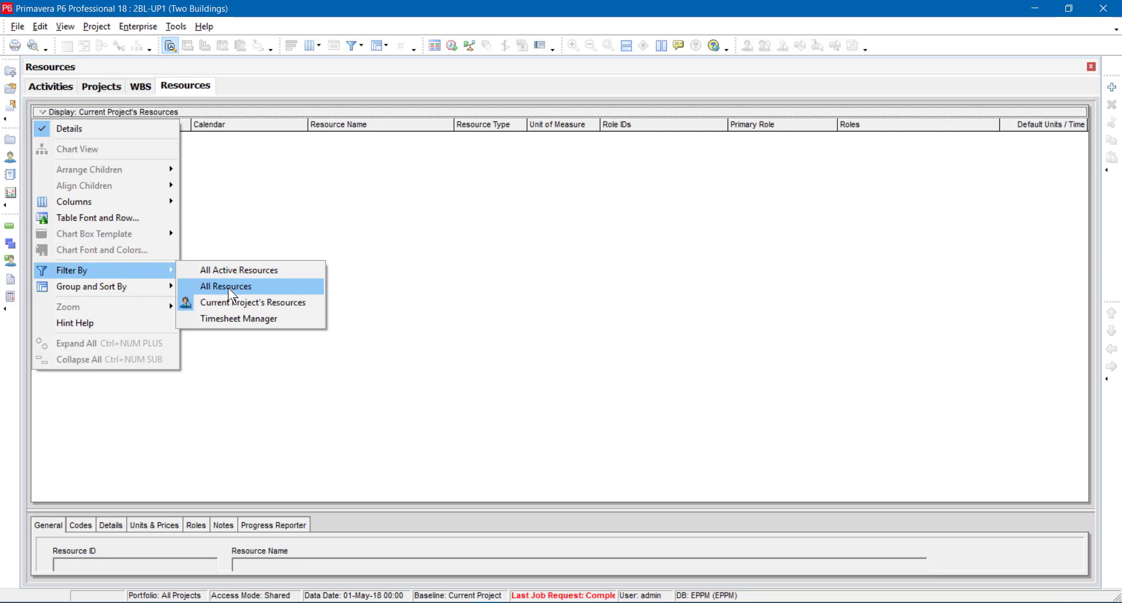
- Filter to all resources and display them as a hierarchy Chart View on top
click(226, 287)
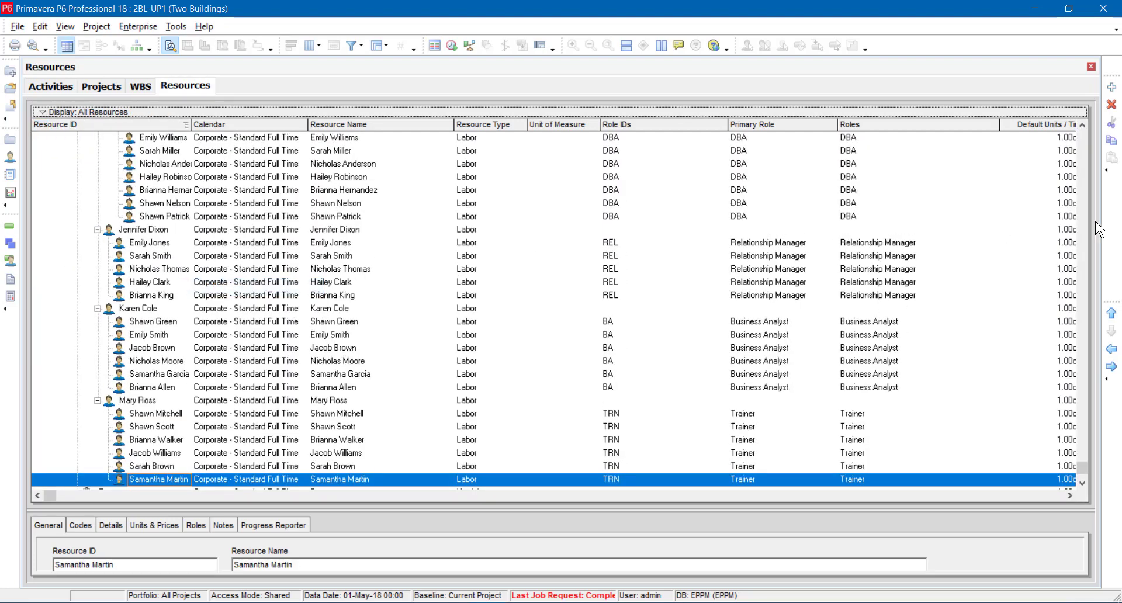
click(136, 46)
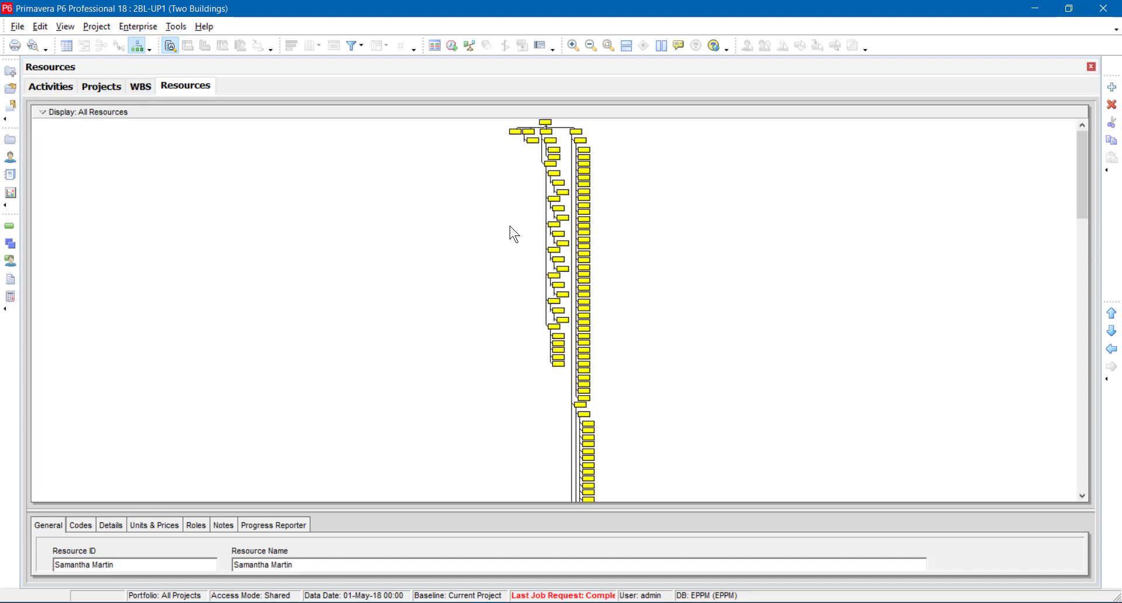
mouse_move(132, 87)
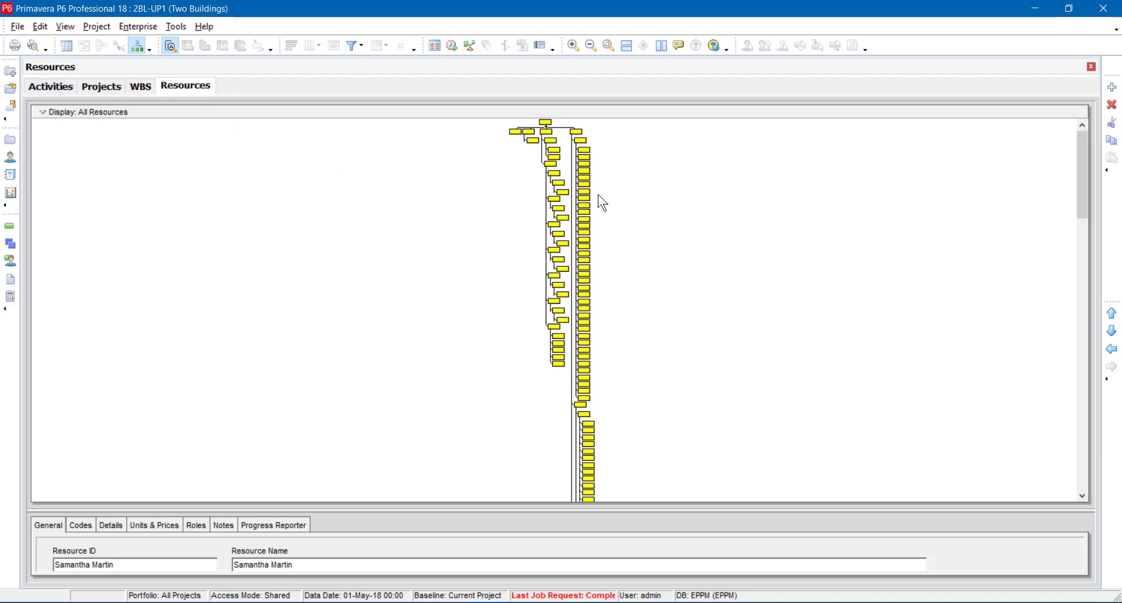
mouse_move(222, 152)
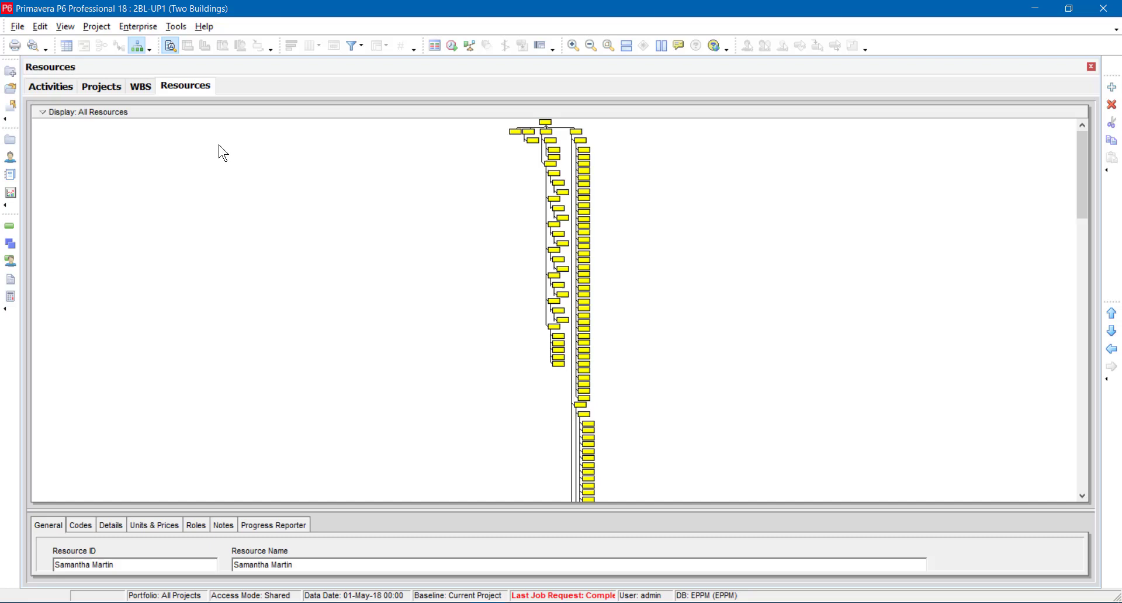
mouse_move(538, 222)
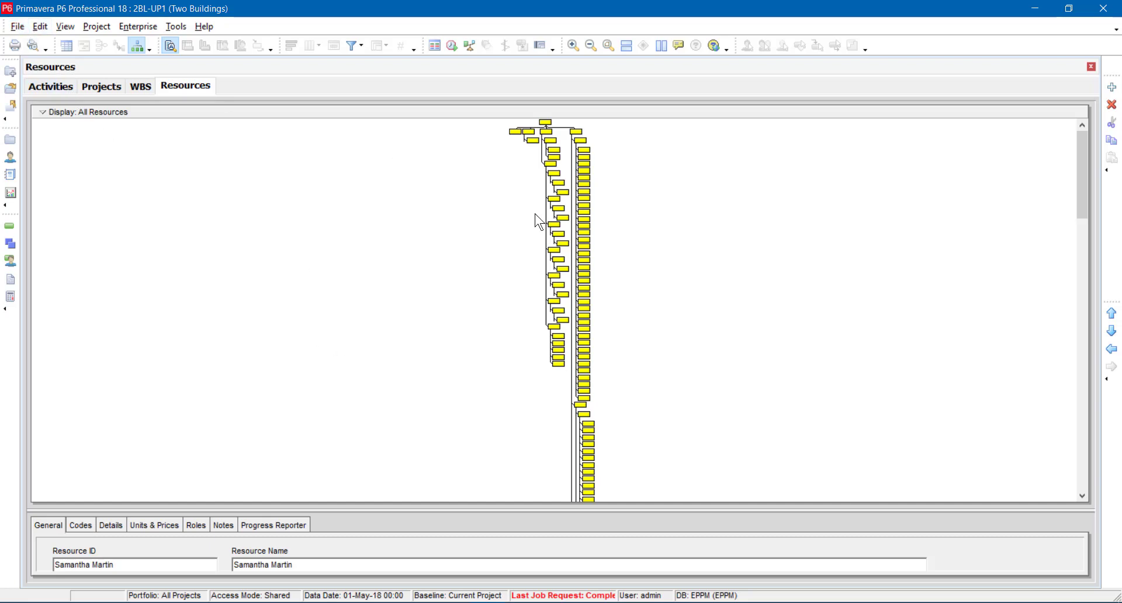
click(66, 26)
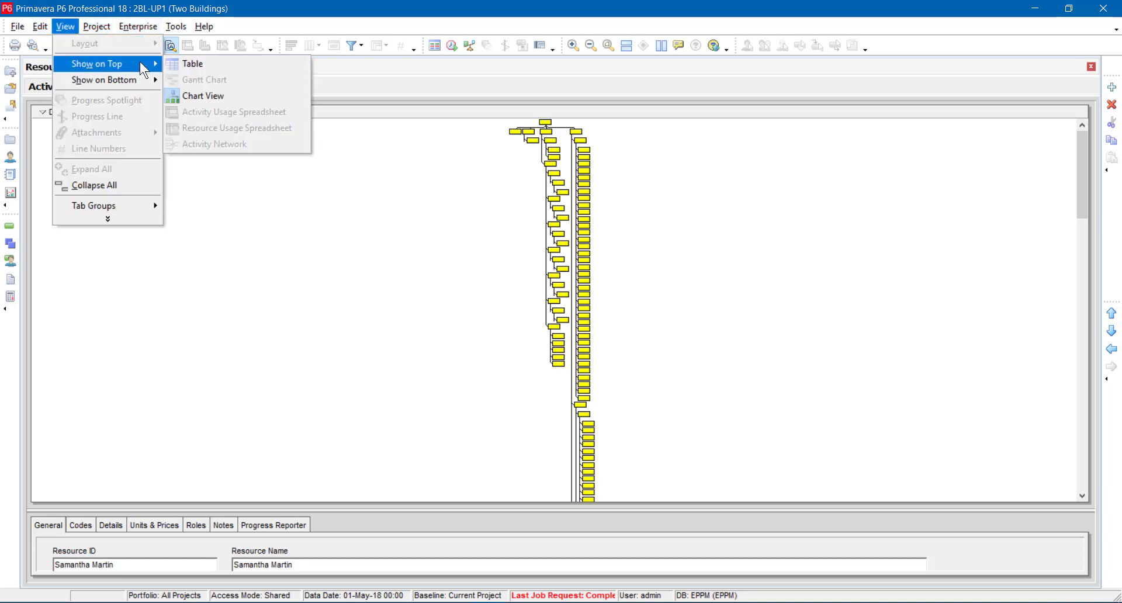
click(203, 95)
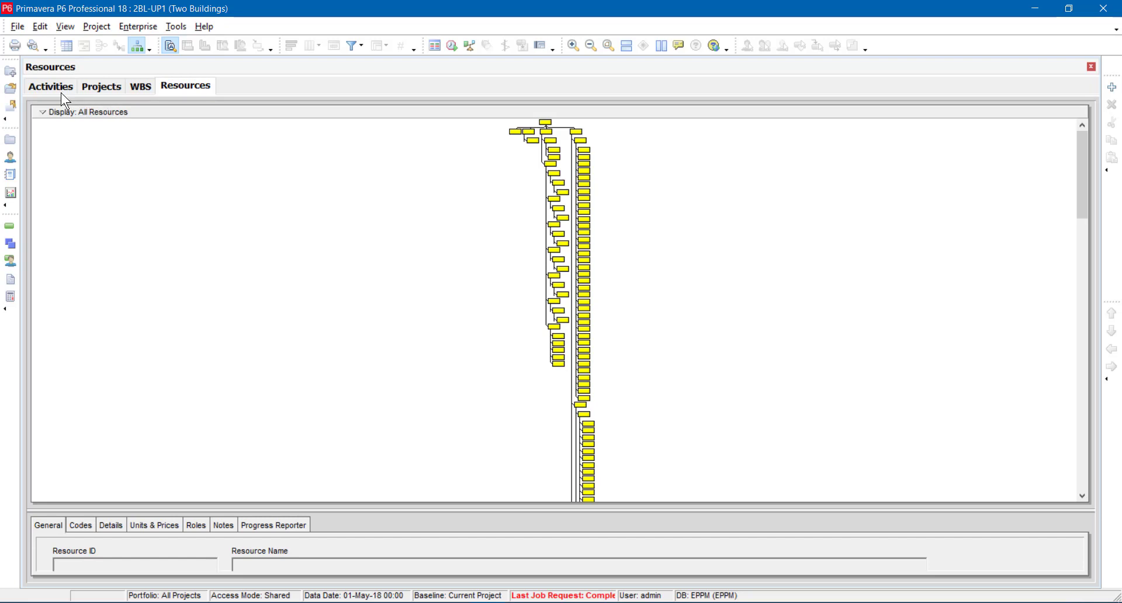
- Show the Activity Usage Spreadsheet on top of the Two Buildings activities, then return to Projects
click(64, 27)
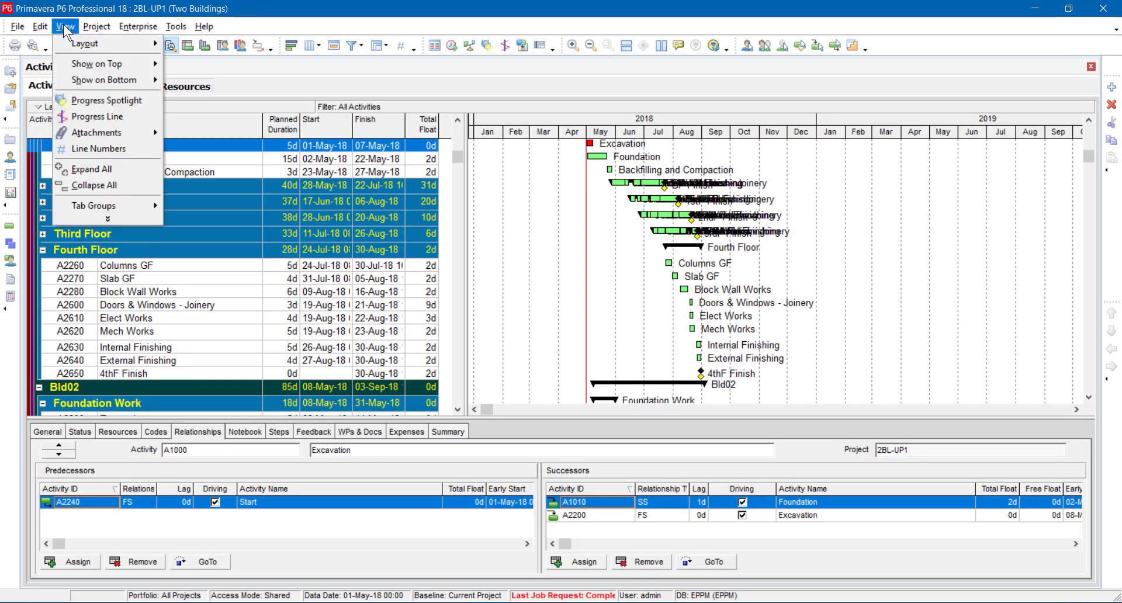
click(104, 63)
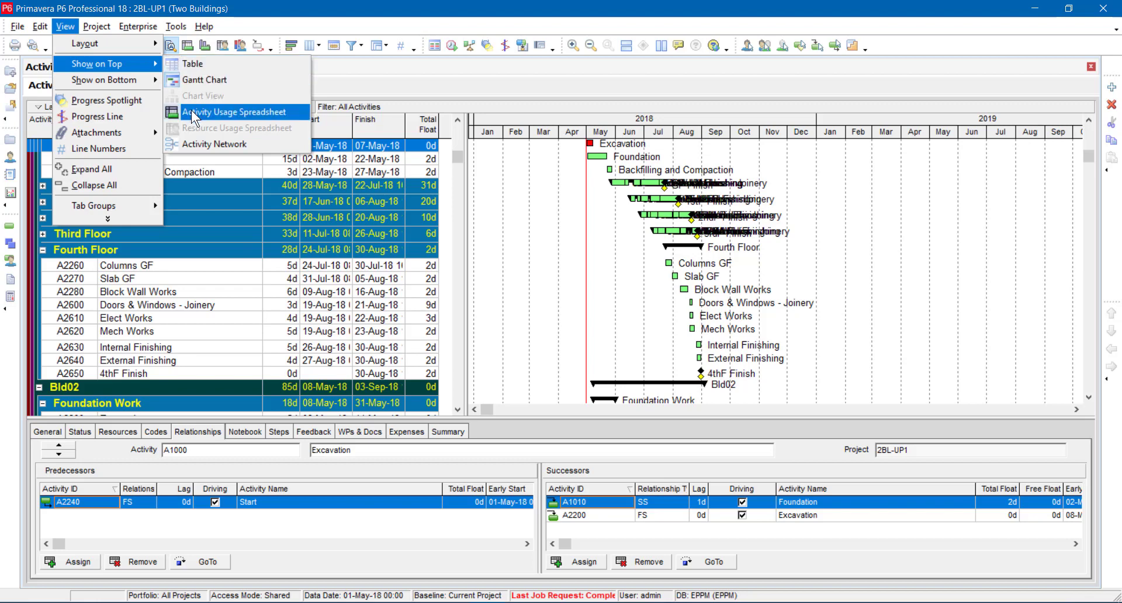
mouse_move(232, 242)
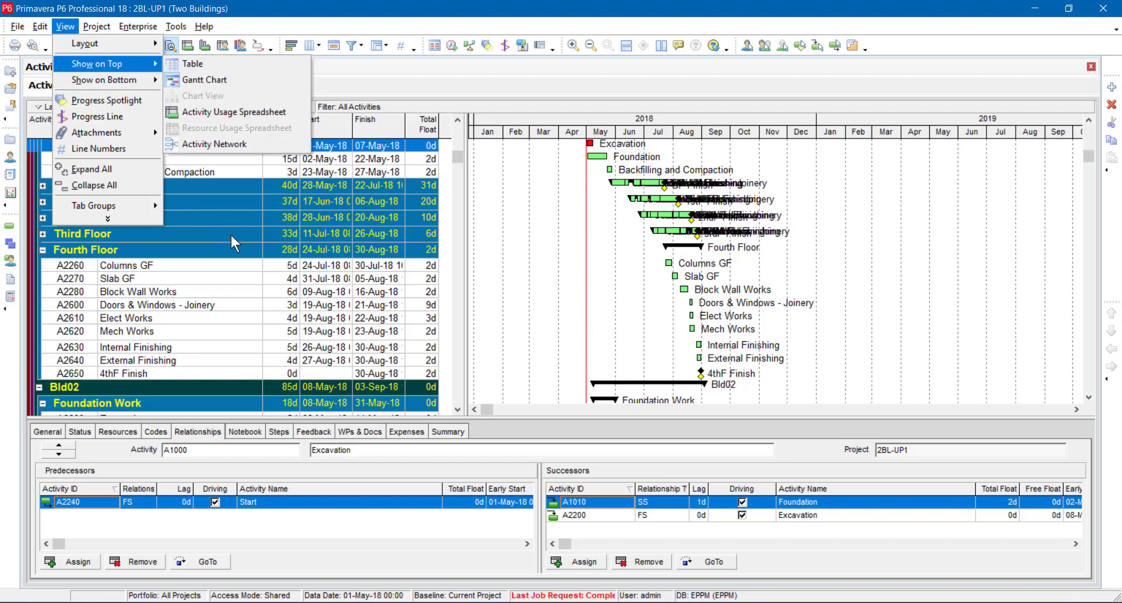
mouse_move(266, 226)
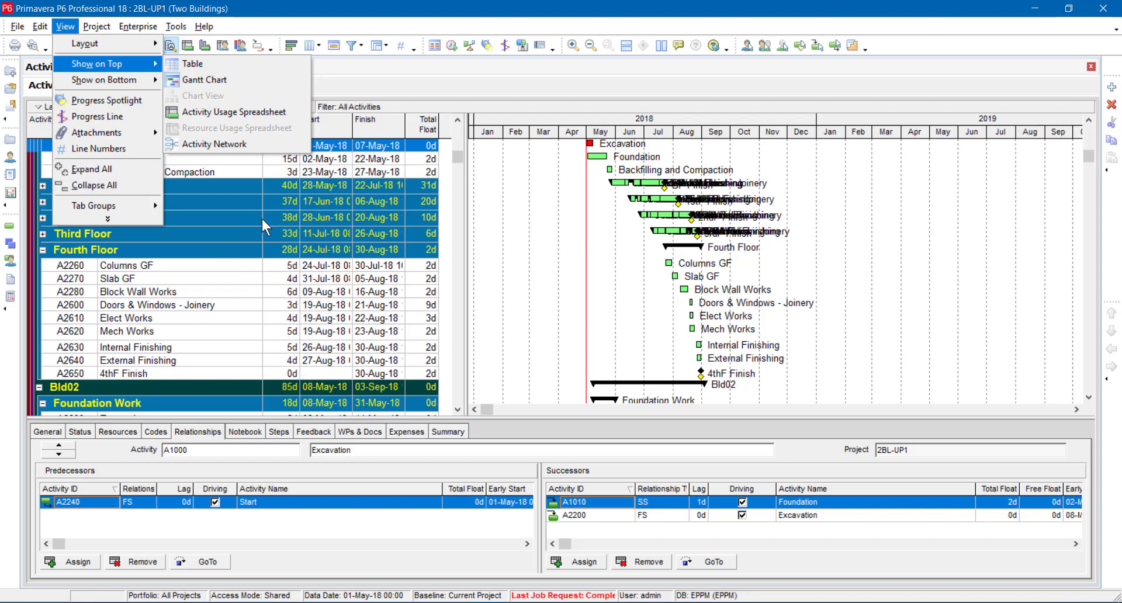
mouse_move(233, 111)
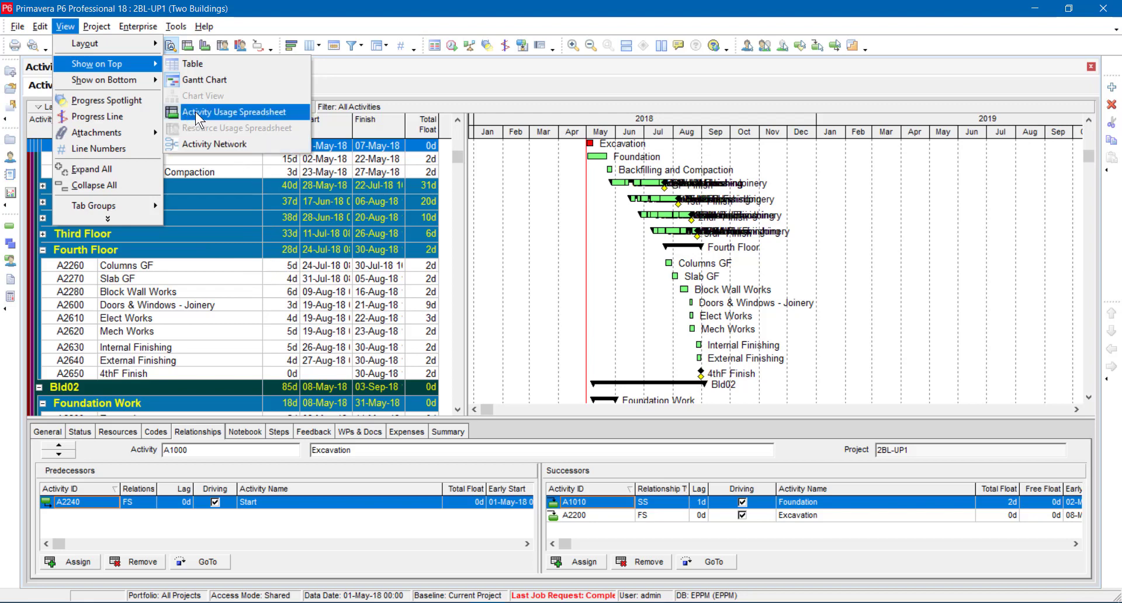
click(235, 111)
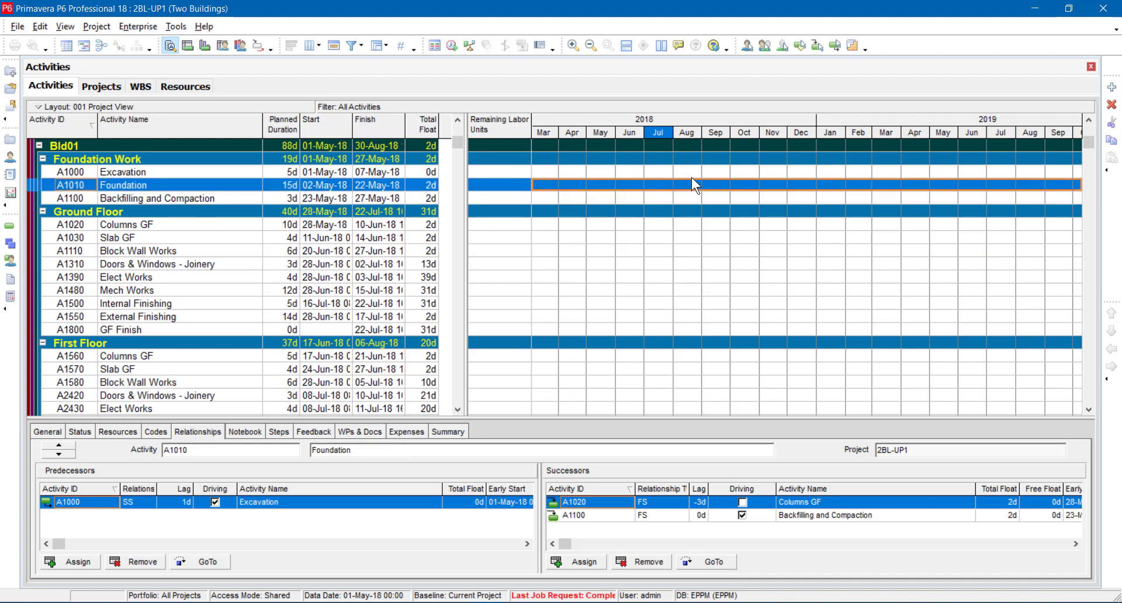
mouse_move(640, 187)
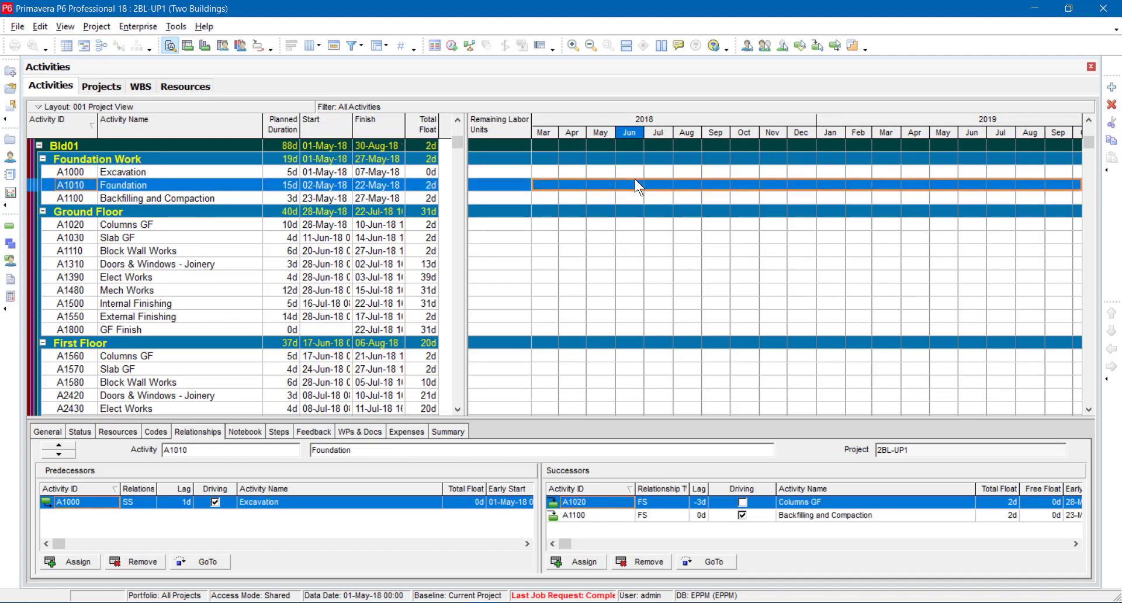
click(158, 264)
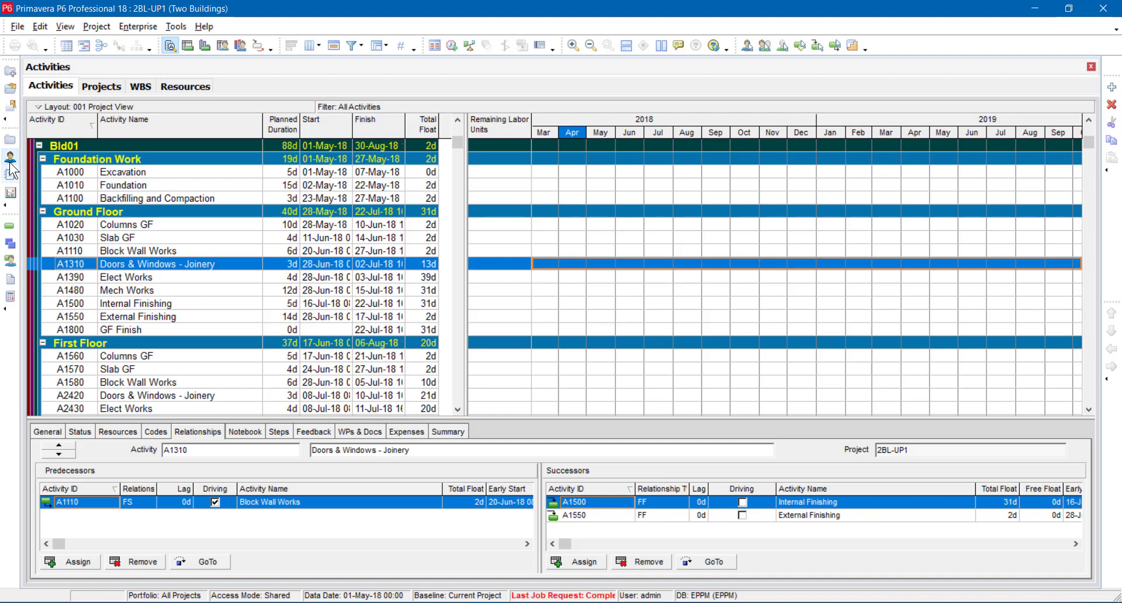
click(101, 85)
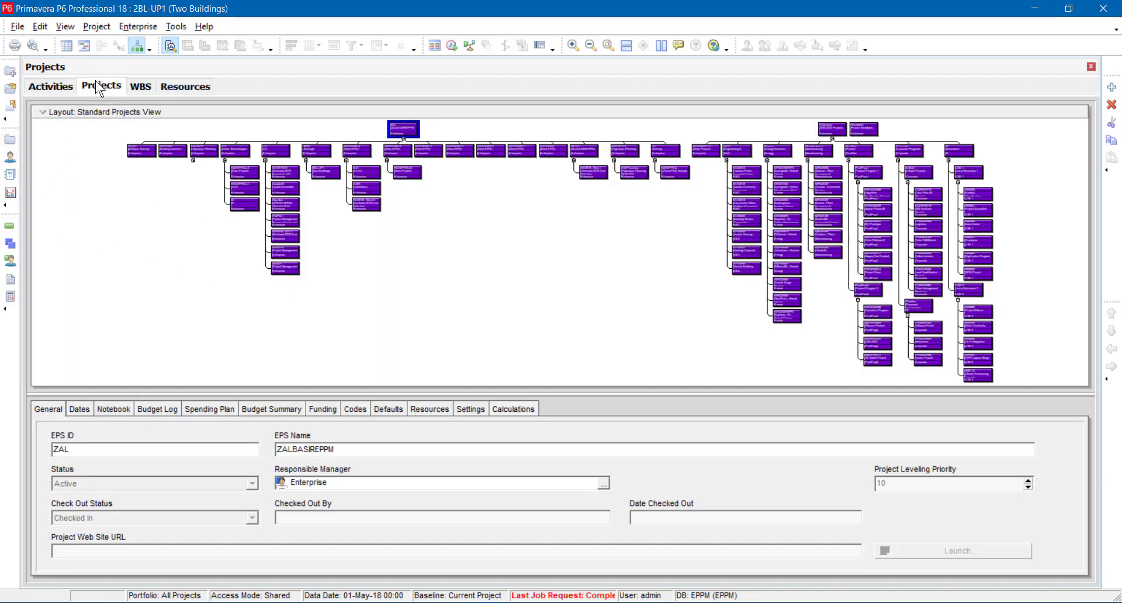
- Switch Projects to table view and open the Overhead 2018 Cost With Res project
click(67, 46)
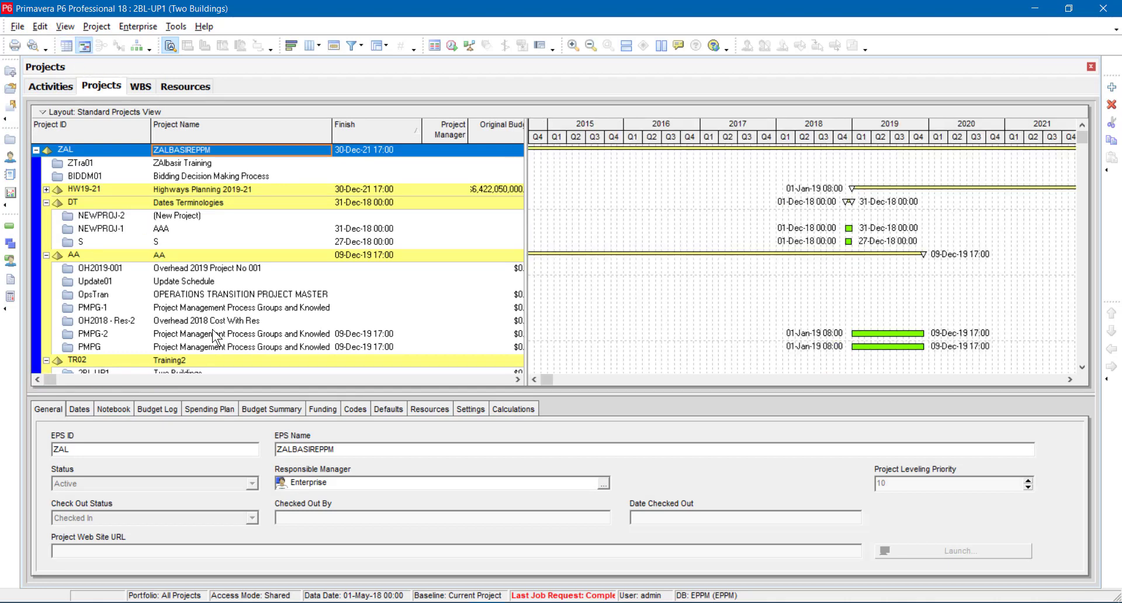
mouse_move(1117, 402)
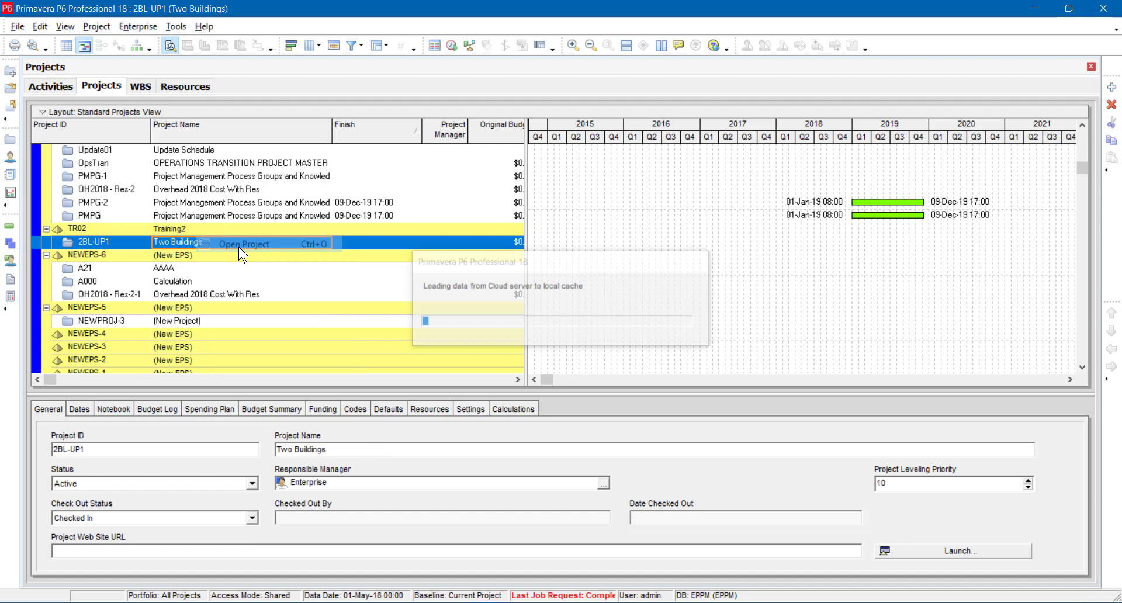
click(244, 244)
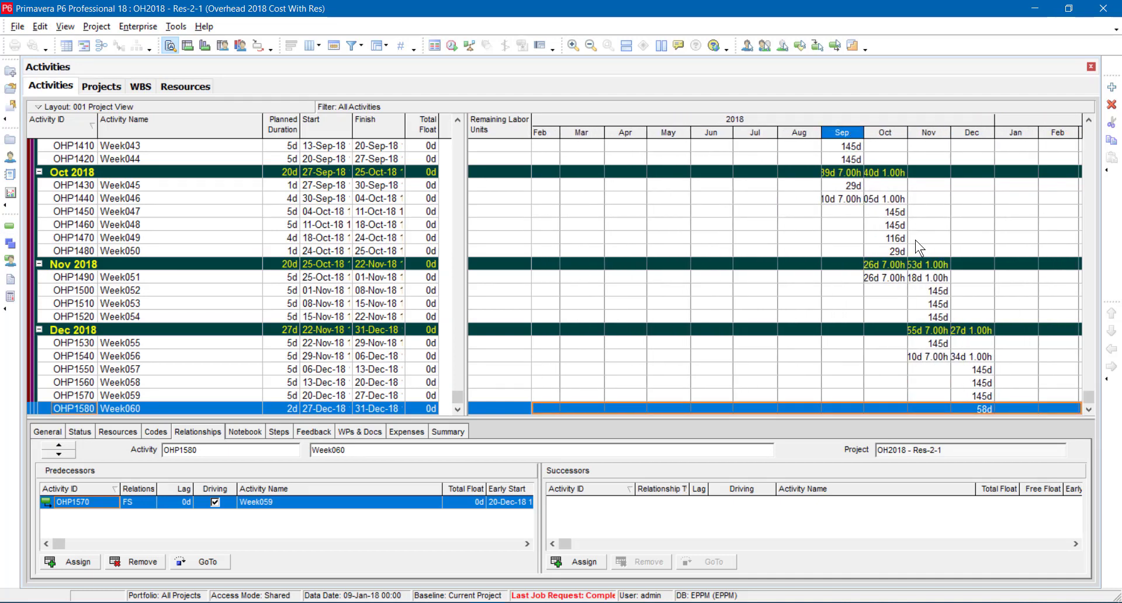
- List the View > Show on Top choices for the Activities window
click(65, 27)
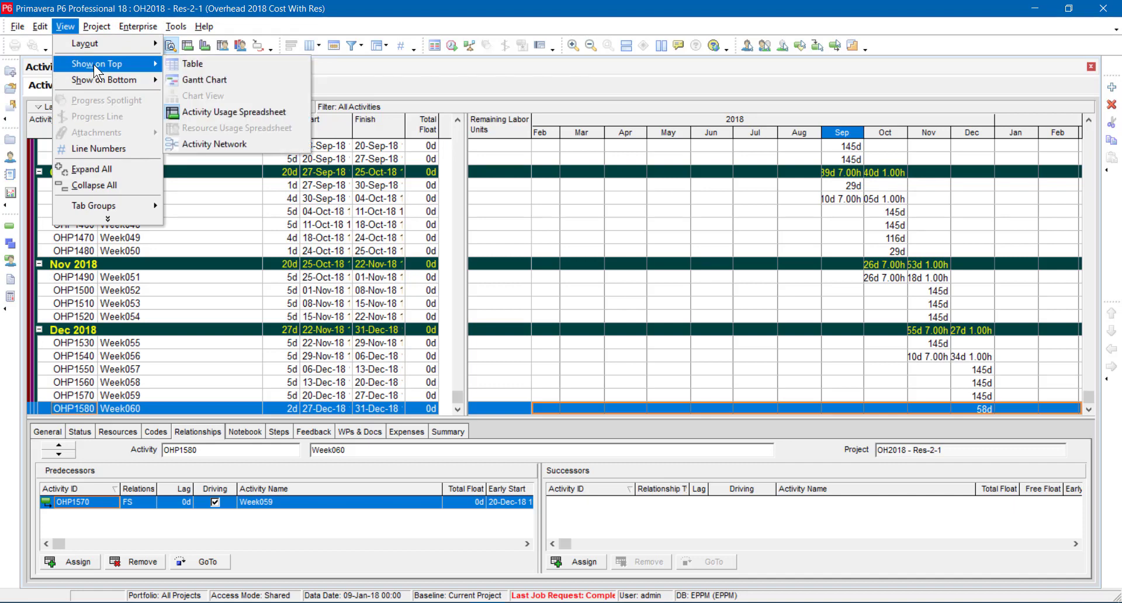
mouse_move(236, 111)
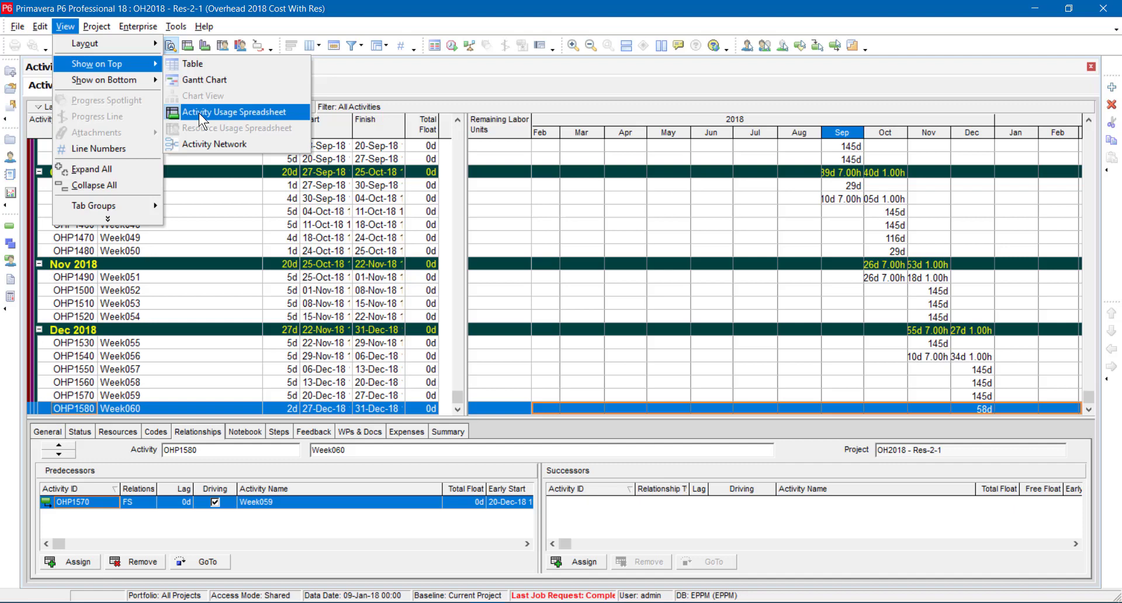
mouse_move(203, 140)
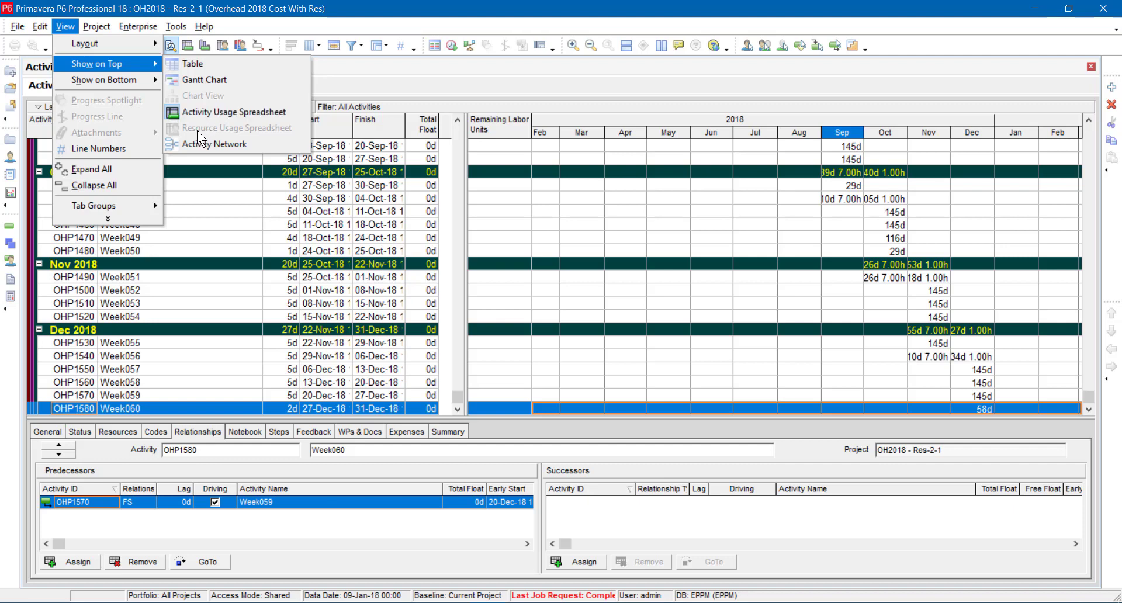
mouse_move(215, 144)
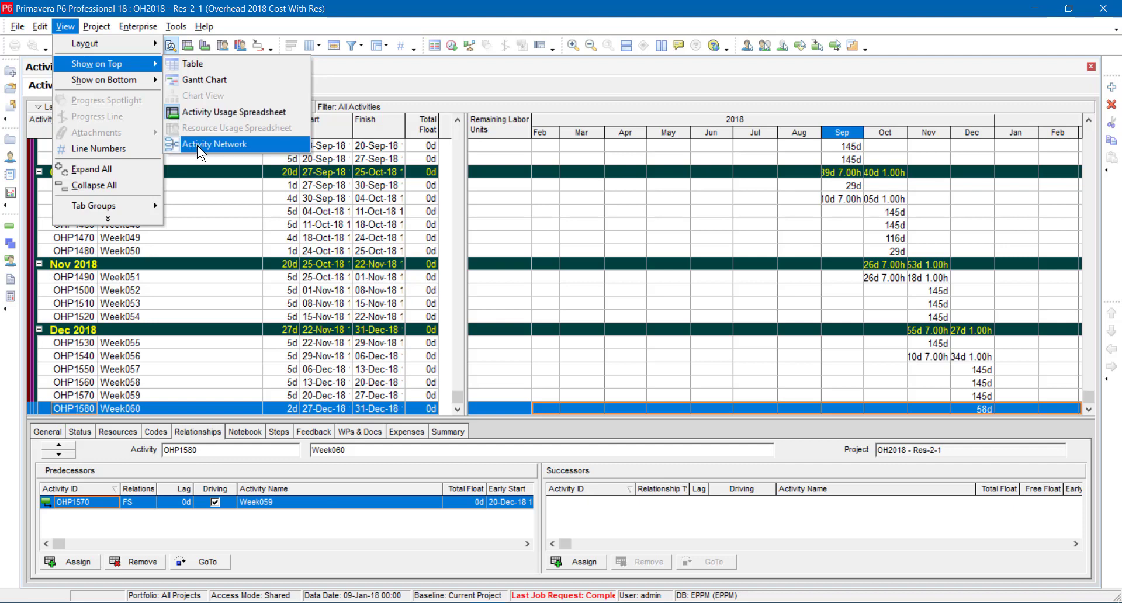
- Display the Activity Network on top, widen the WBS list and zoom the network boxes
click(214, 144)
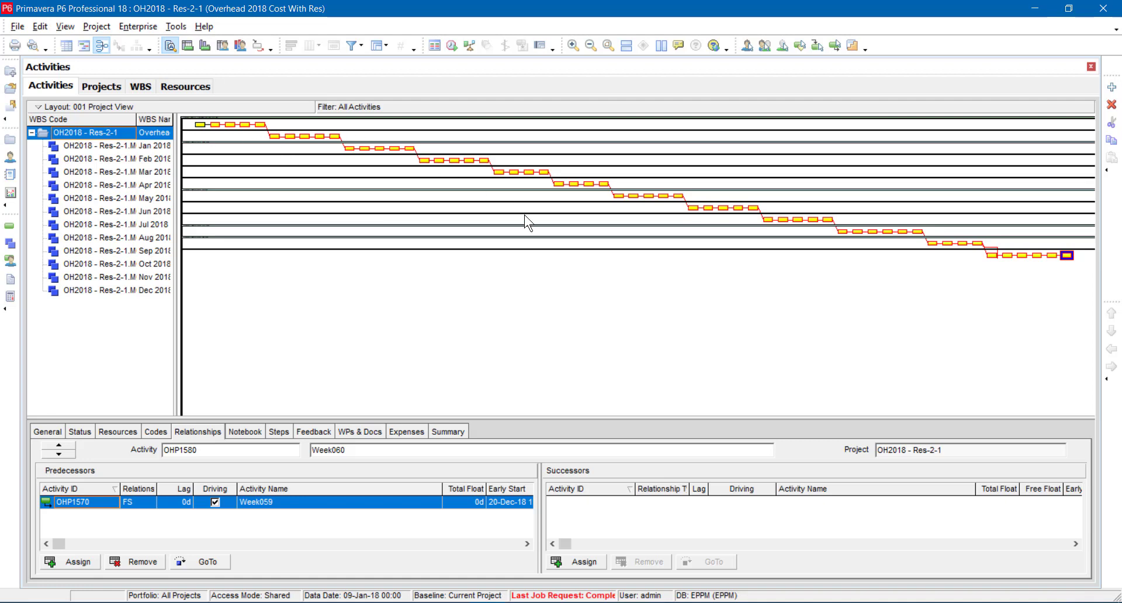
mouse_move(175, 310)
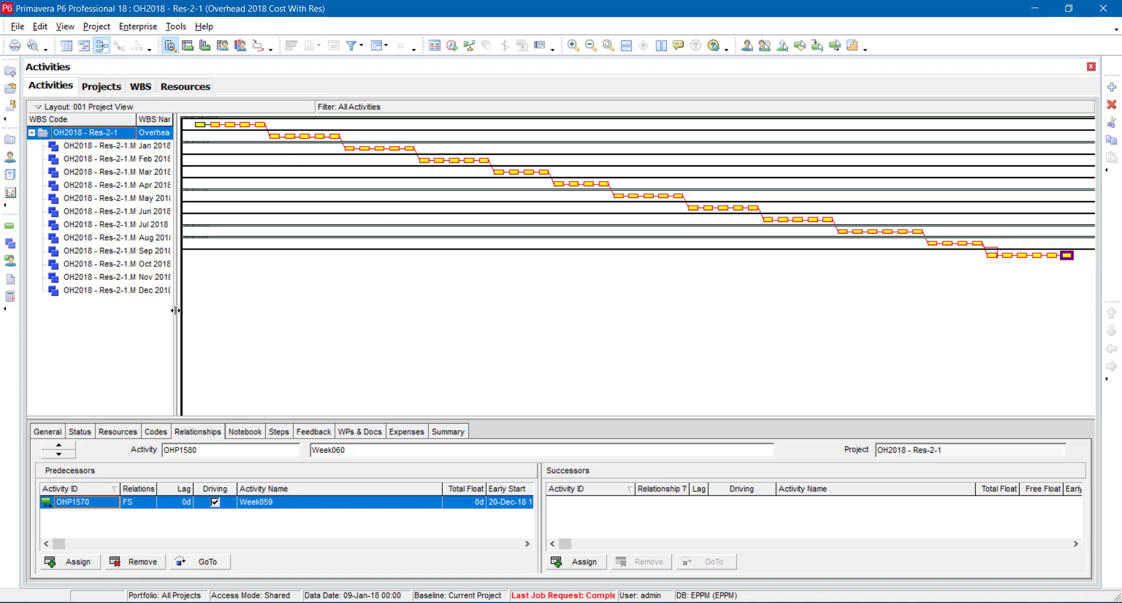
drag(177, 119, 248, 119)
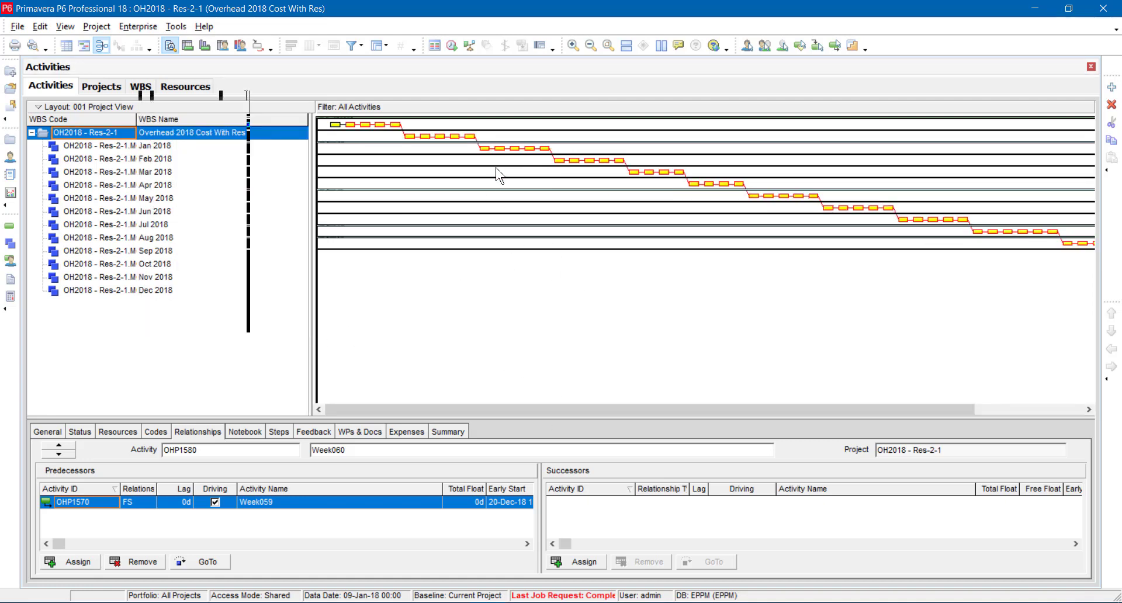
click(573, 46)
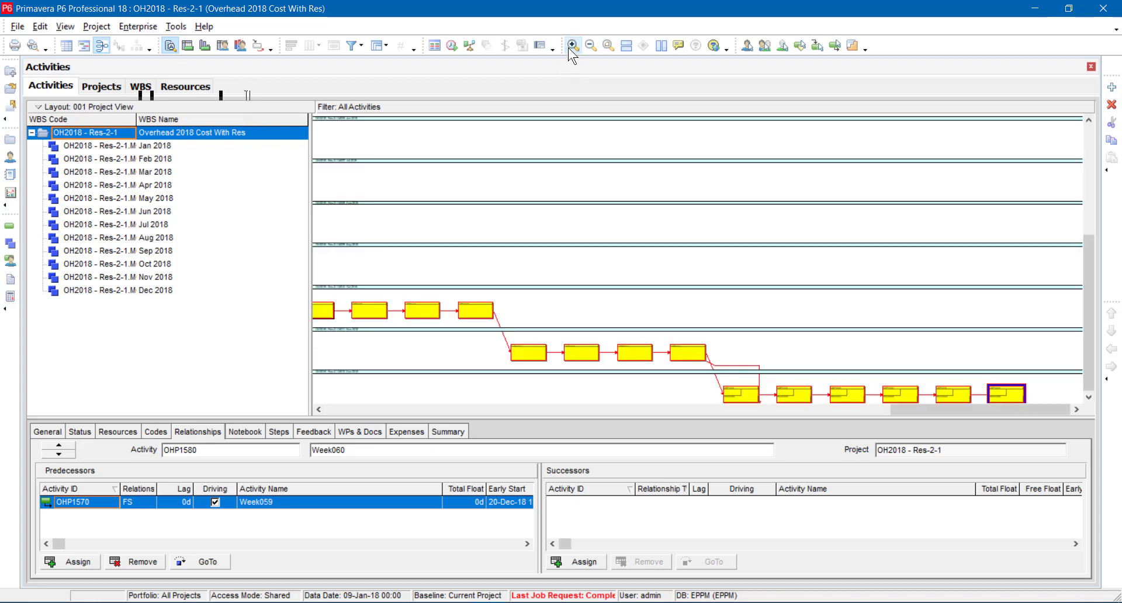
click(573, 45)
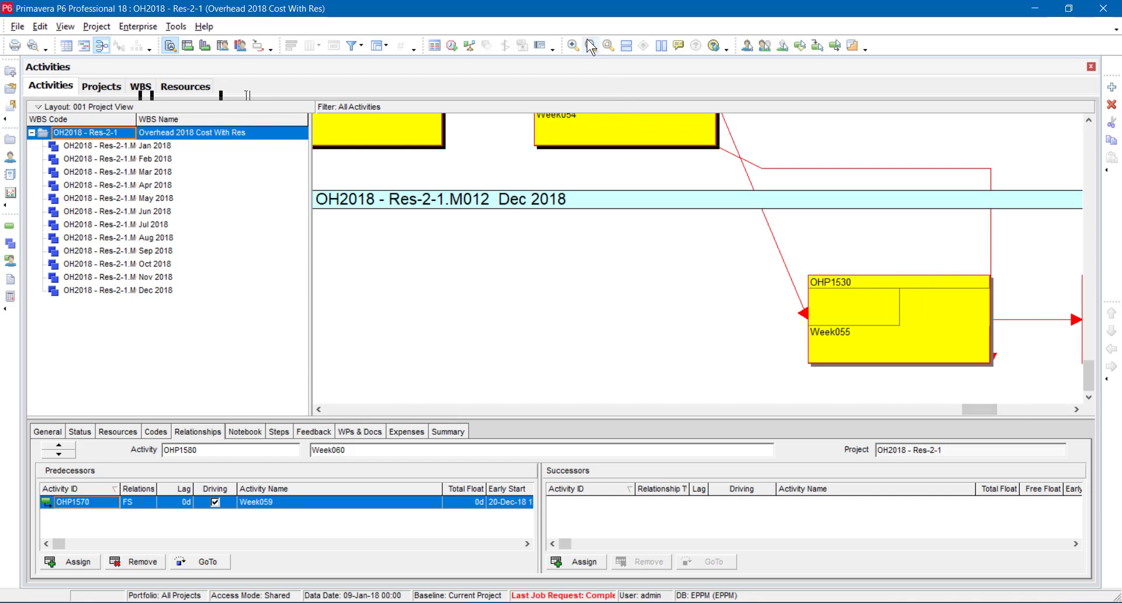
click(589, 46)
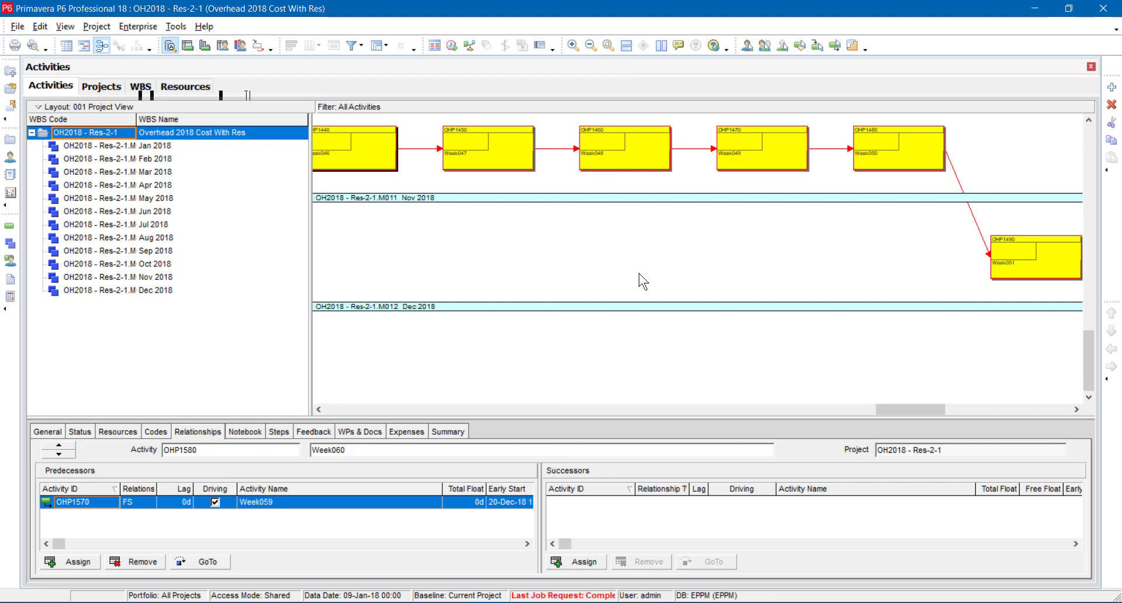
mouse_move(533, 82)
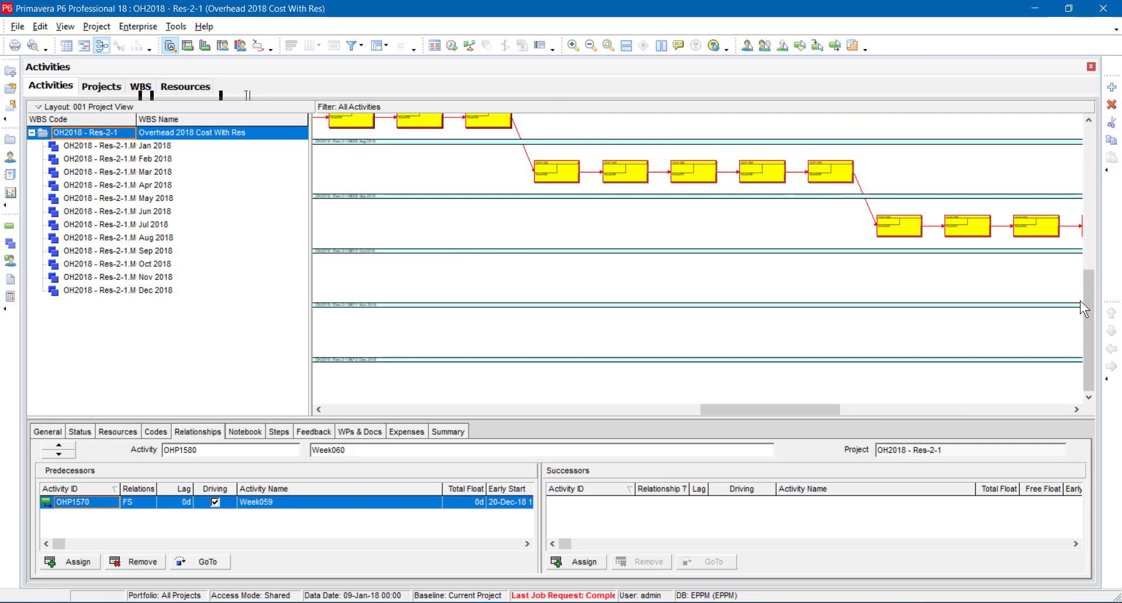
scroll(up, 3)
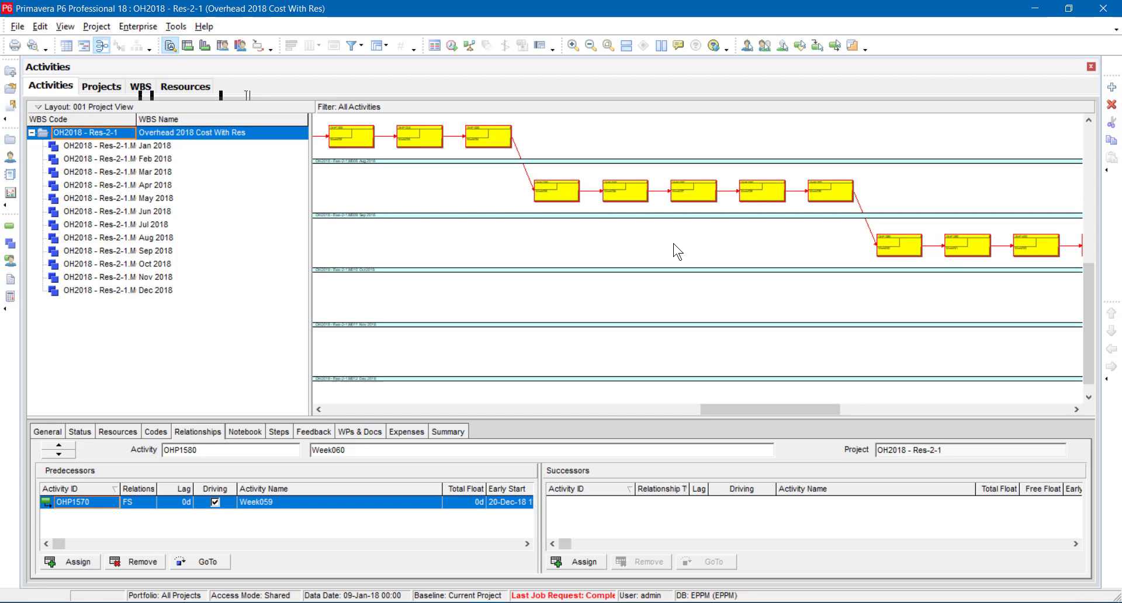
mouse_move(358, 279)
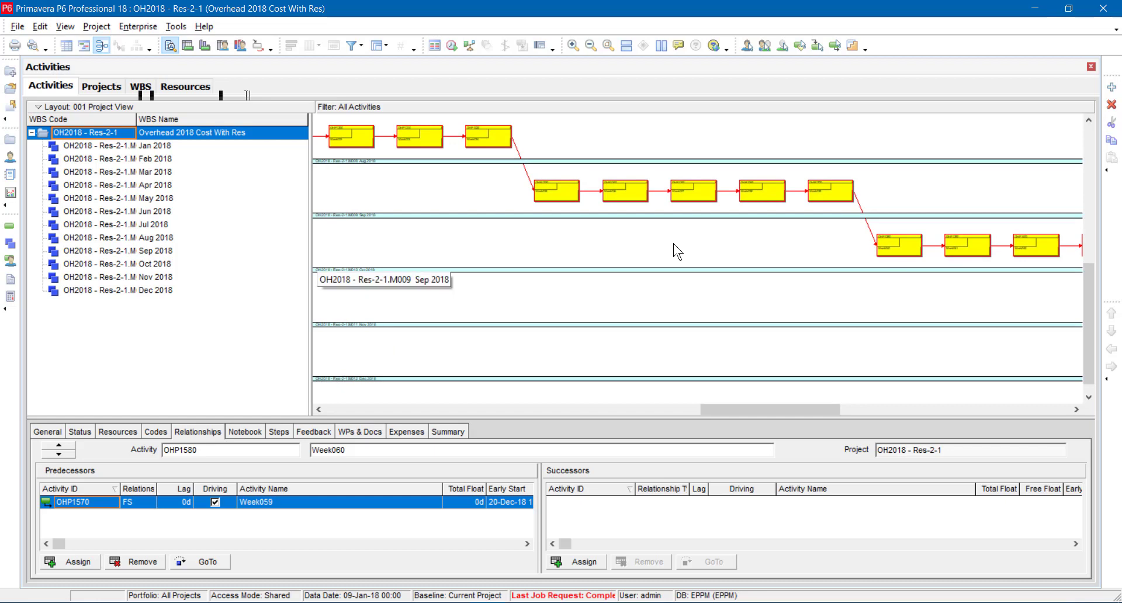
mouse_move(521, 228)
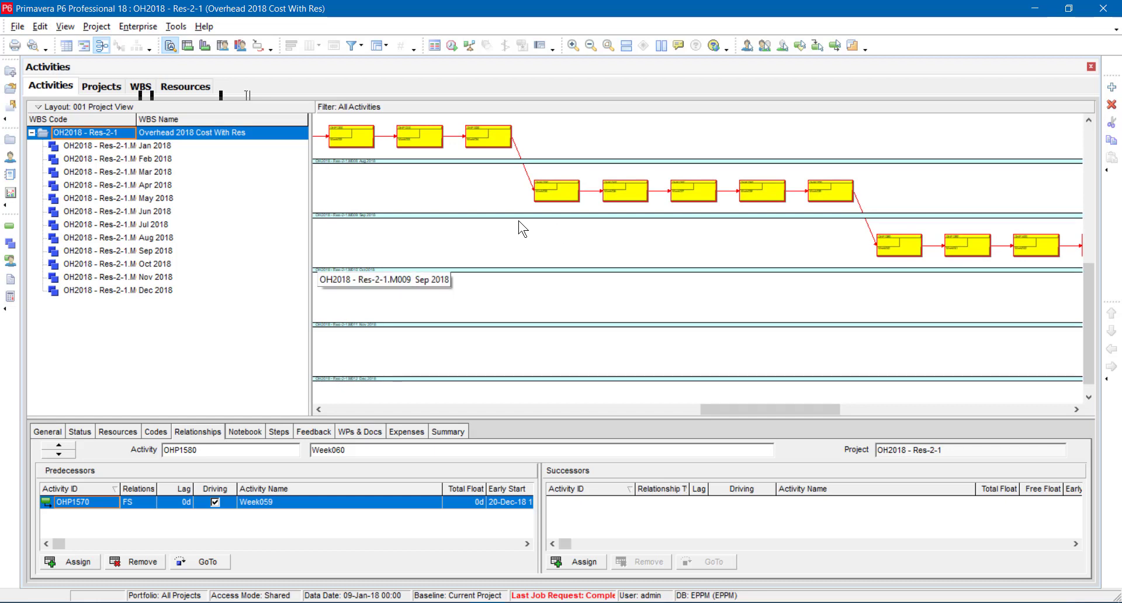
mouse_move(459, 192)
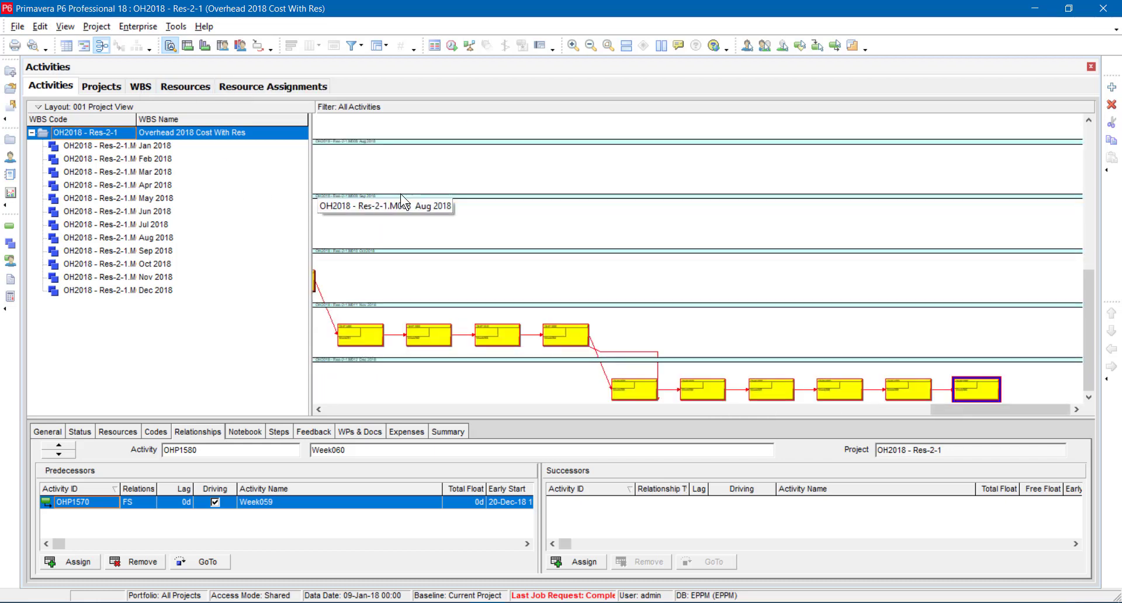
mouse_move(171, 187)
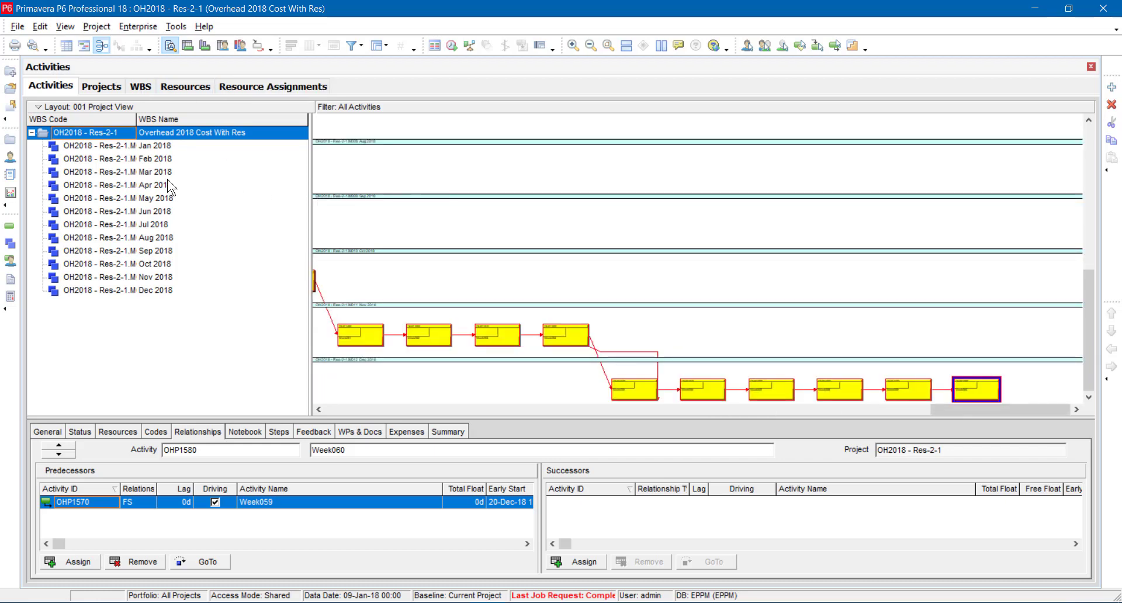
mouse_move(115, 77)
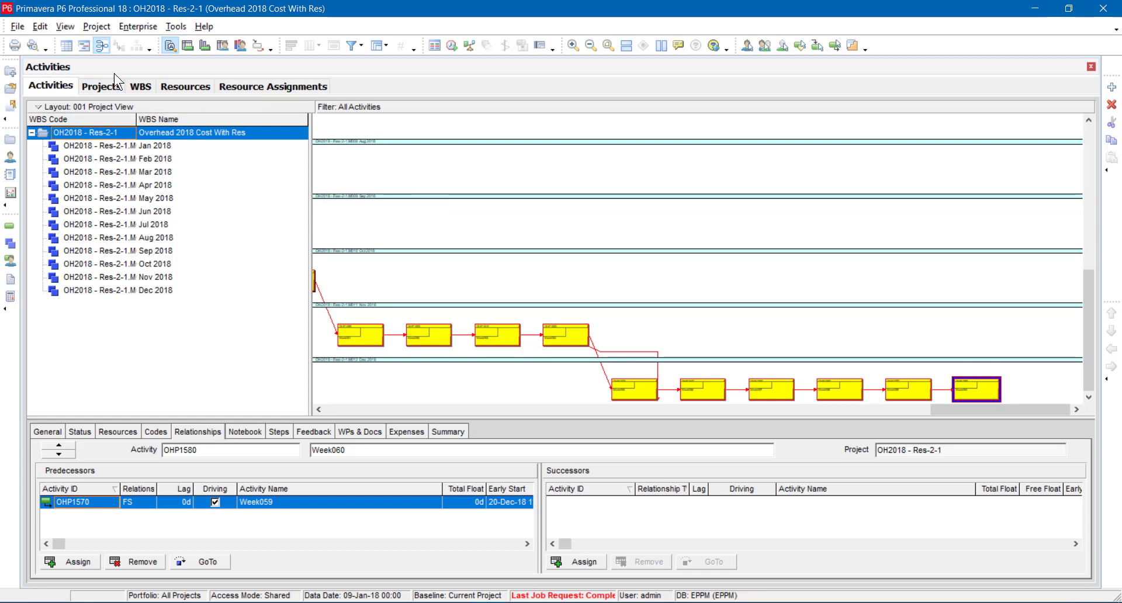
- Switch to the Resource Assignments view with only the assignment Table shown on top
click(64, 27)
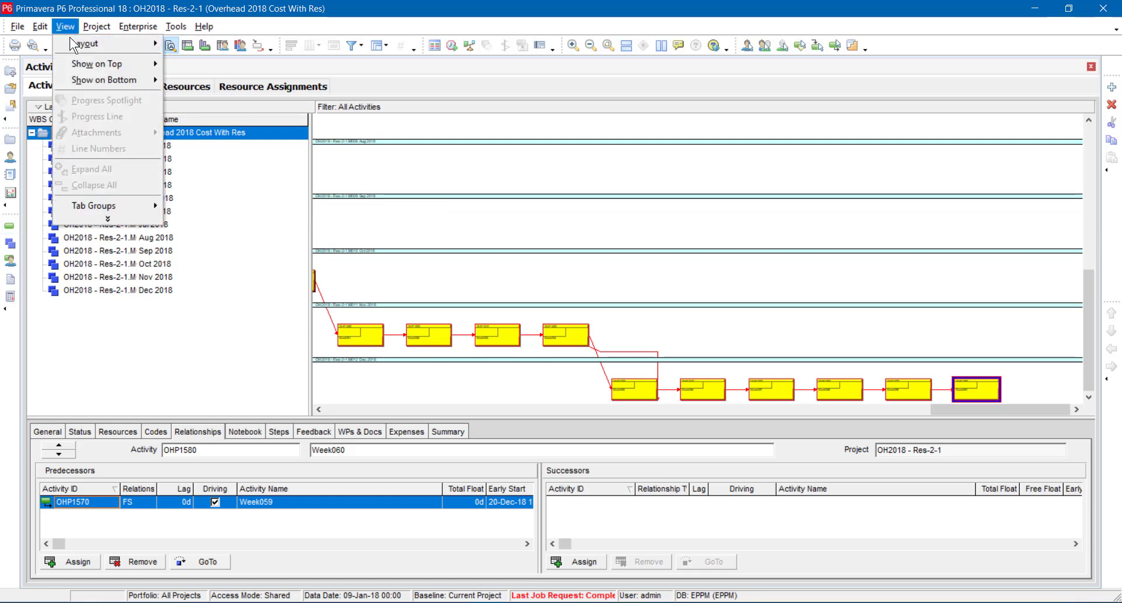
click(104, 63)
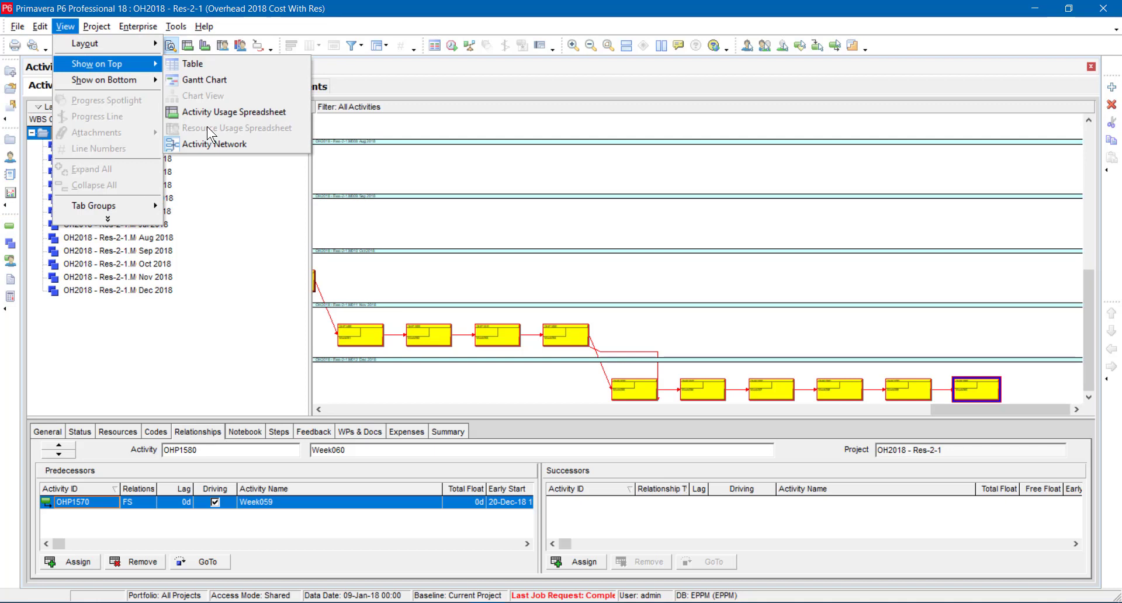
mouse_move(272, 141)
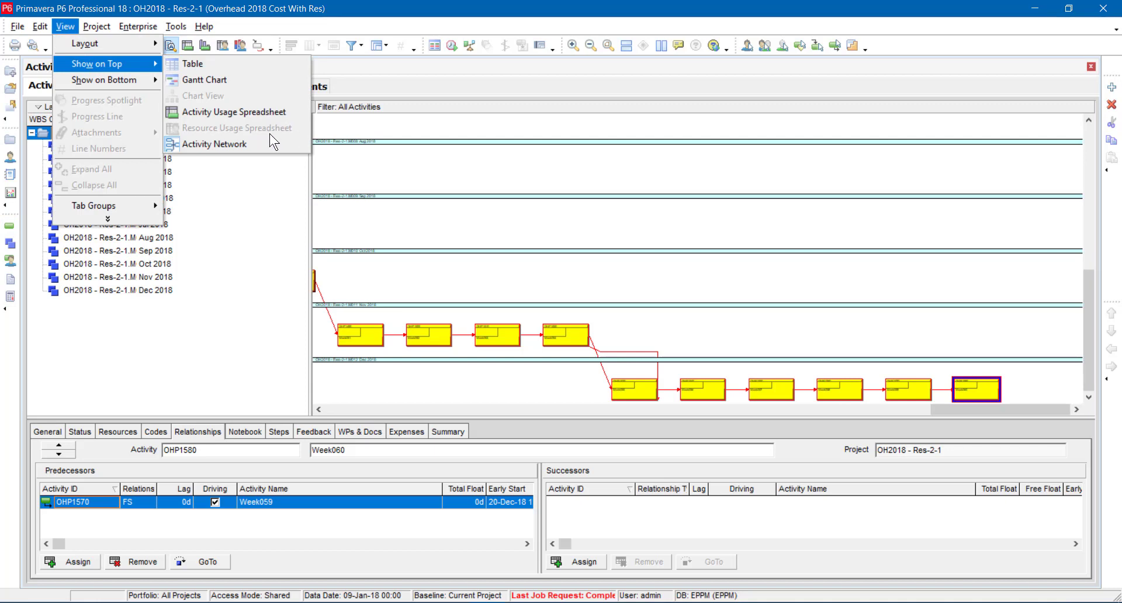
mouse_move(142, 314)
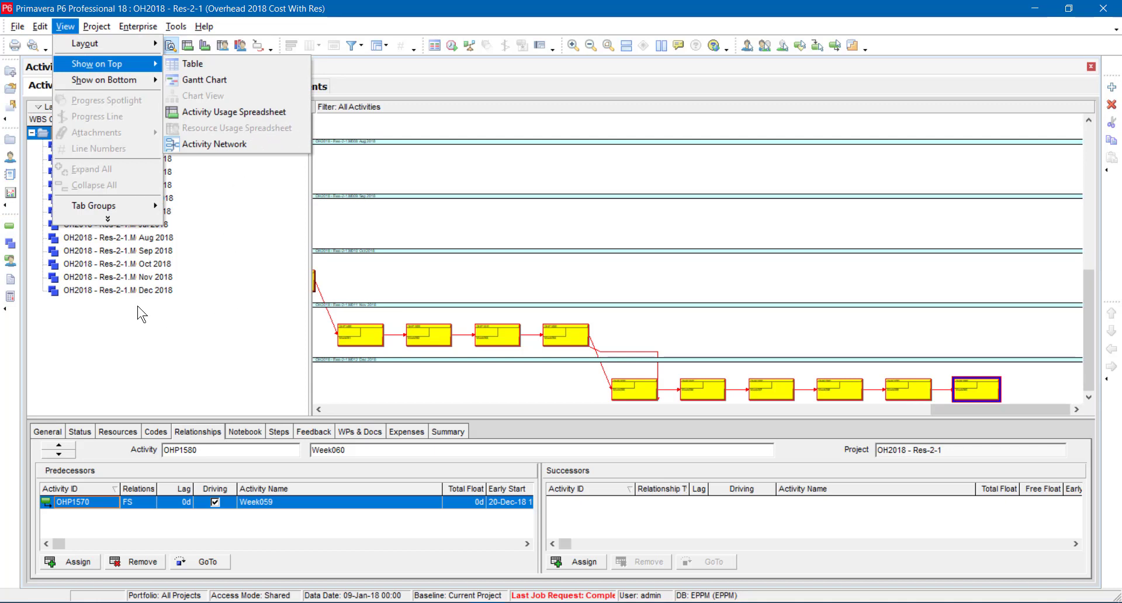
click(238, 127)
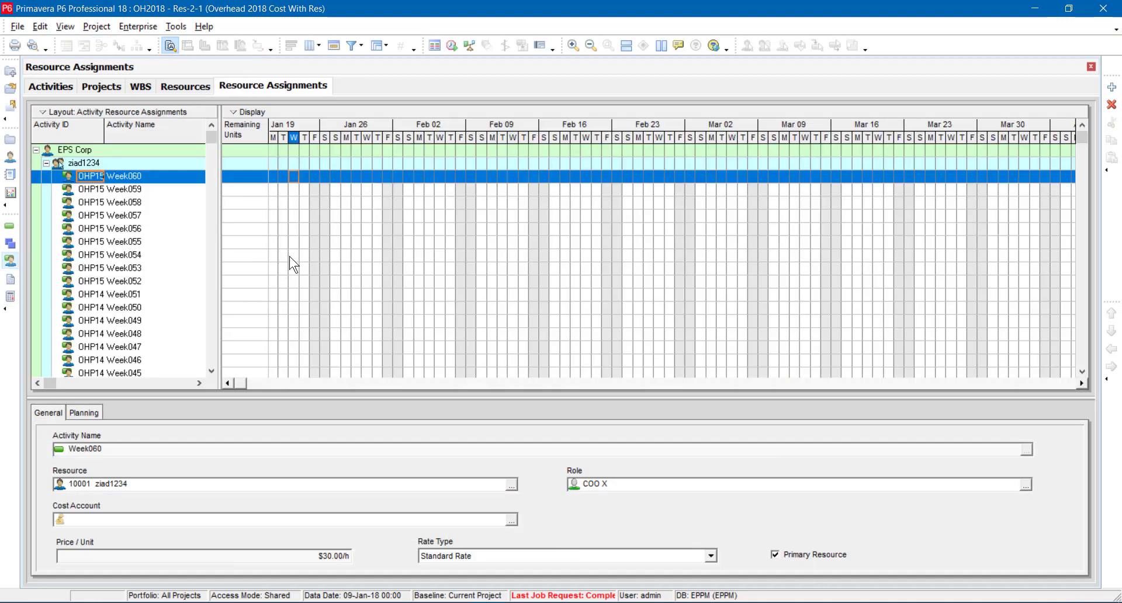
click(64, 27)
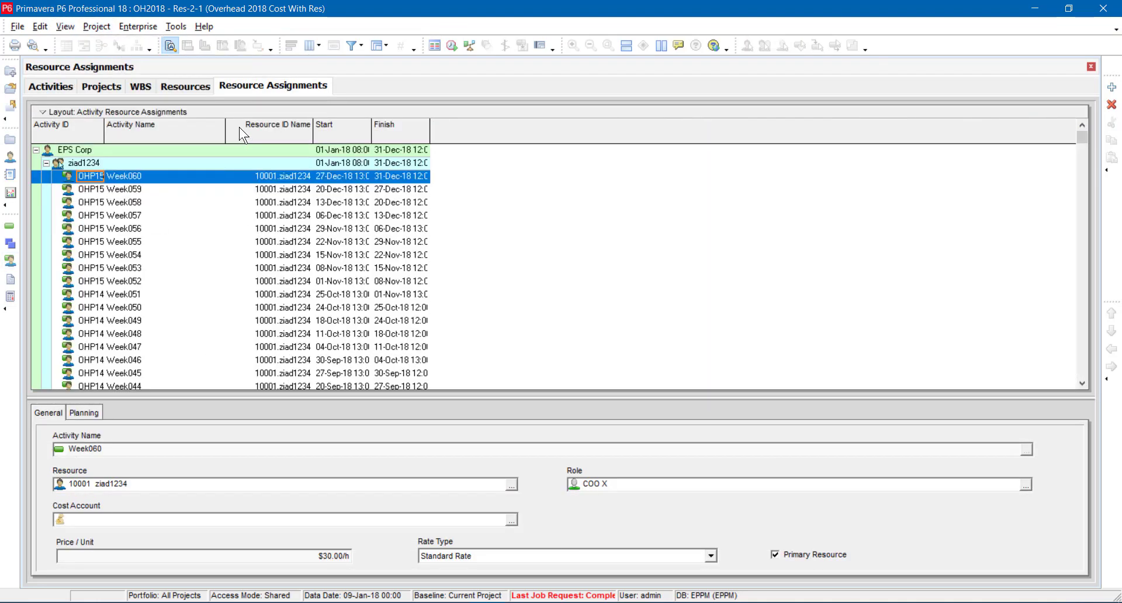
mouse_move(144, 136)
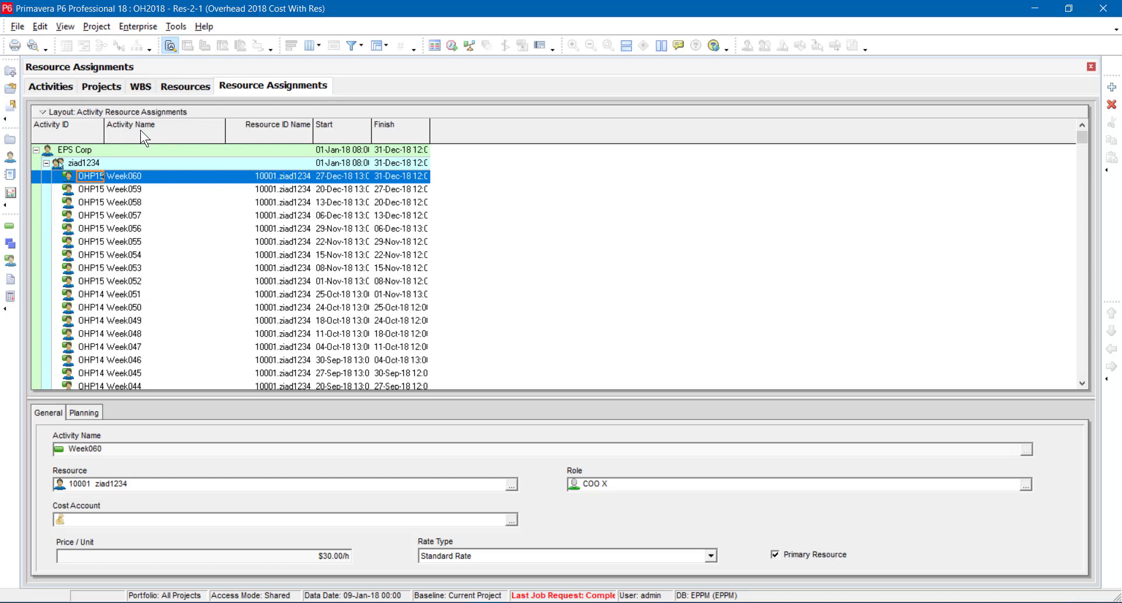
- Show the Resource Usage Spreadsheet on top and move its timescale to December daily units
click(64, 27)
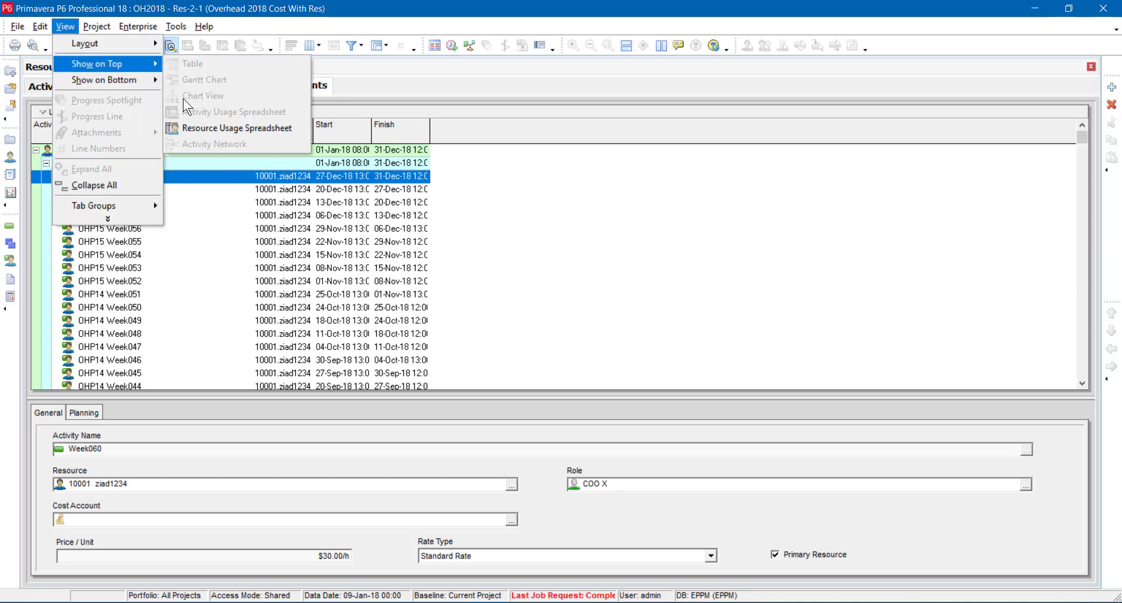
click(237, 128)
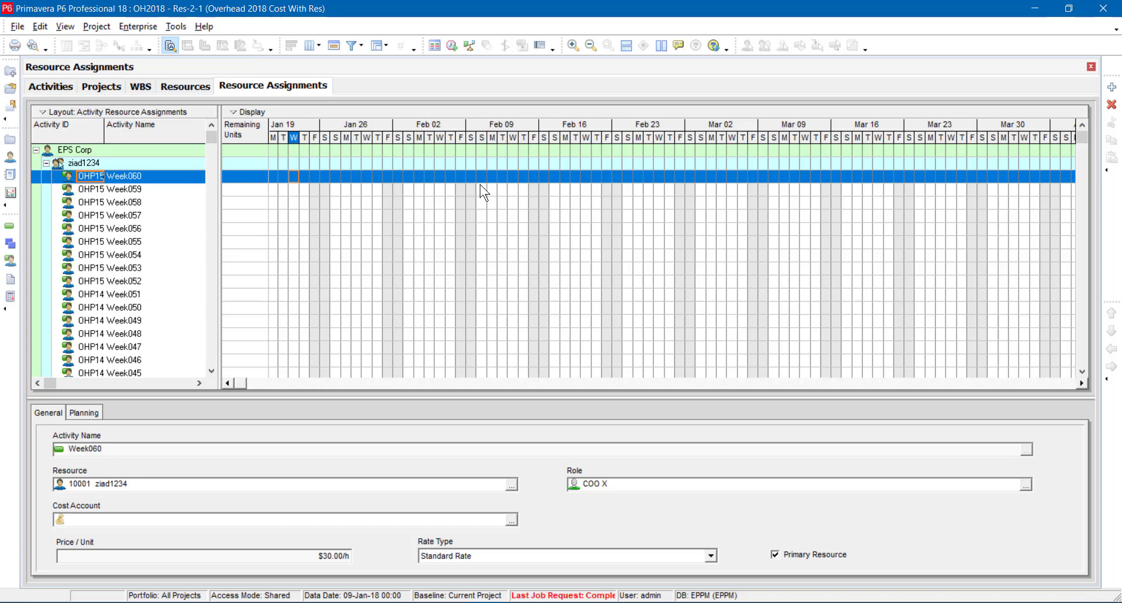
mouse_move(597, 193)
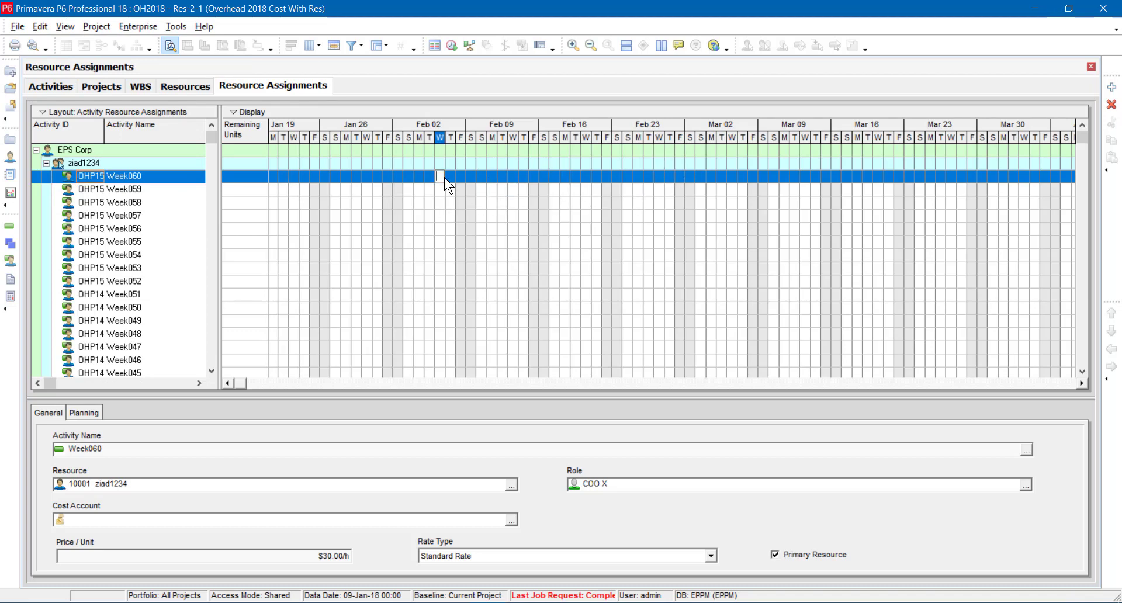
click(109, 203)
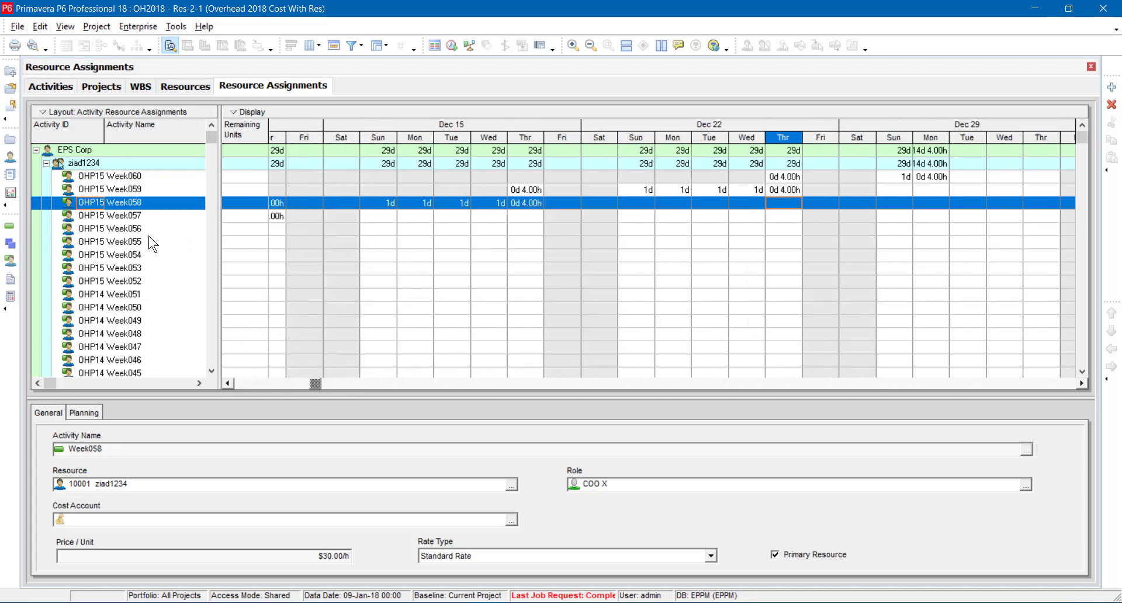
click(77, 151)
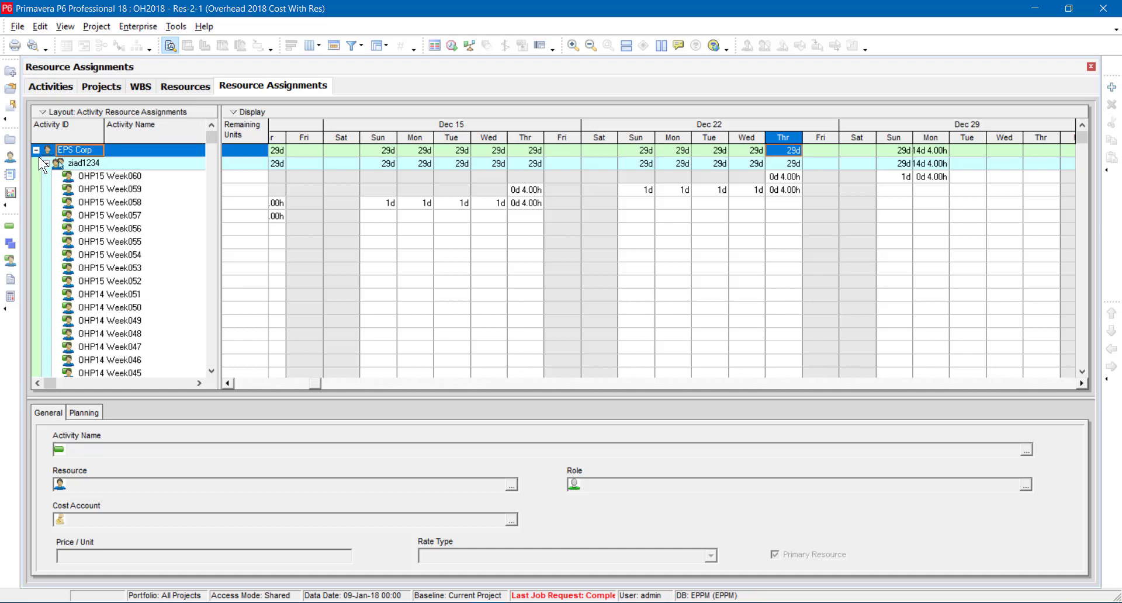
- Collapse the Project Manager002 group so Technical Dept. (HO) follows beneath it
click(43, 150)
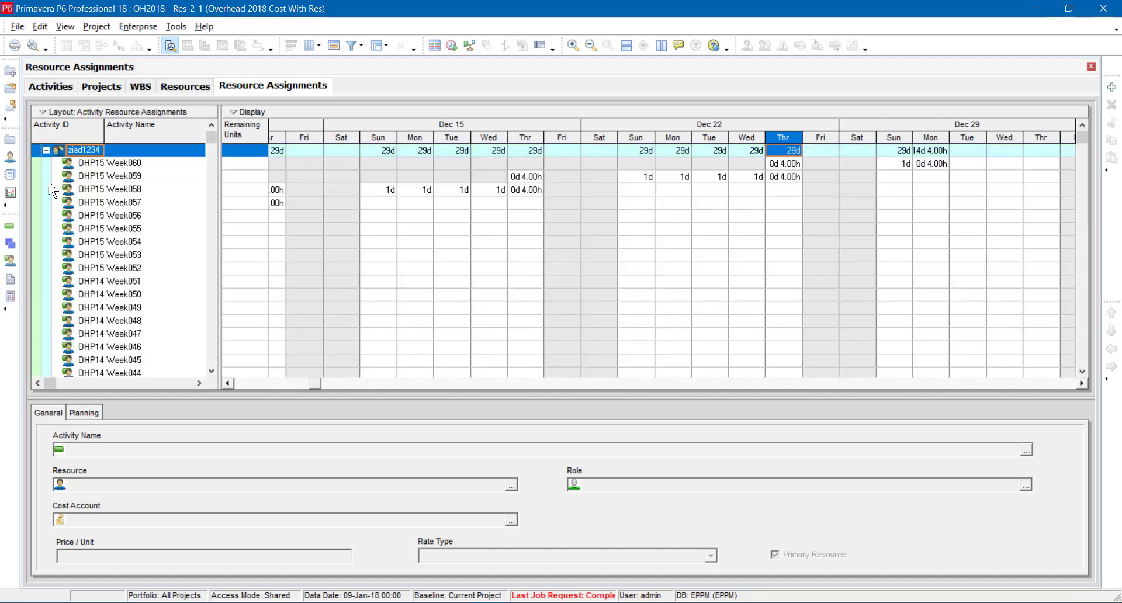
scroll(down, 3)
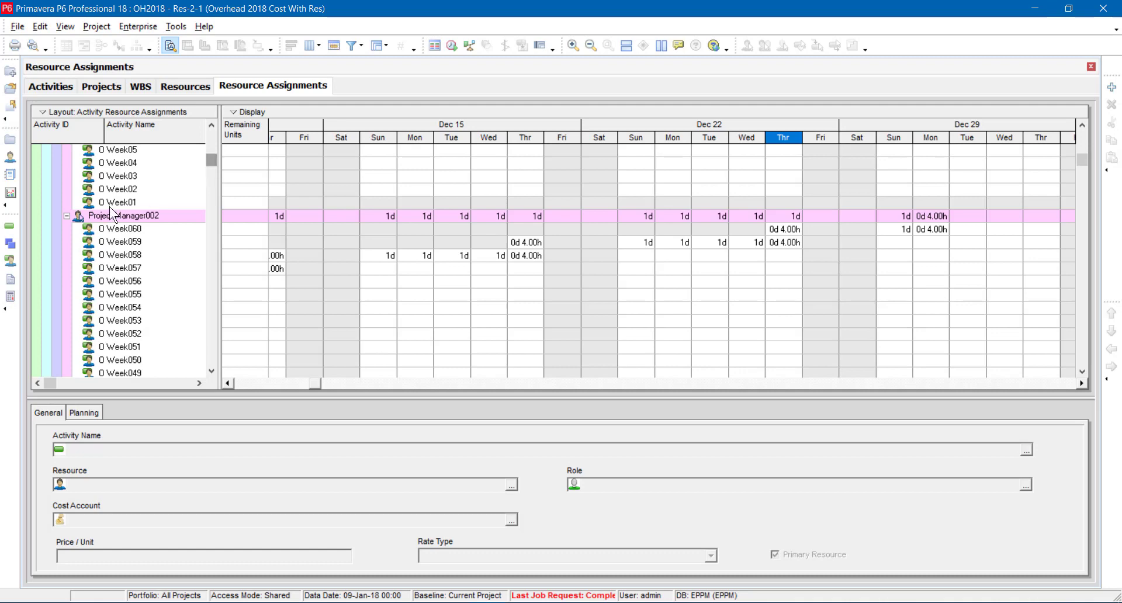
click(123, 215)
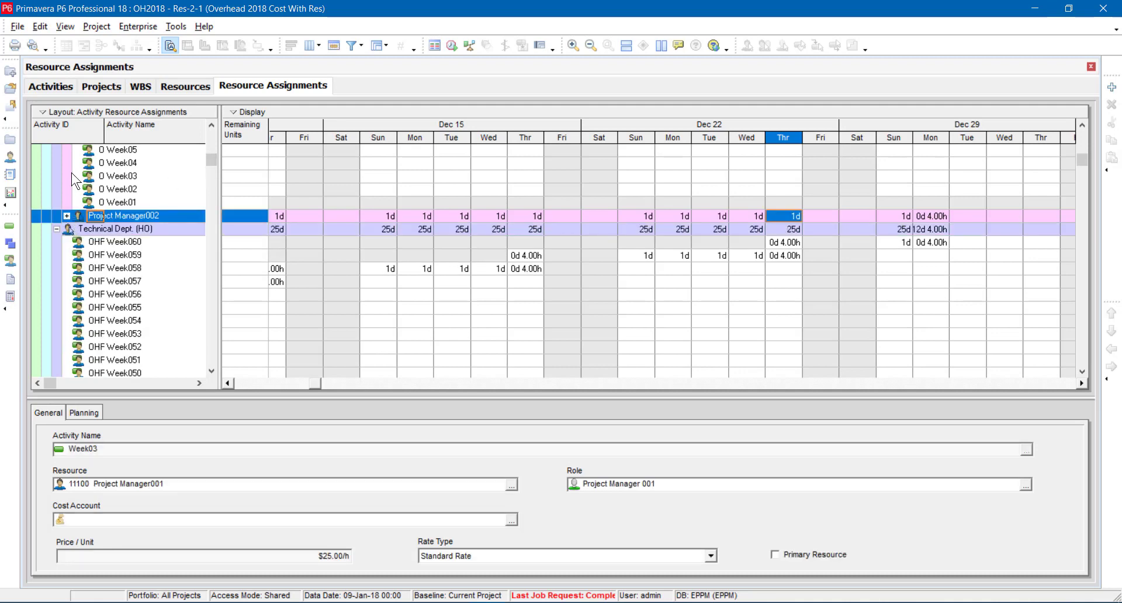
- Use Collapse To... to collapse grouping bands to Resource ID Name Level 3
right_click(115, 175)
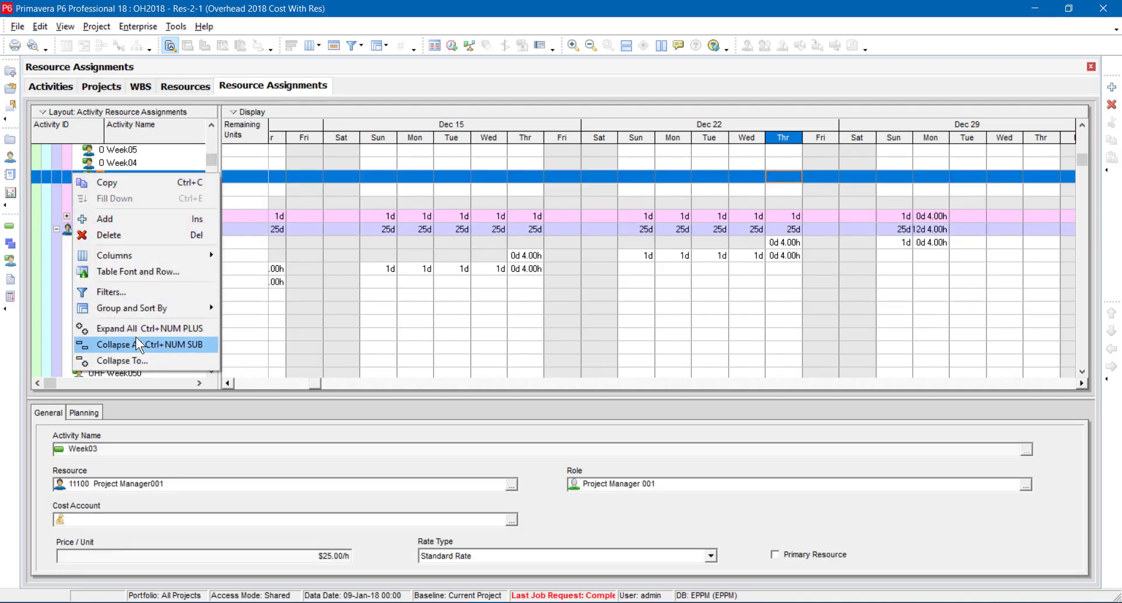
click(122, 361)
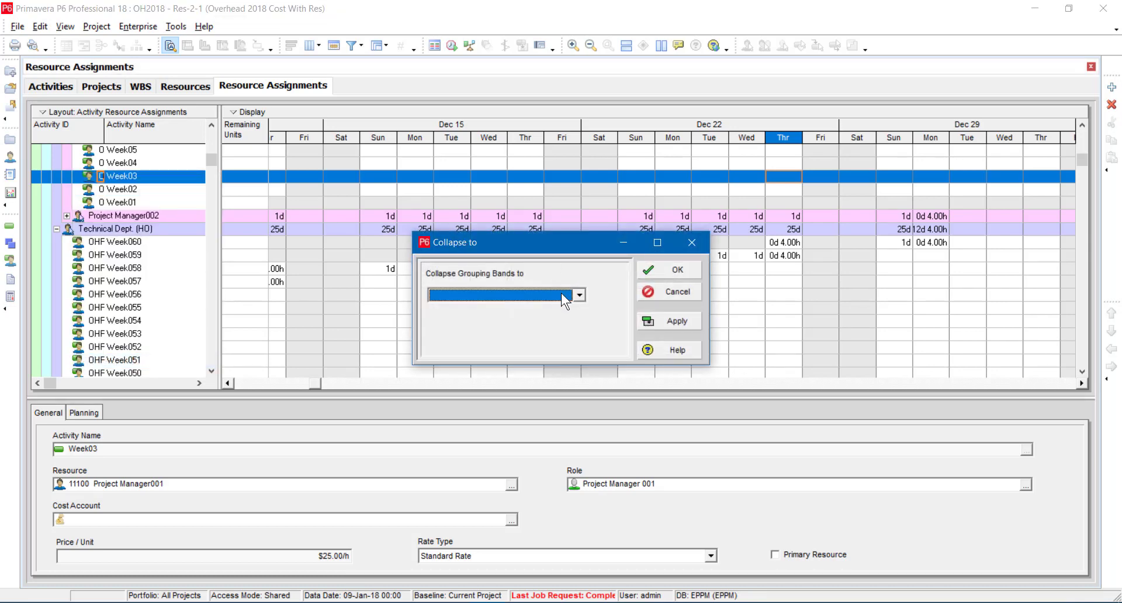
click(578, 294)
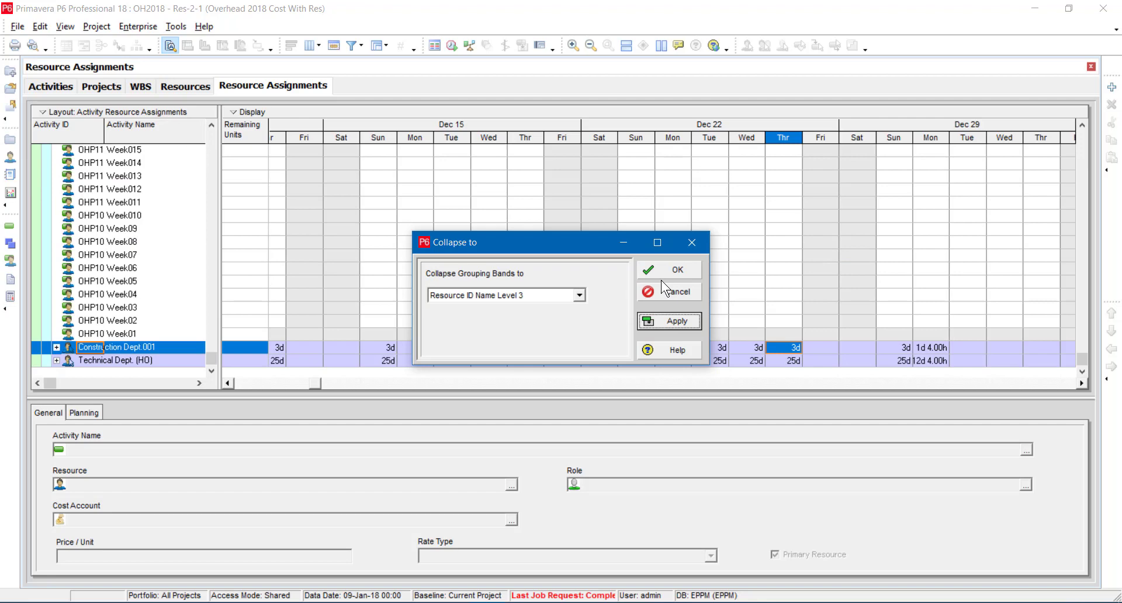
click(677, 270)
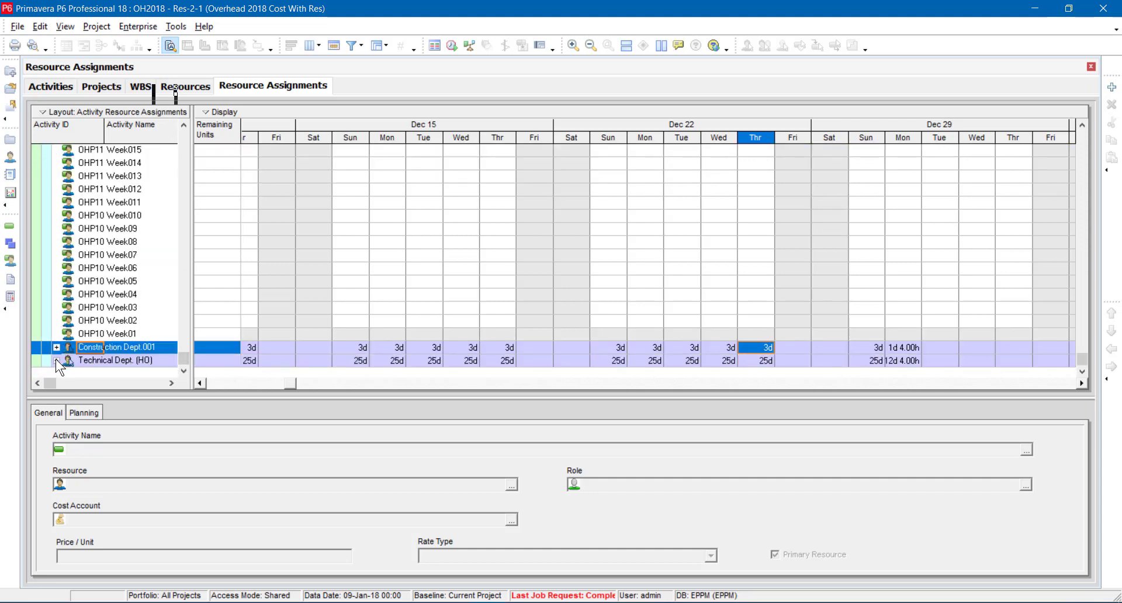
- Expand Technical Dept. (HO) and browse its QS Dept Manager and Sr. QS Engineer001 groups
click(58, 360)
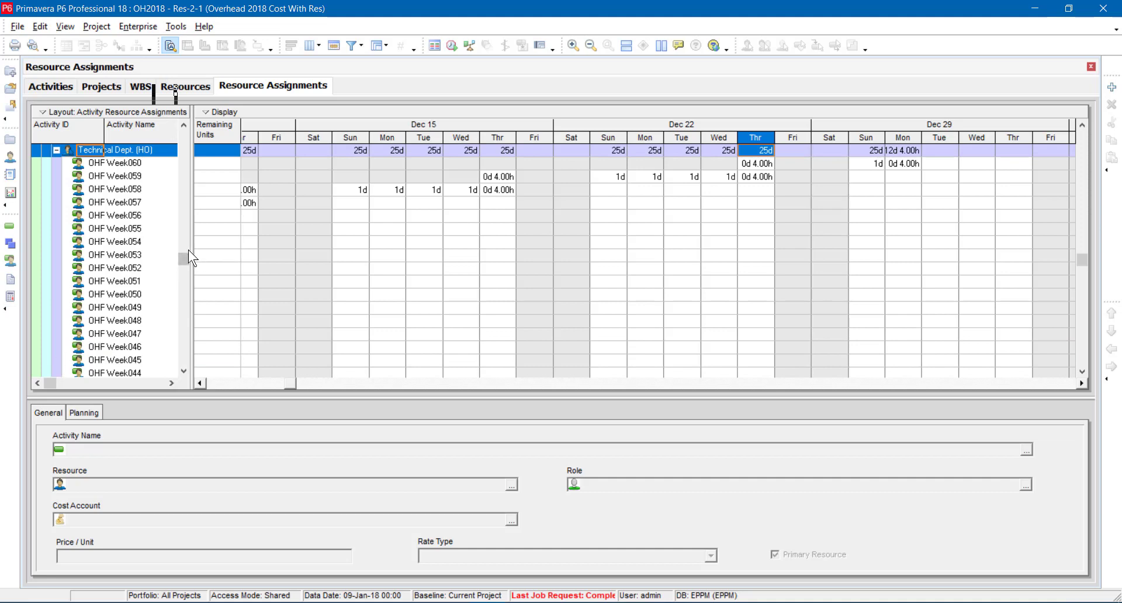
scroll(up, 3)
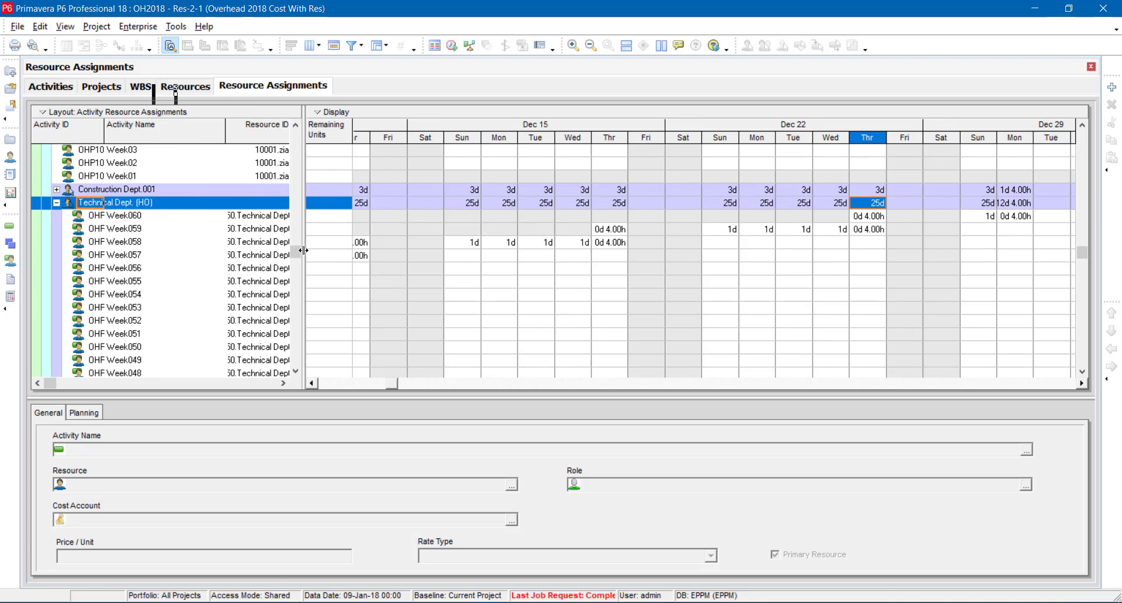
scroll(down, 3)
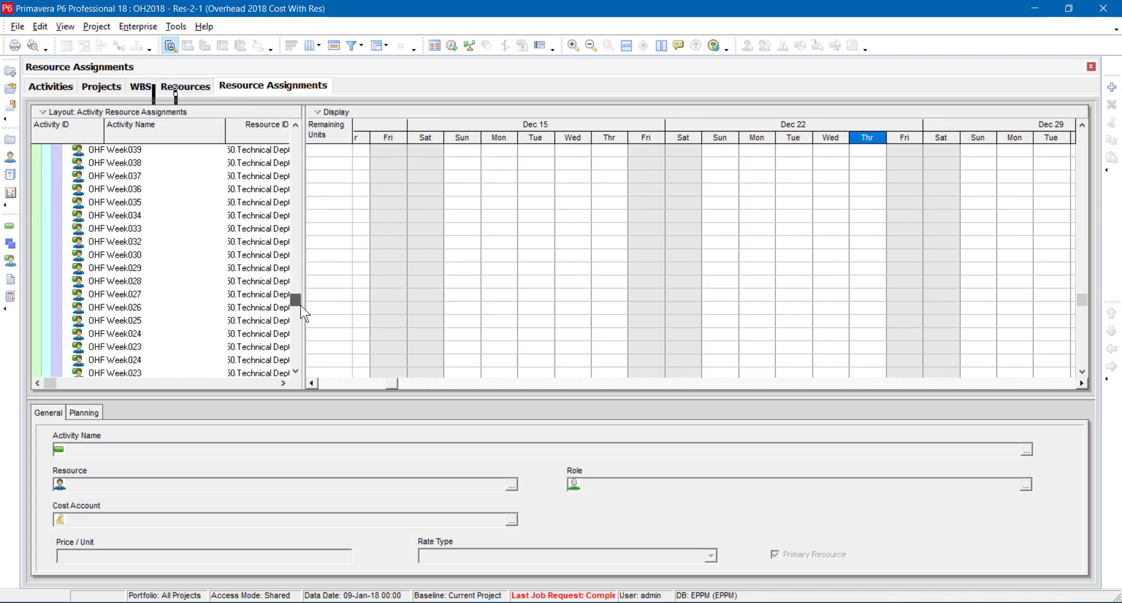
scroll(down, 3)
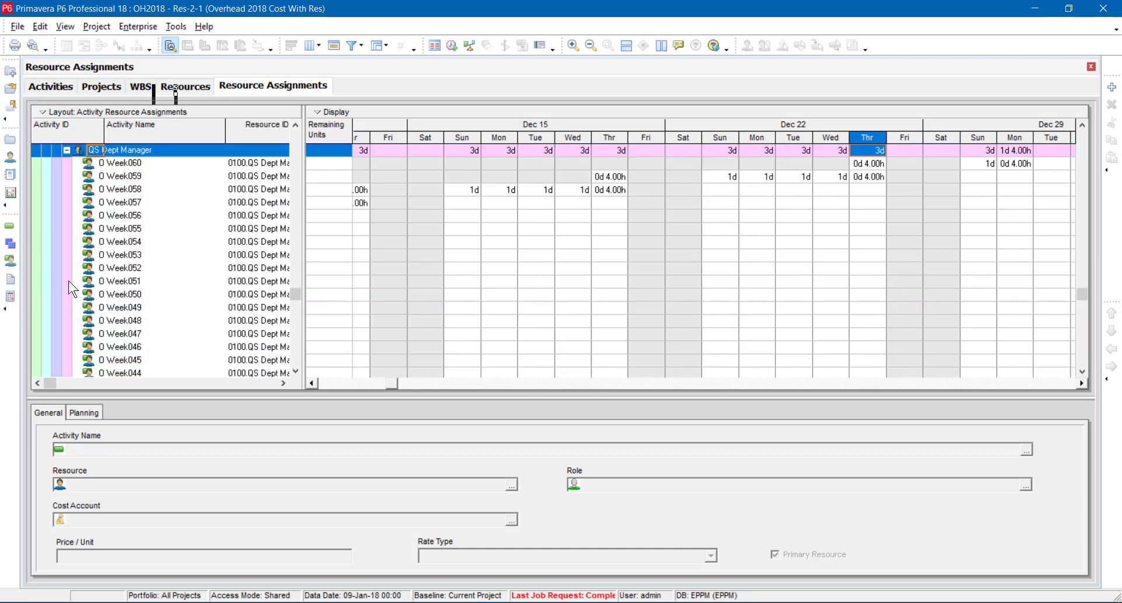
scroll(down, 3)
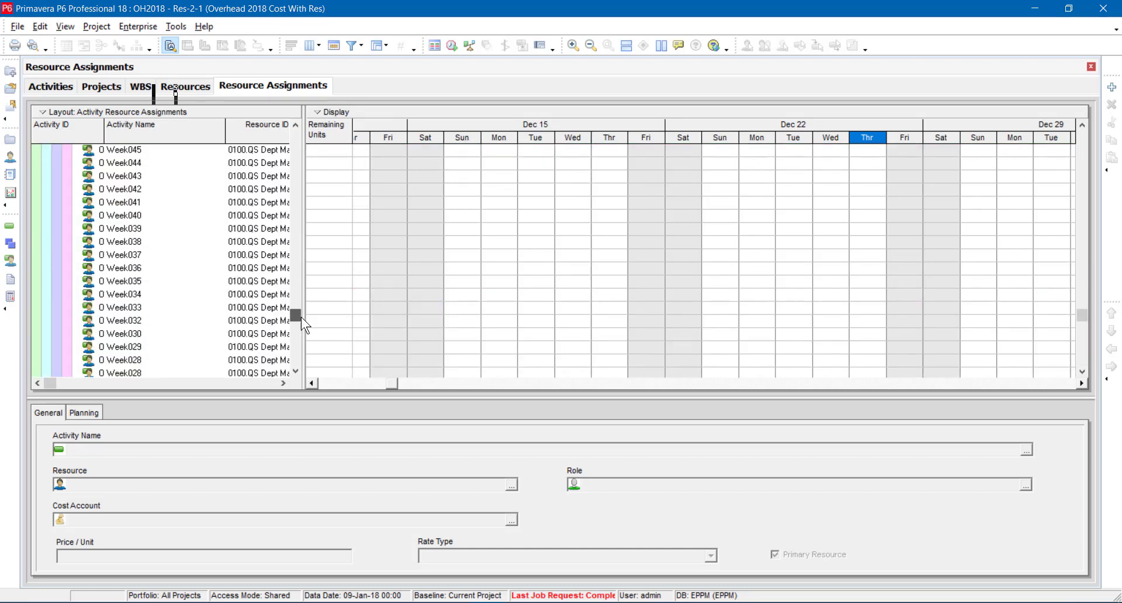
scroll(down, 3)
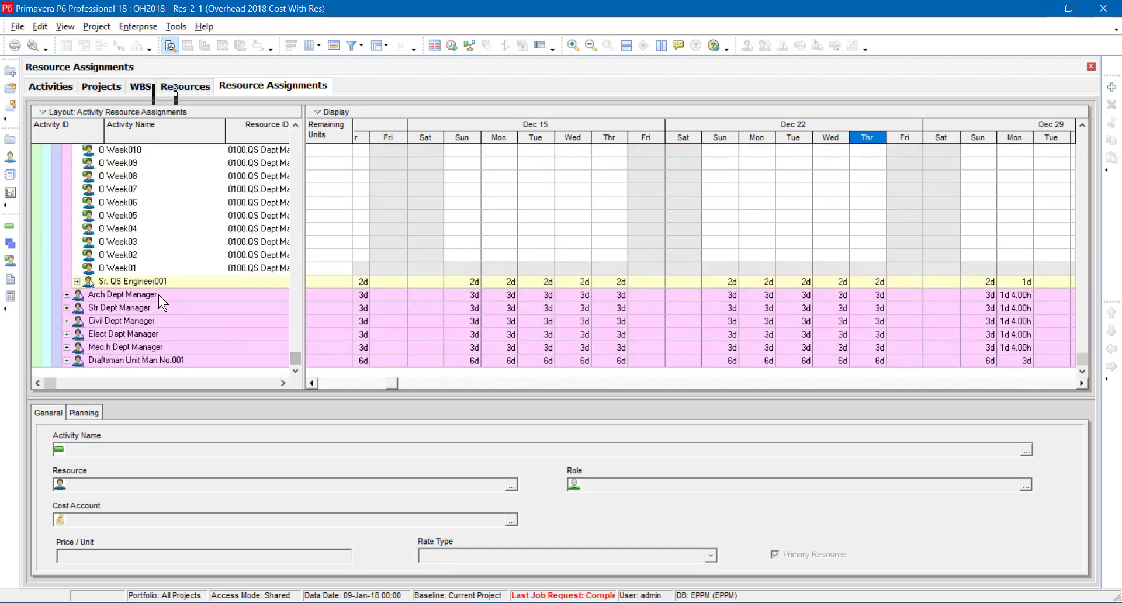
click(78, 282)
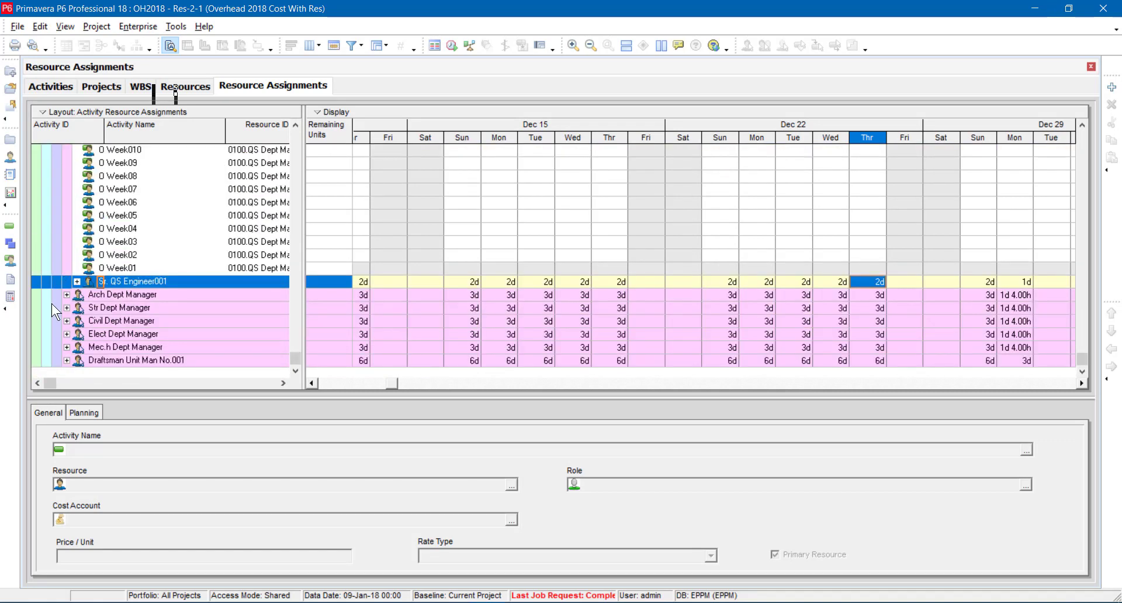
- Collapse the resource grouping to Resource ID Name Level 4, leaving only EPS Corp and ziad1234
right_click(121, 216)
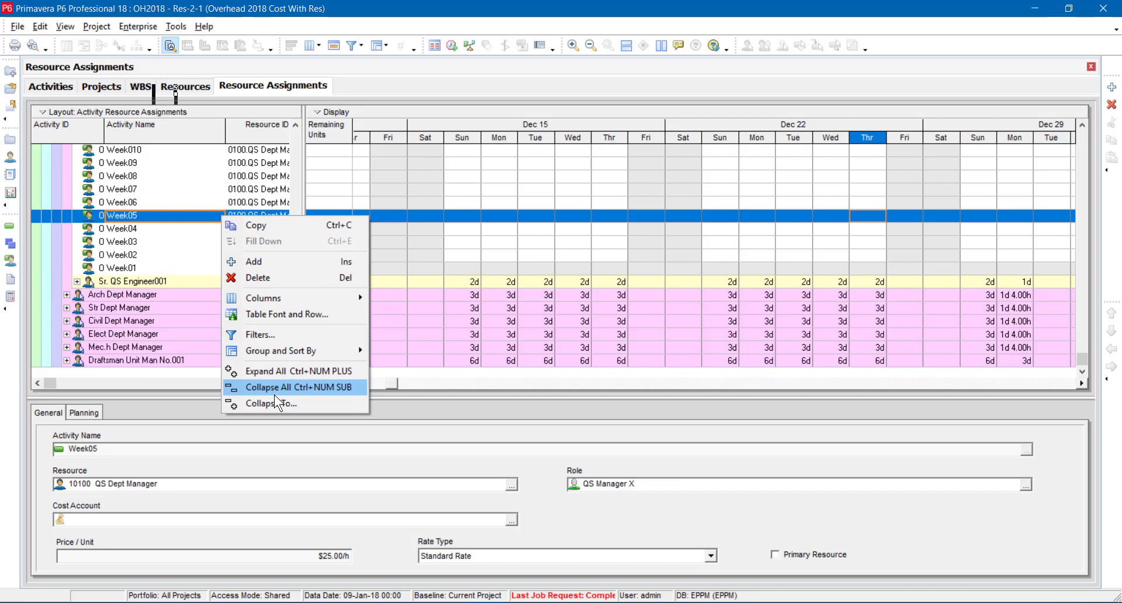
click(270, 403)
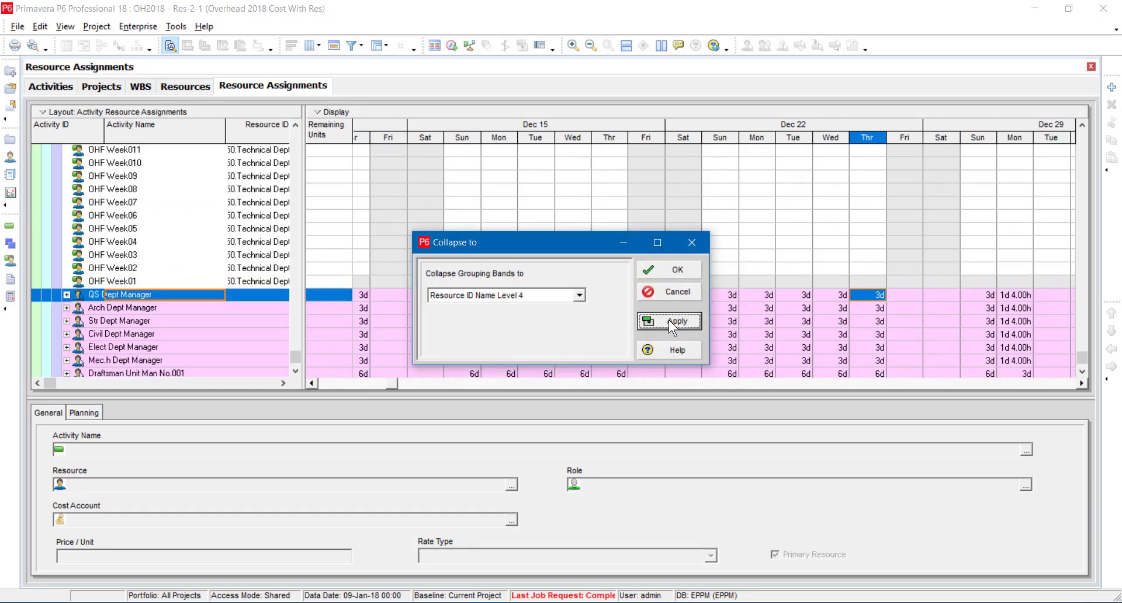
click(580, 295)
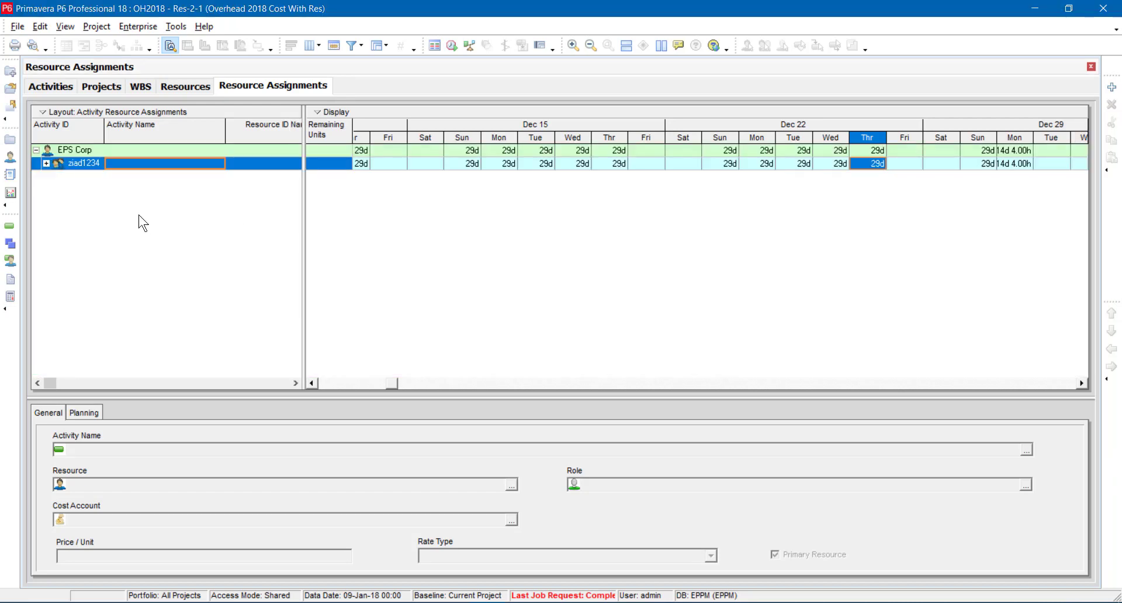
- Expand the top resource group (toggling it once) and scroll down to the department groups
click(47, 164)
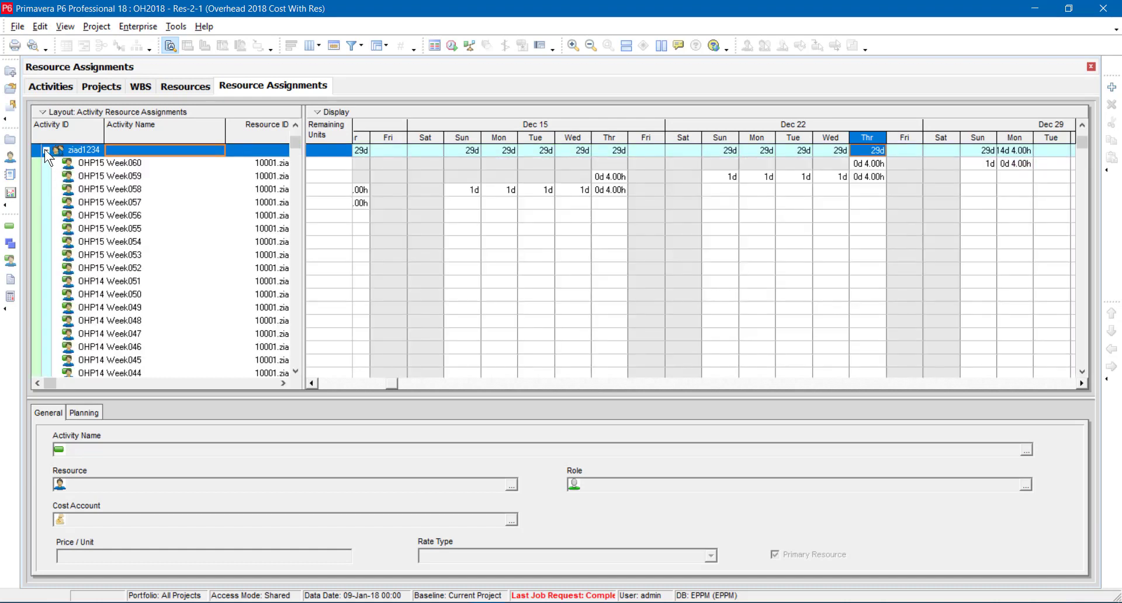
click(46, 150)
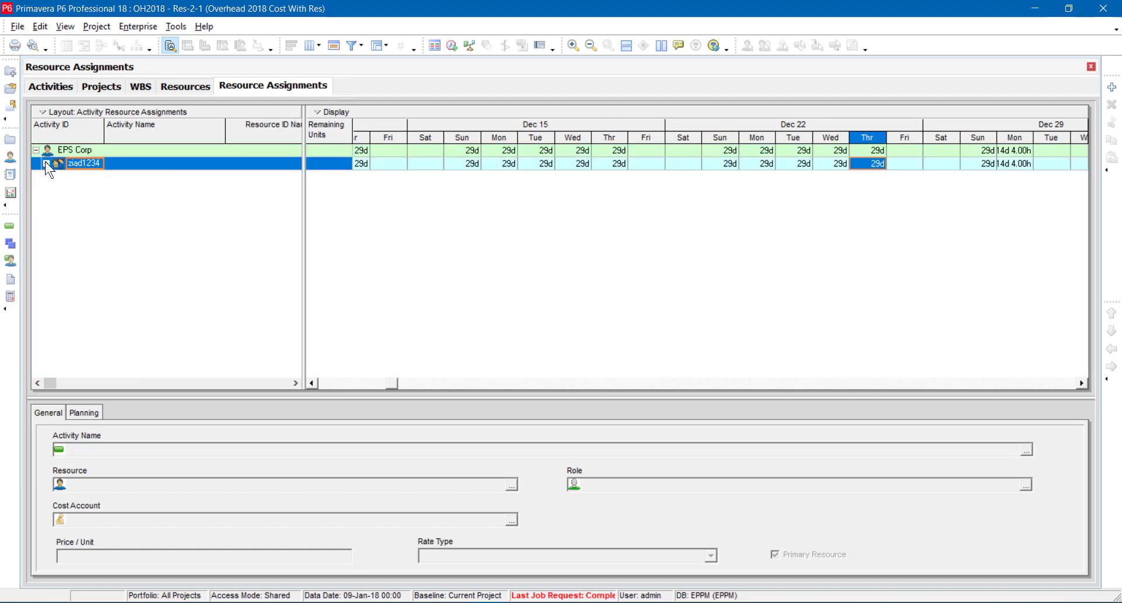
click(56, 163)
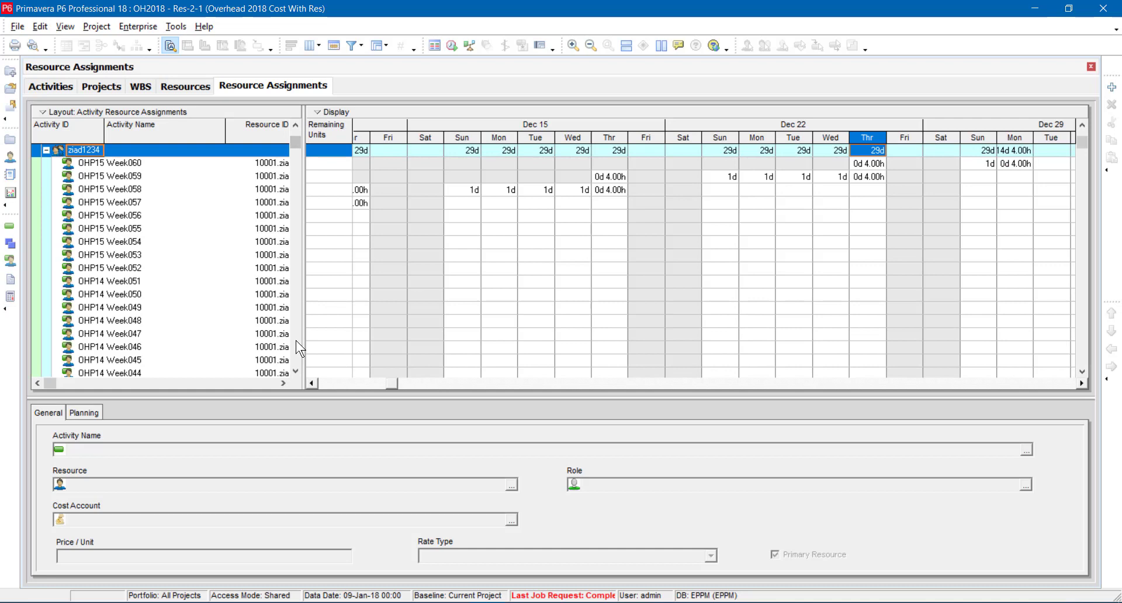
scroll(down, 3)
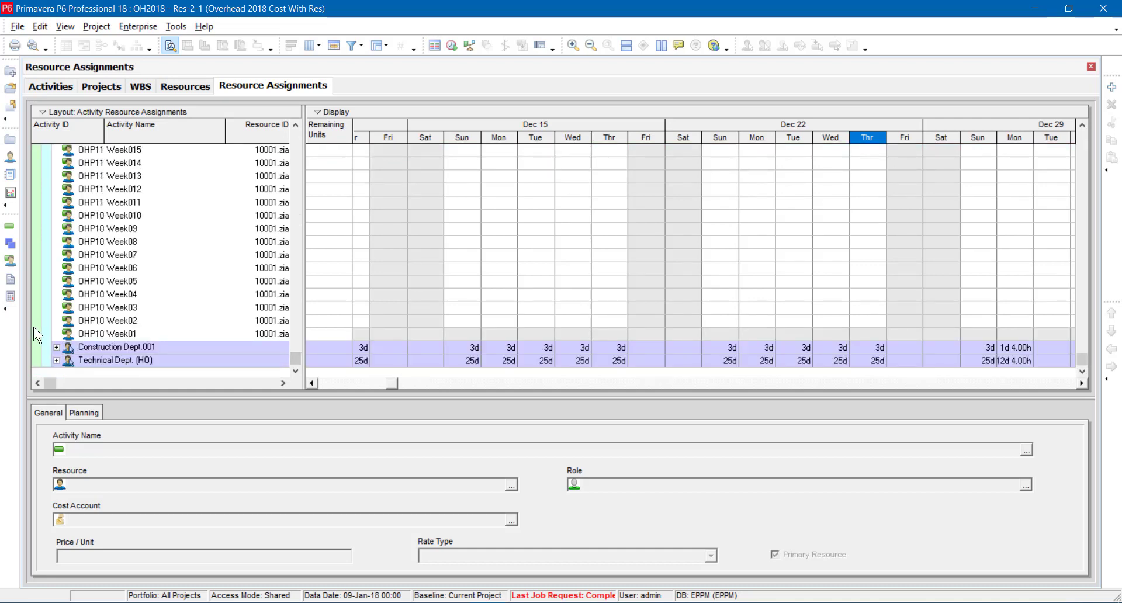
mouse_move(61, 355)
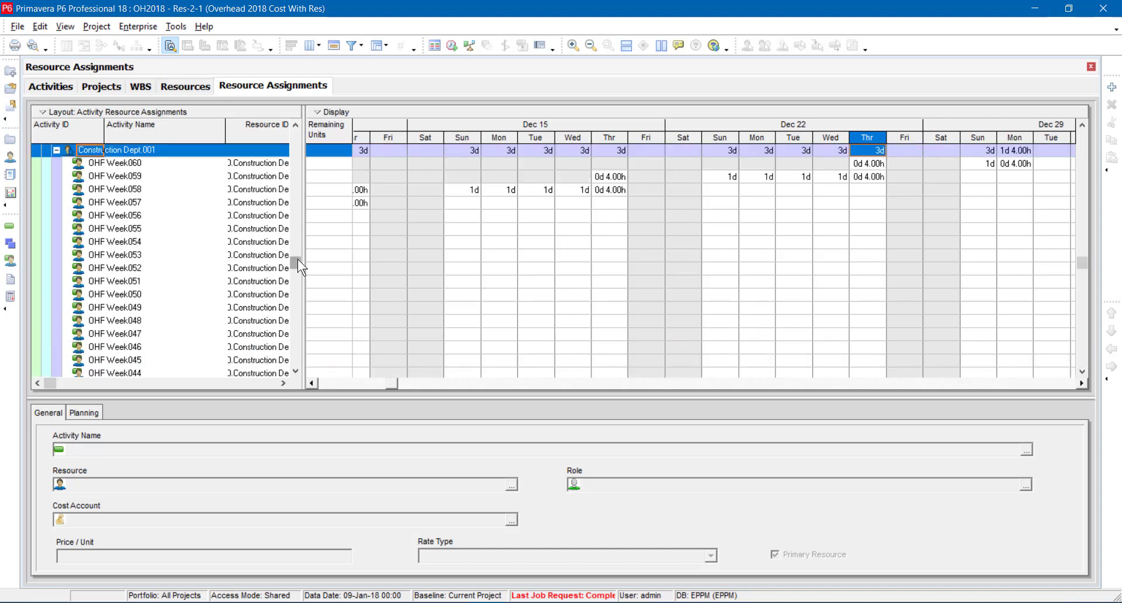
scroll(down, 3)
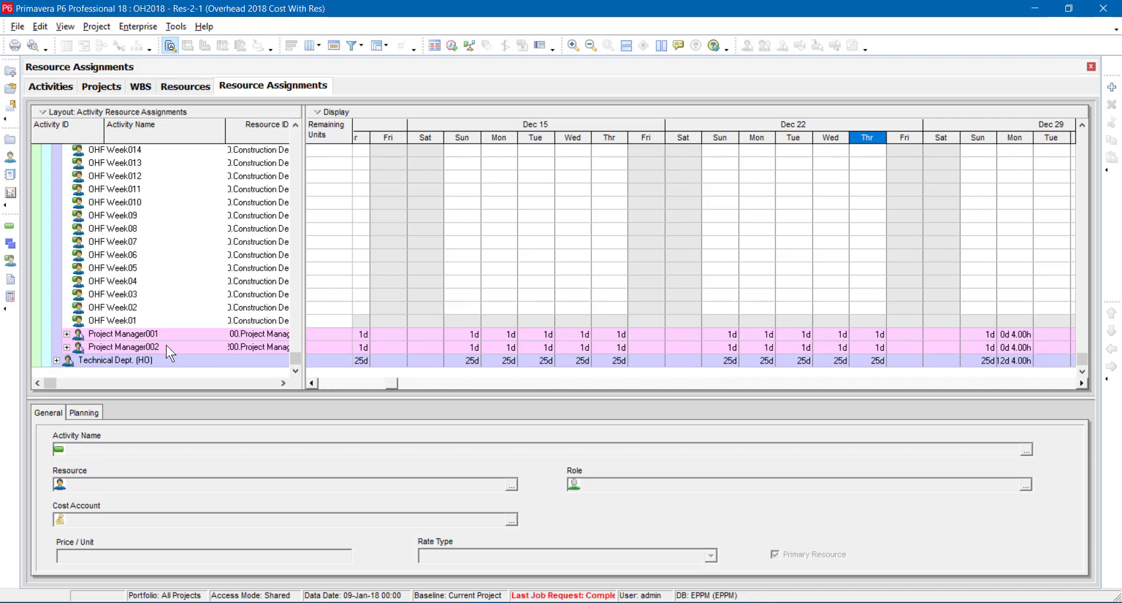
mouse_move(99, 365)
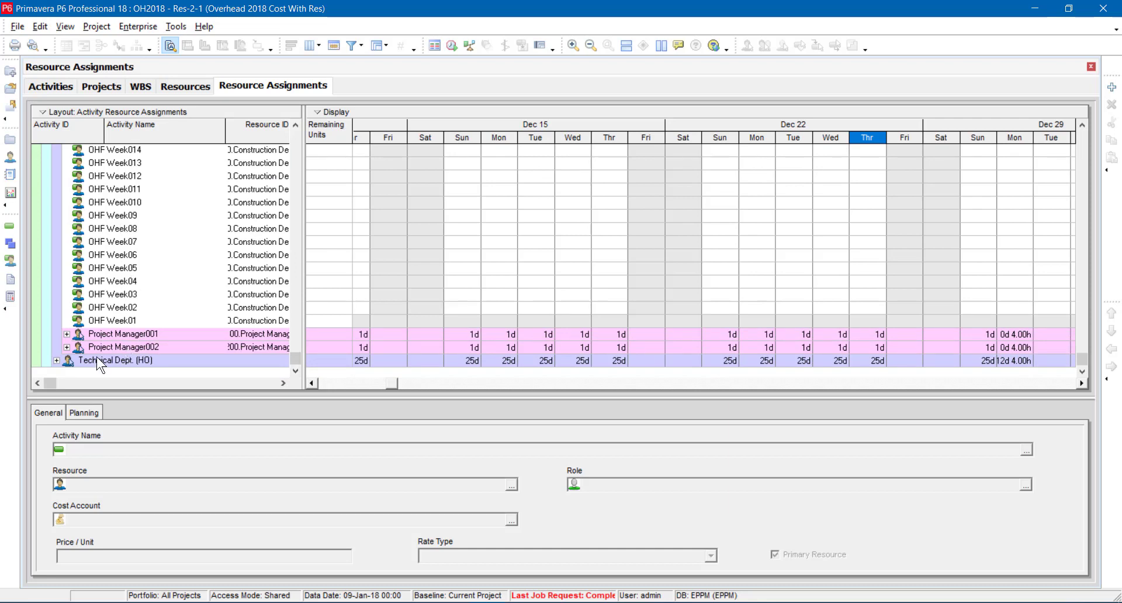
- Expand Technical Dept. (HO) and Draftsman Unit Man No.001 to reveal Draftsman No.001–005 weekly assignments
click(56, 360)
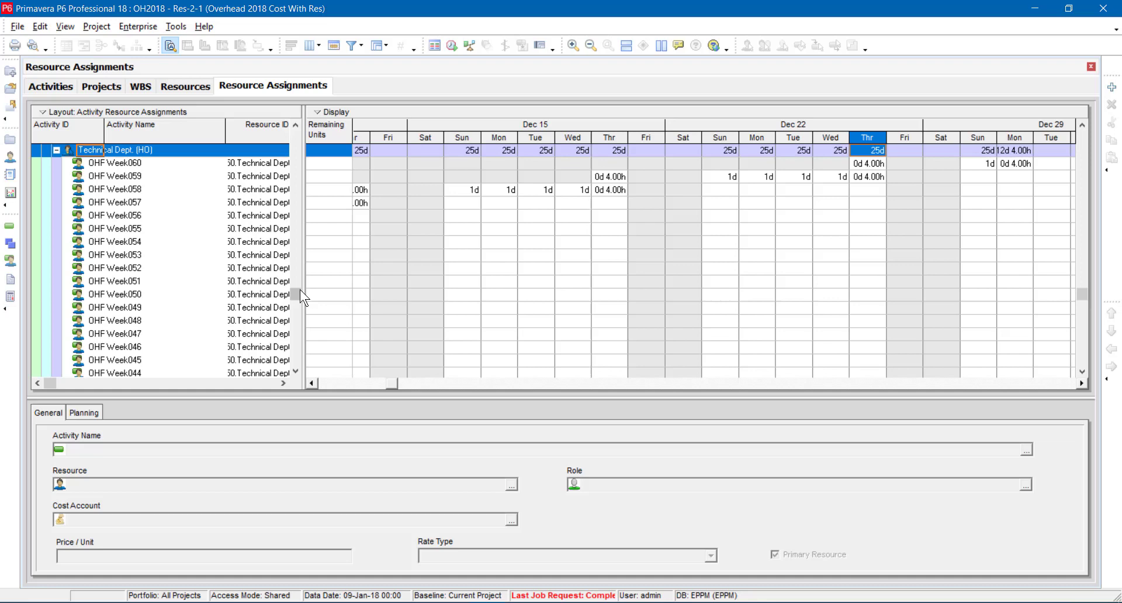
scroll(down, 3)
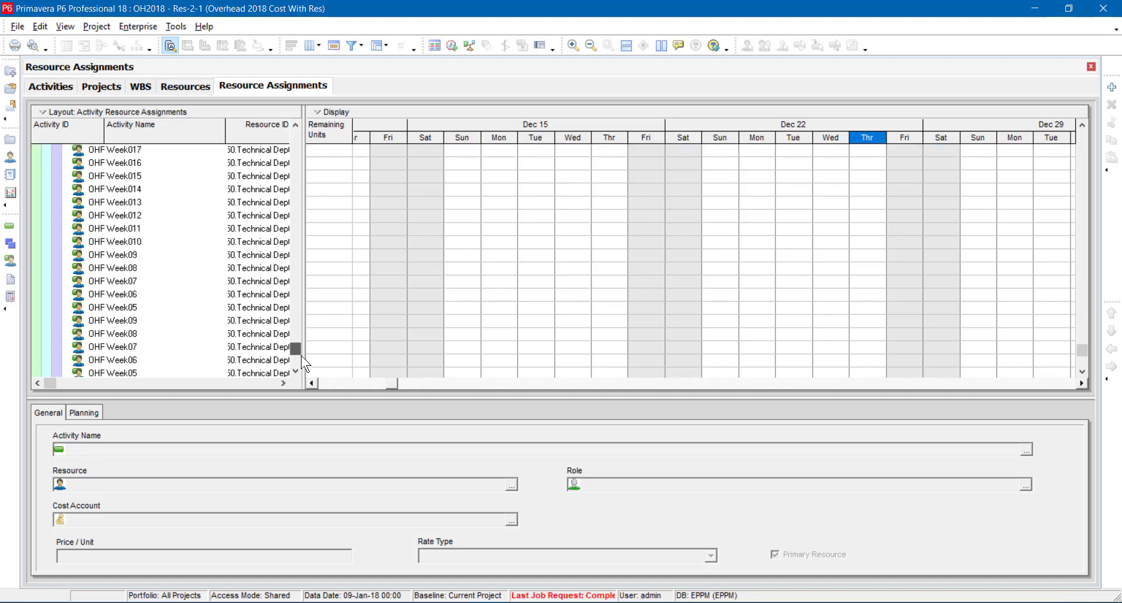
scroll(down, 3)
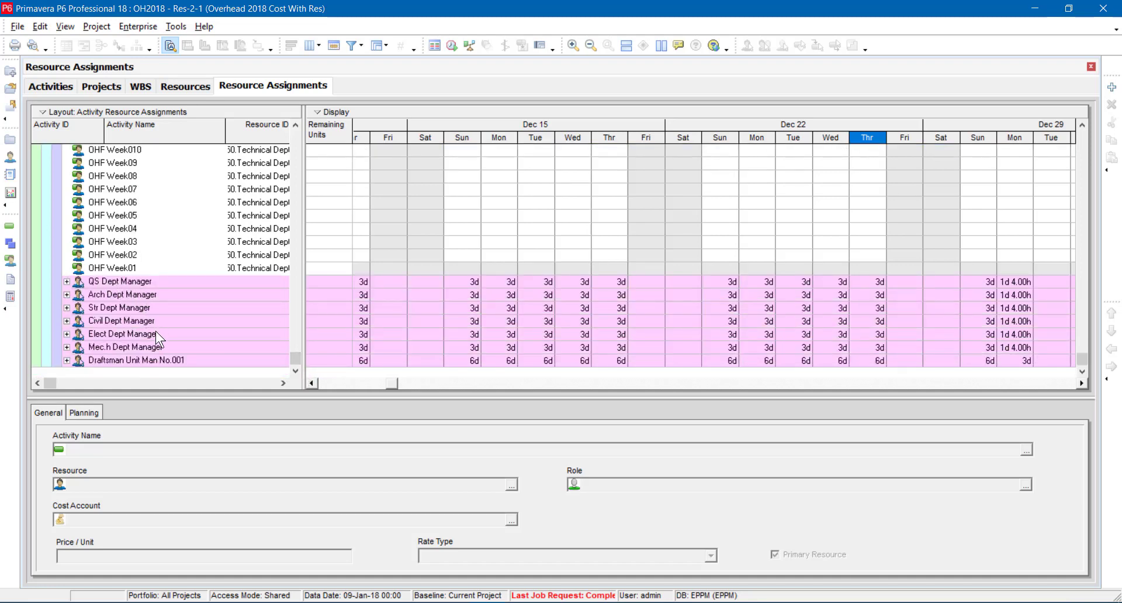
click(67, 360)
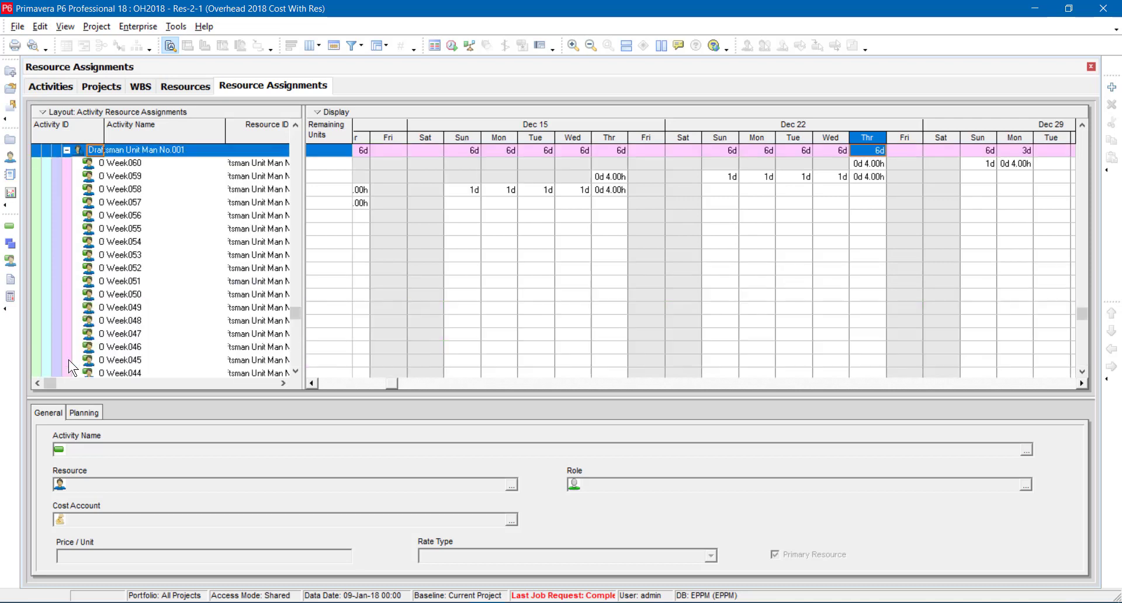
scroll(down, 3)
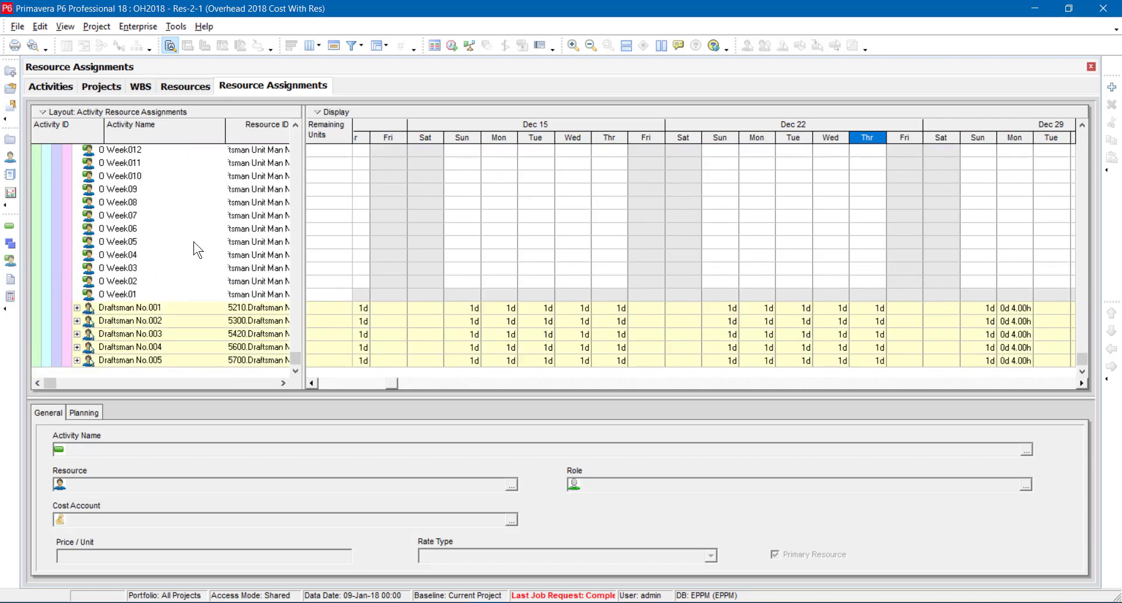
mouse_move(169, 314)
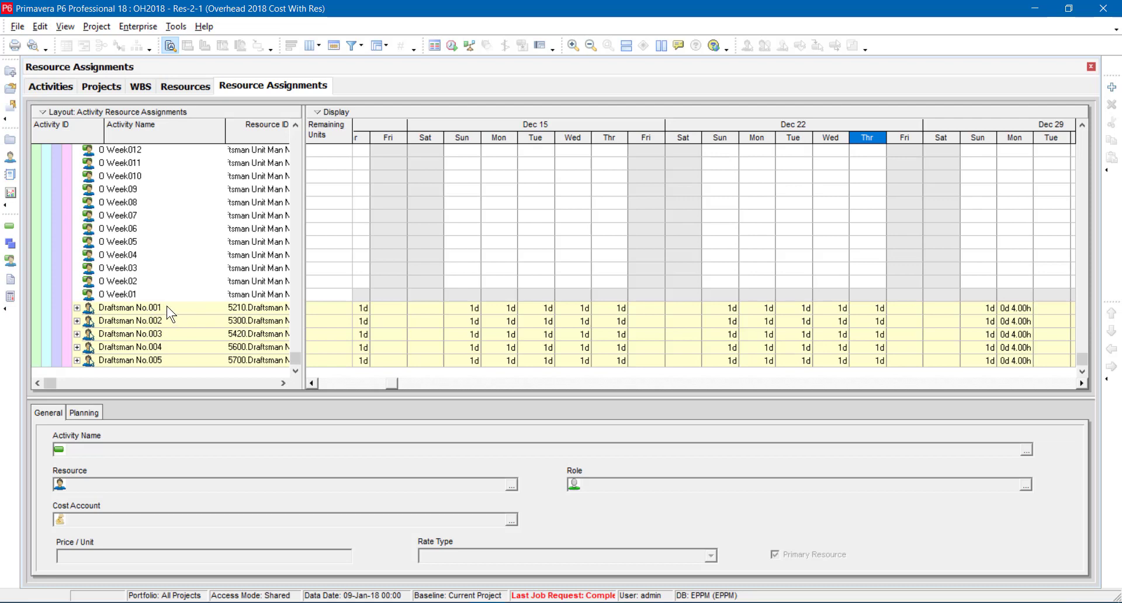
mouse_move(278, 353)
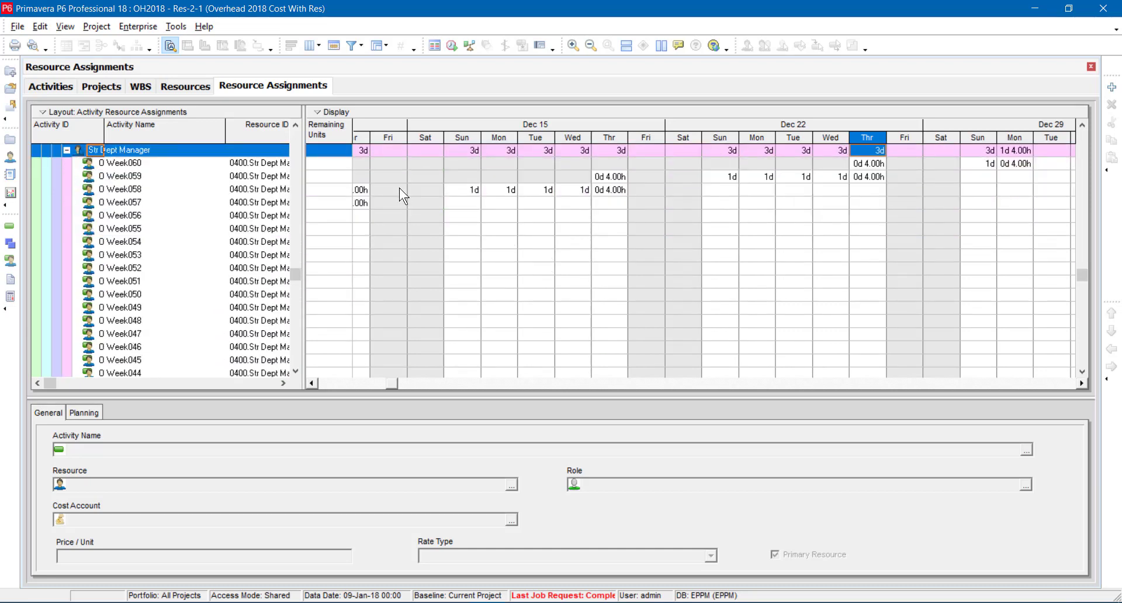
- Set View > Show on Bottom to No Bottom Layout so the assignments table fills the window
click(64, 27)
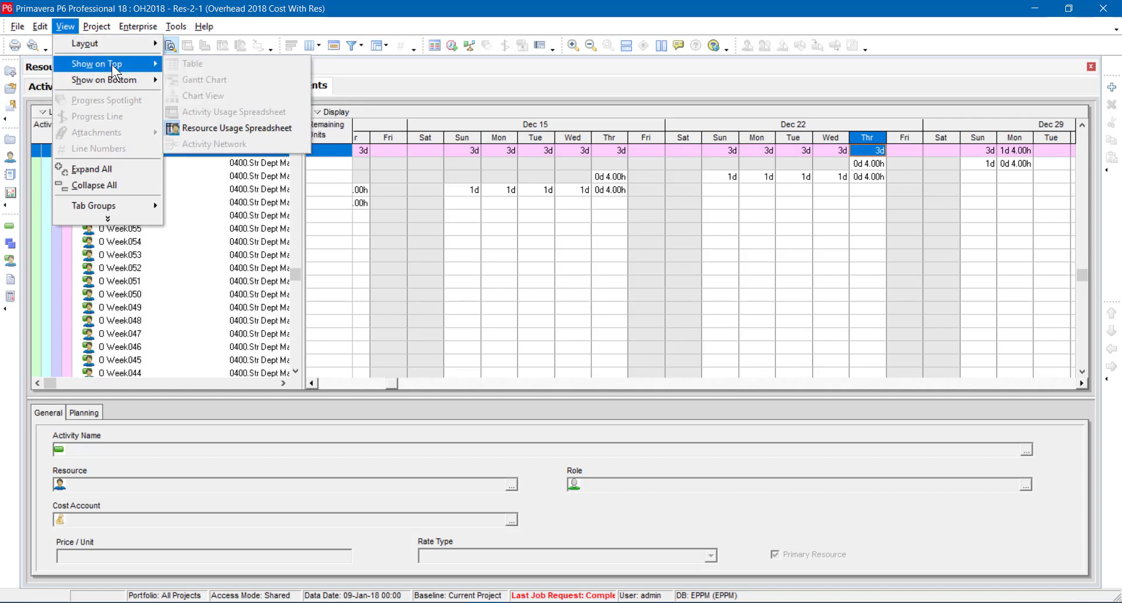
mouse_move(198, 101)
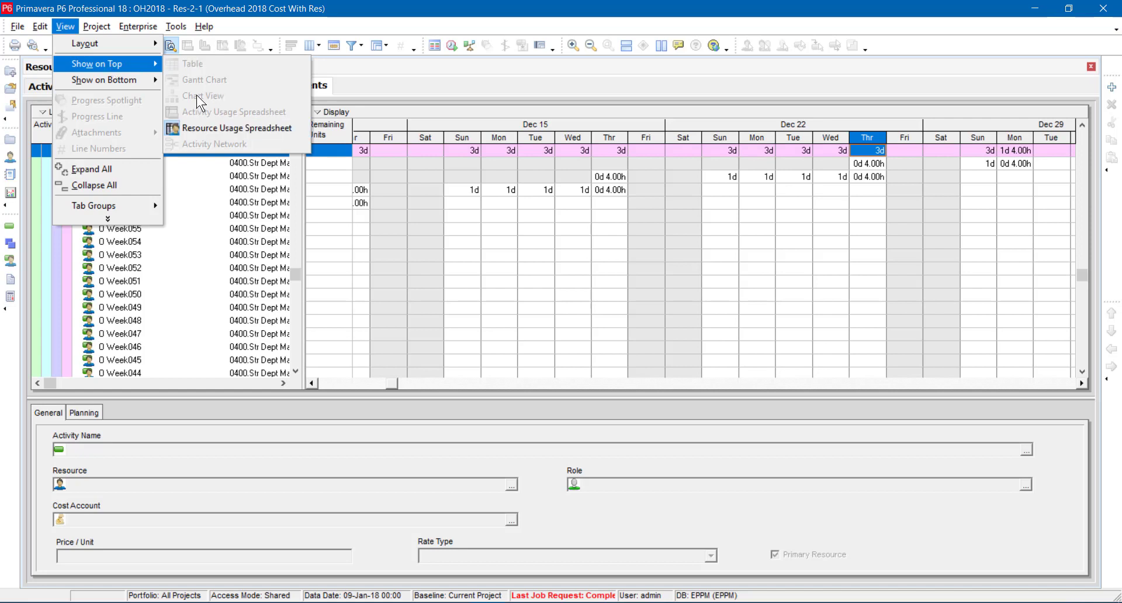
mouse_move(105, 79)
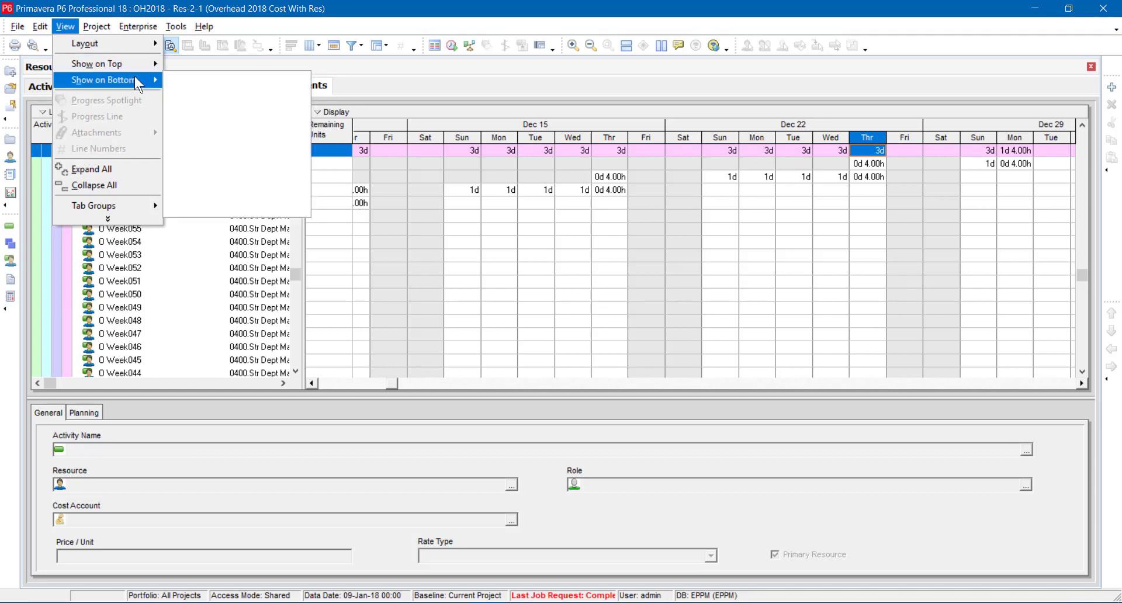
click(103, 79)
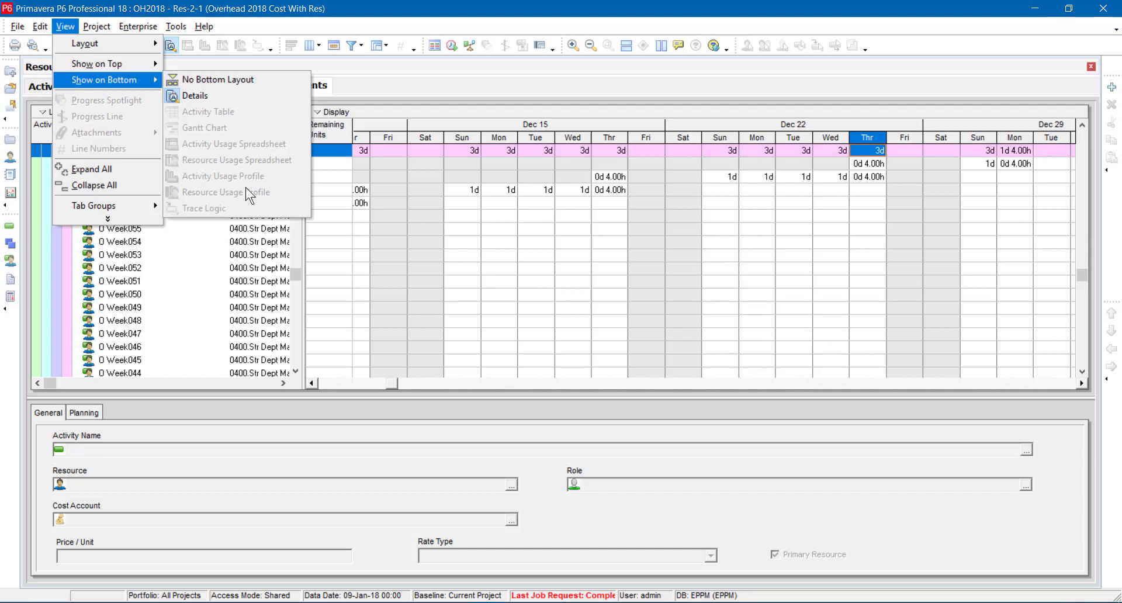
mouse_move(423, 184)
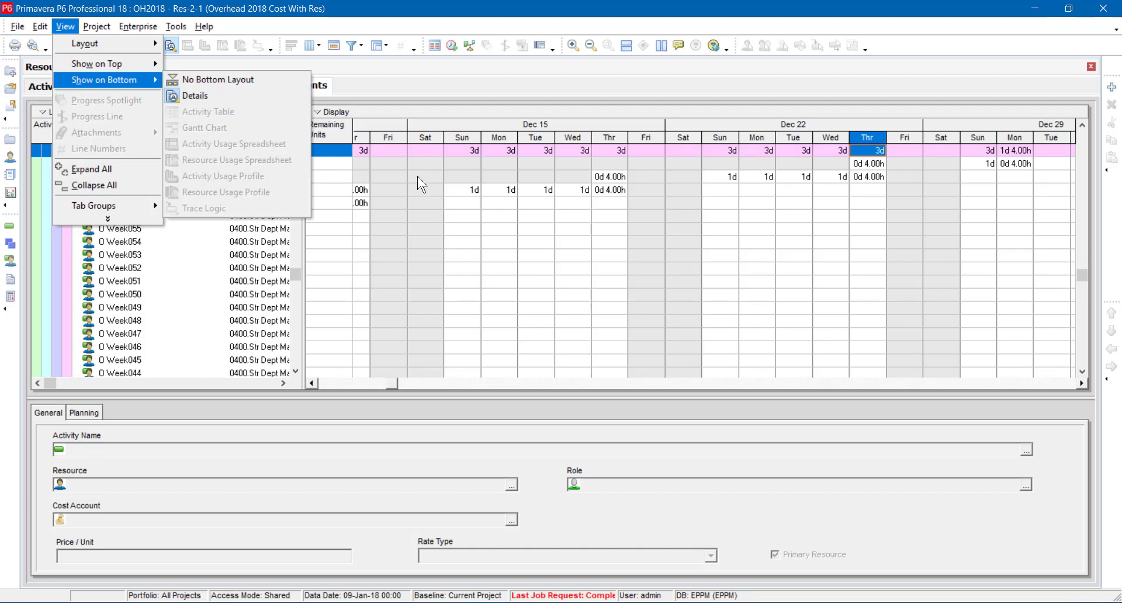
mouse_move(208, 140)
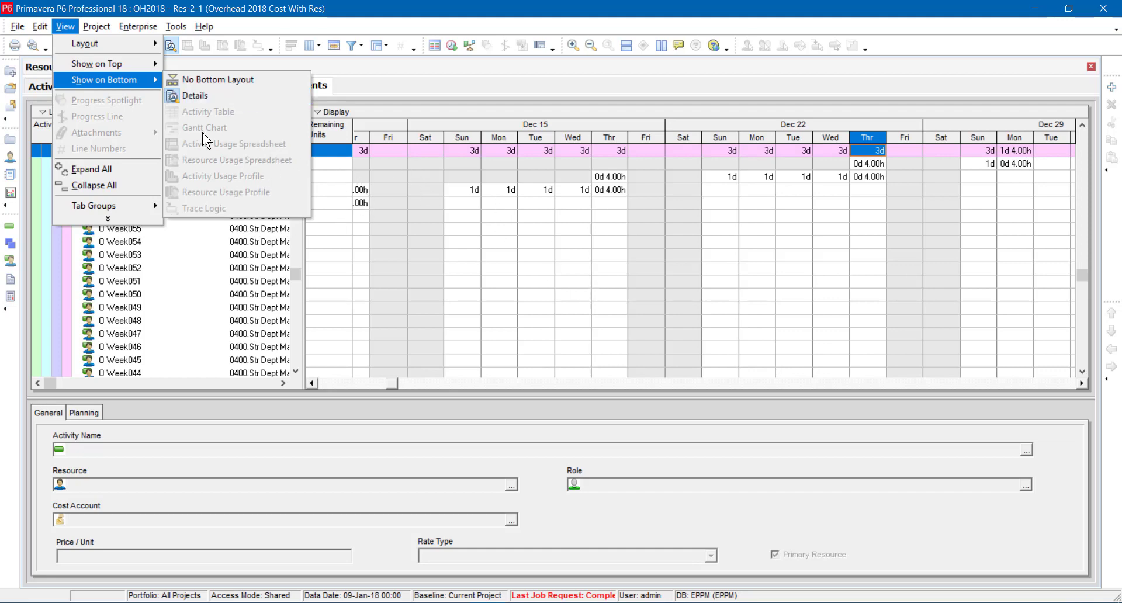
click(218, 79)
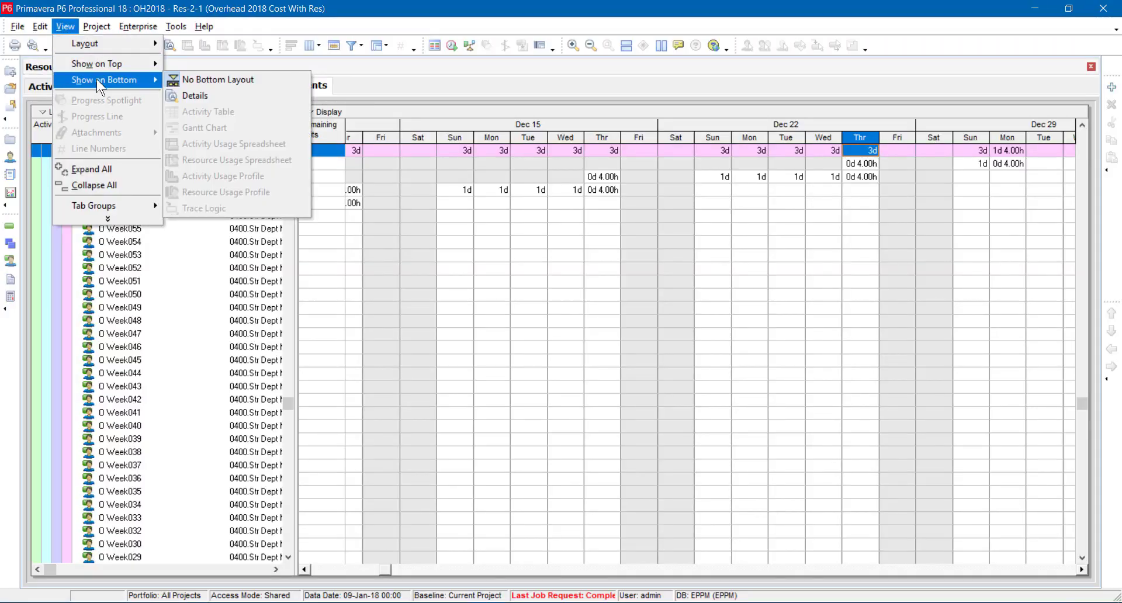
mouse_move(247, 146)
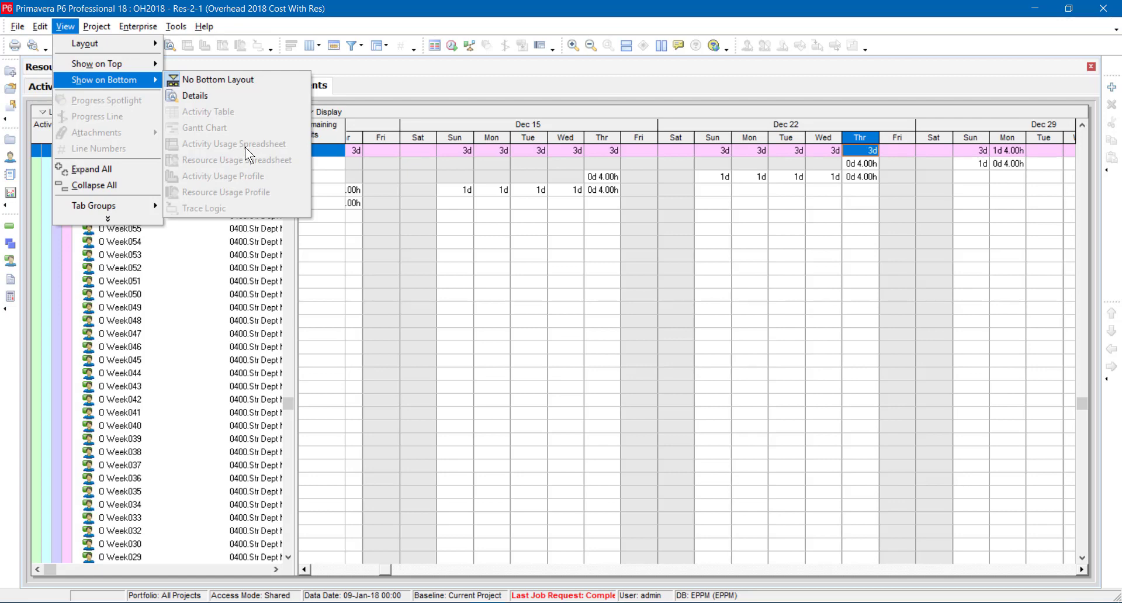
mouse_move(270, 162)
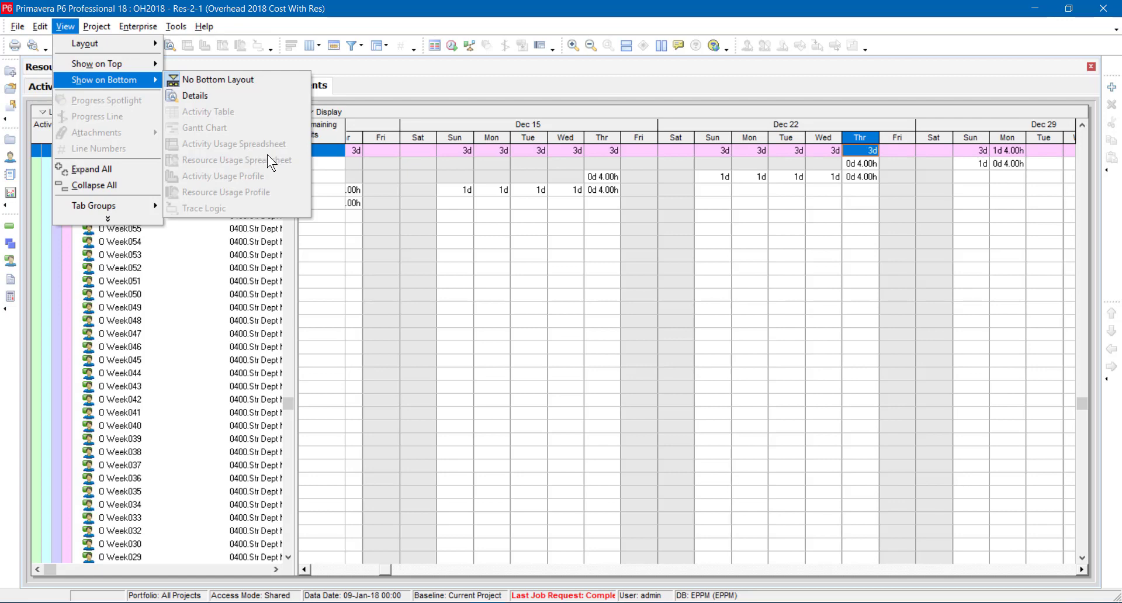